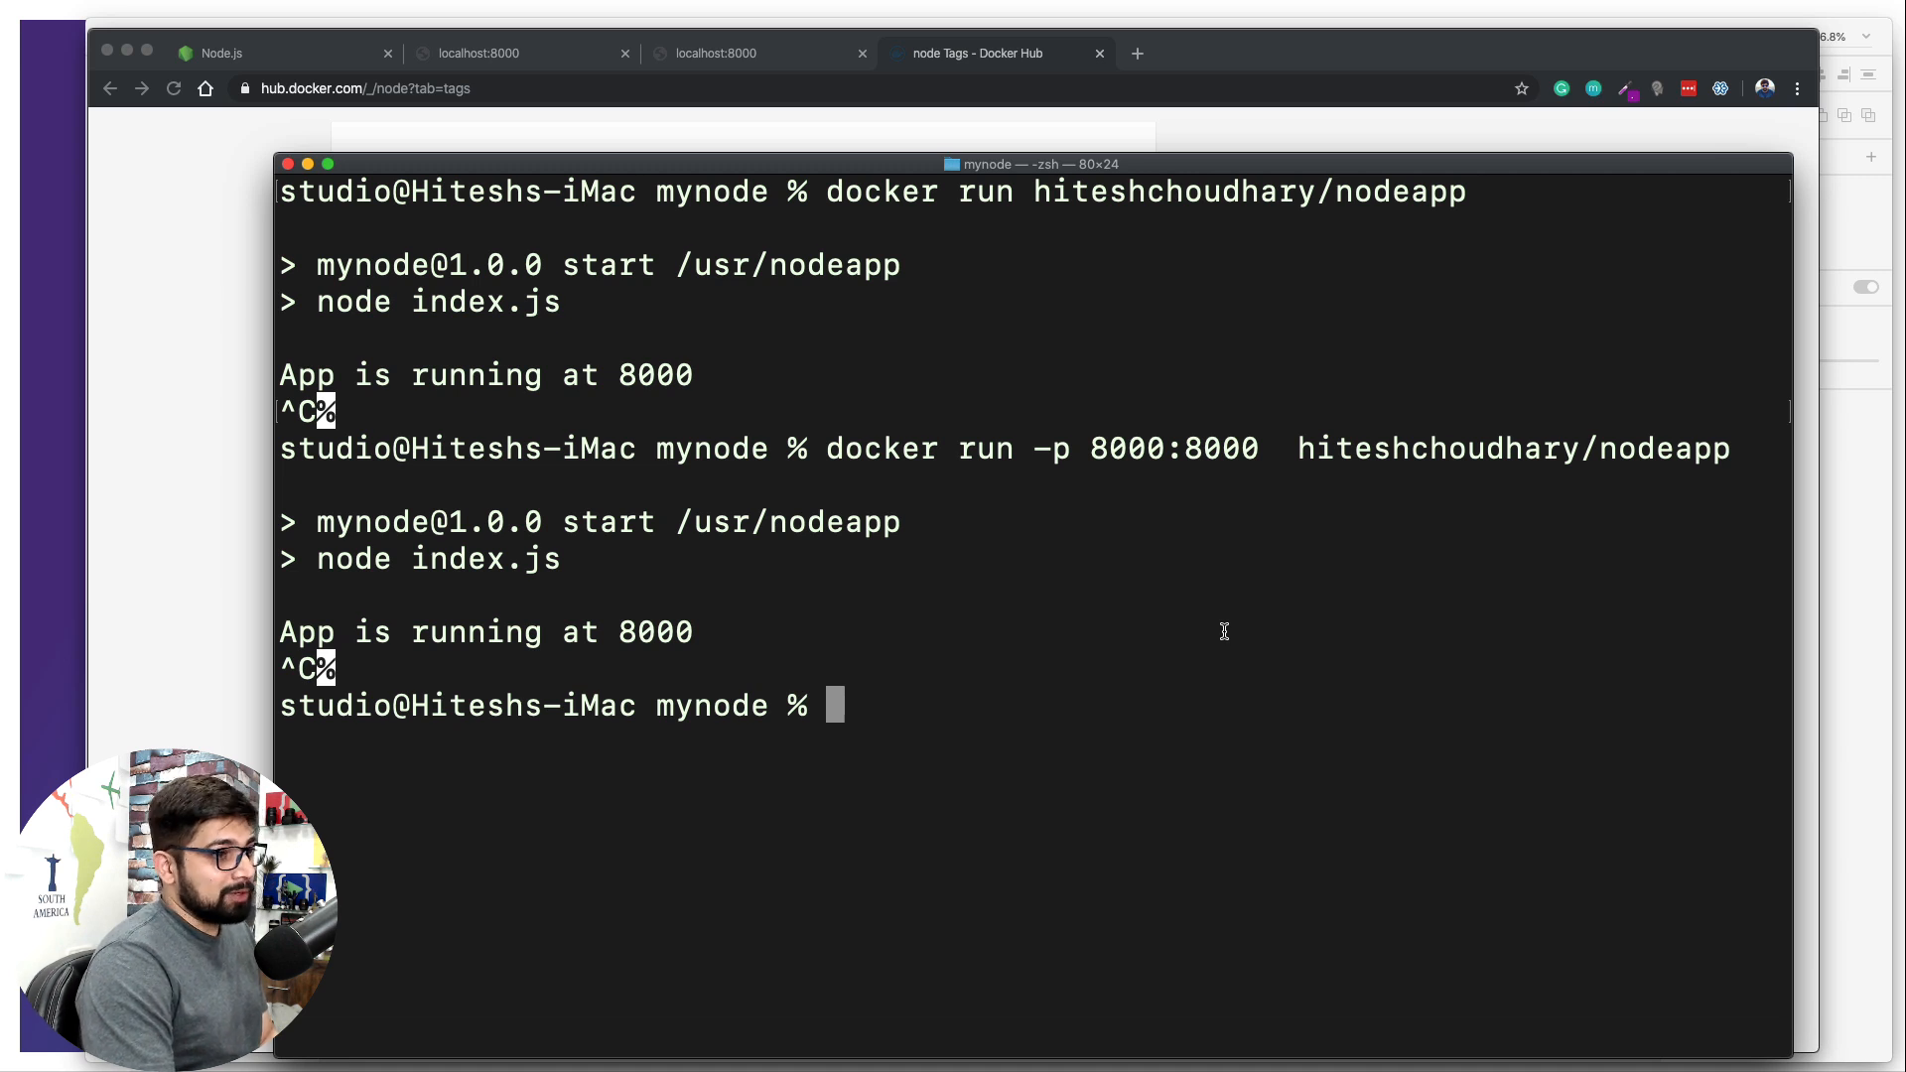
List the mynode files, start the app with npm start, and view localhost:8000
text(ls)
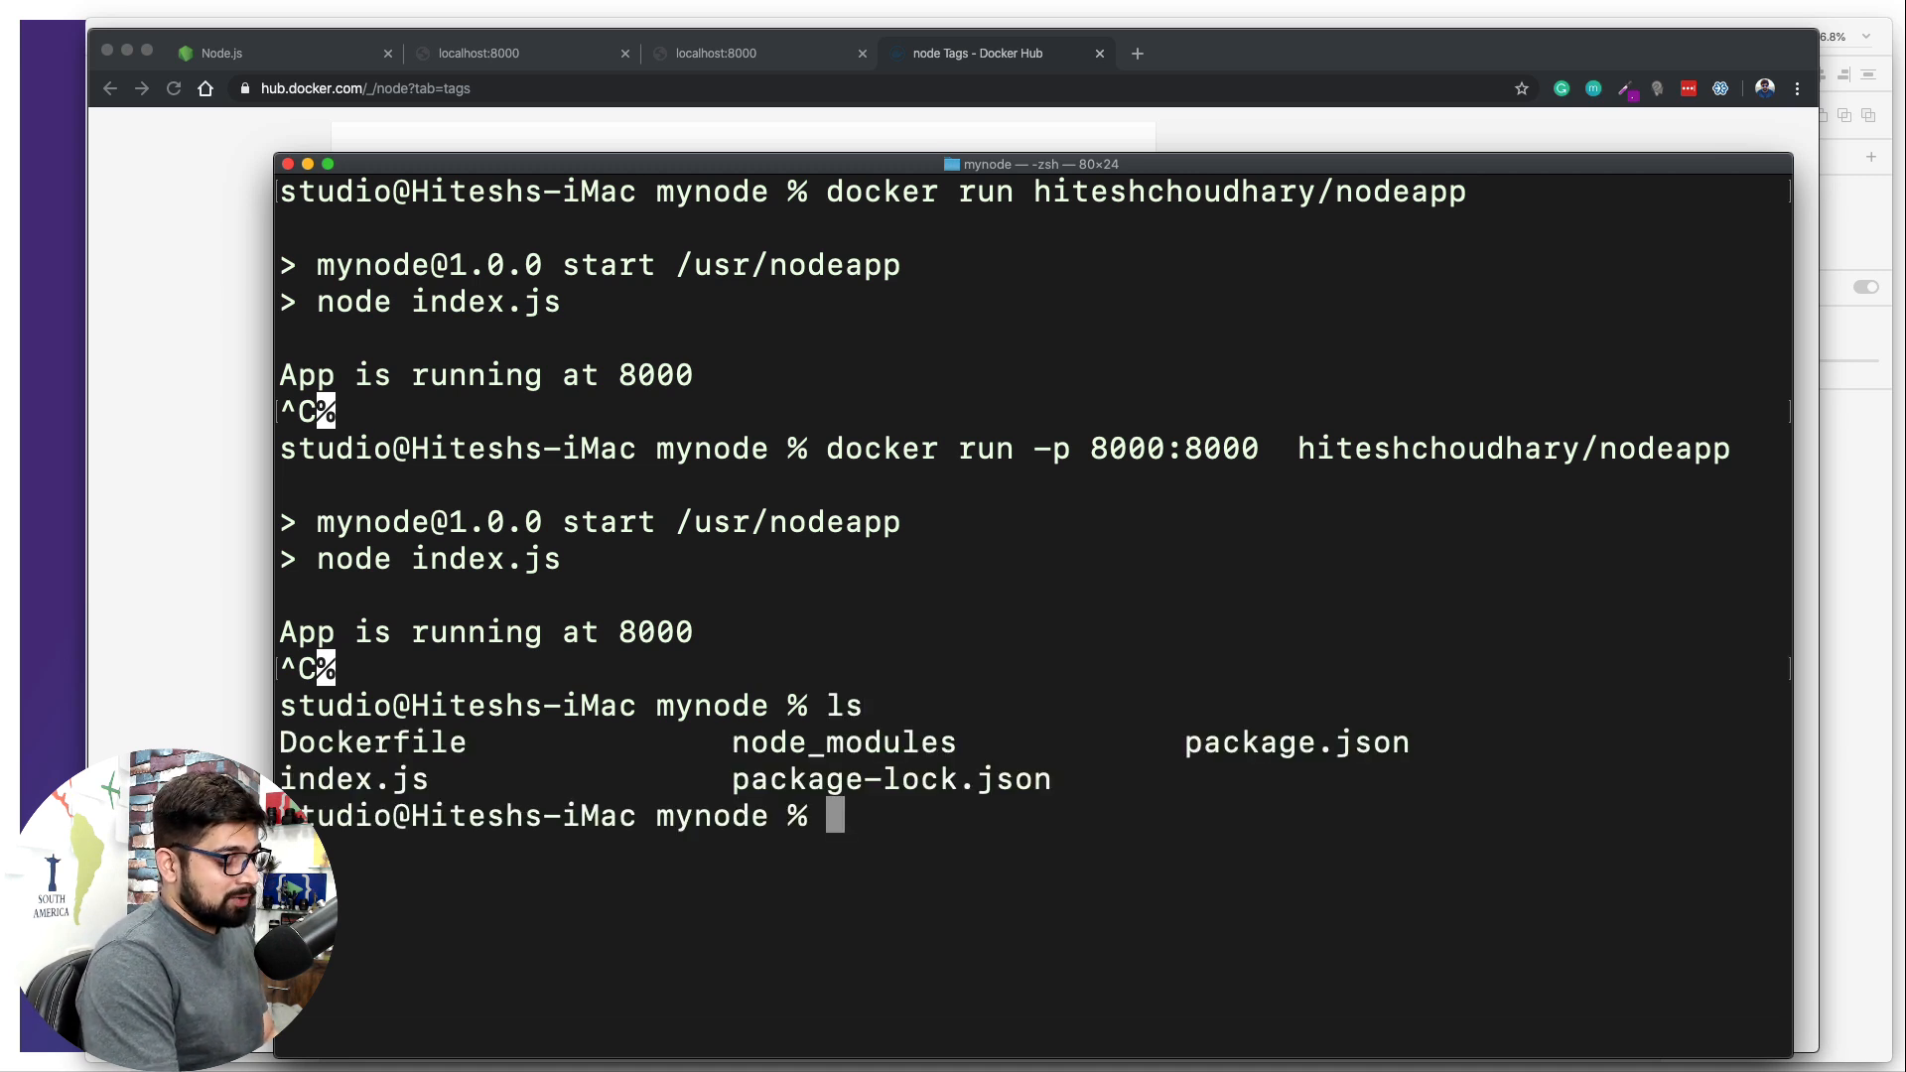
text(npm start)
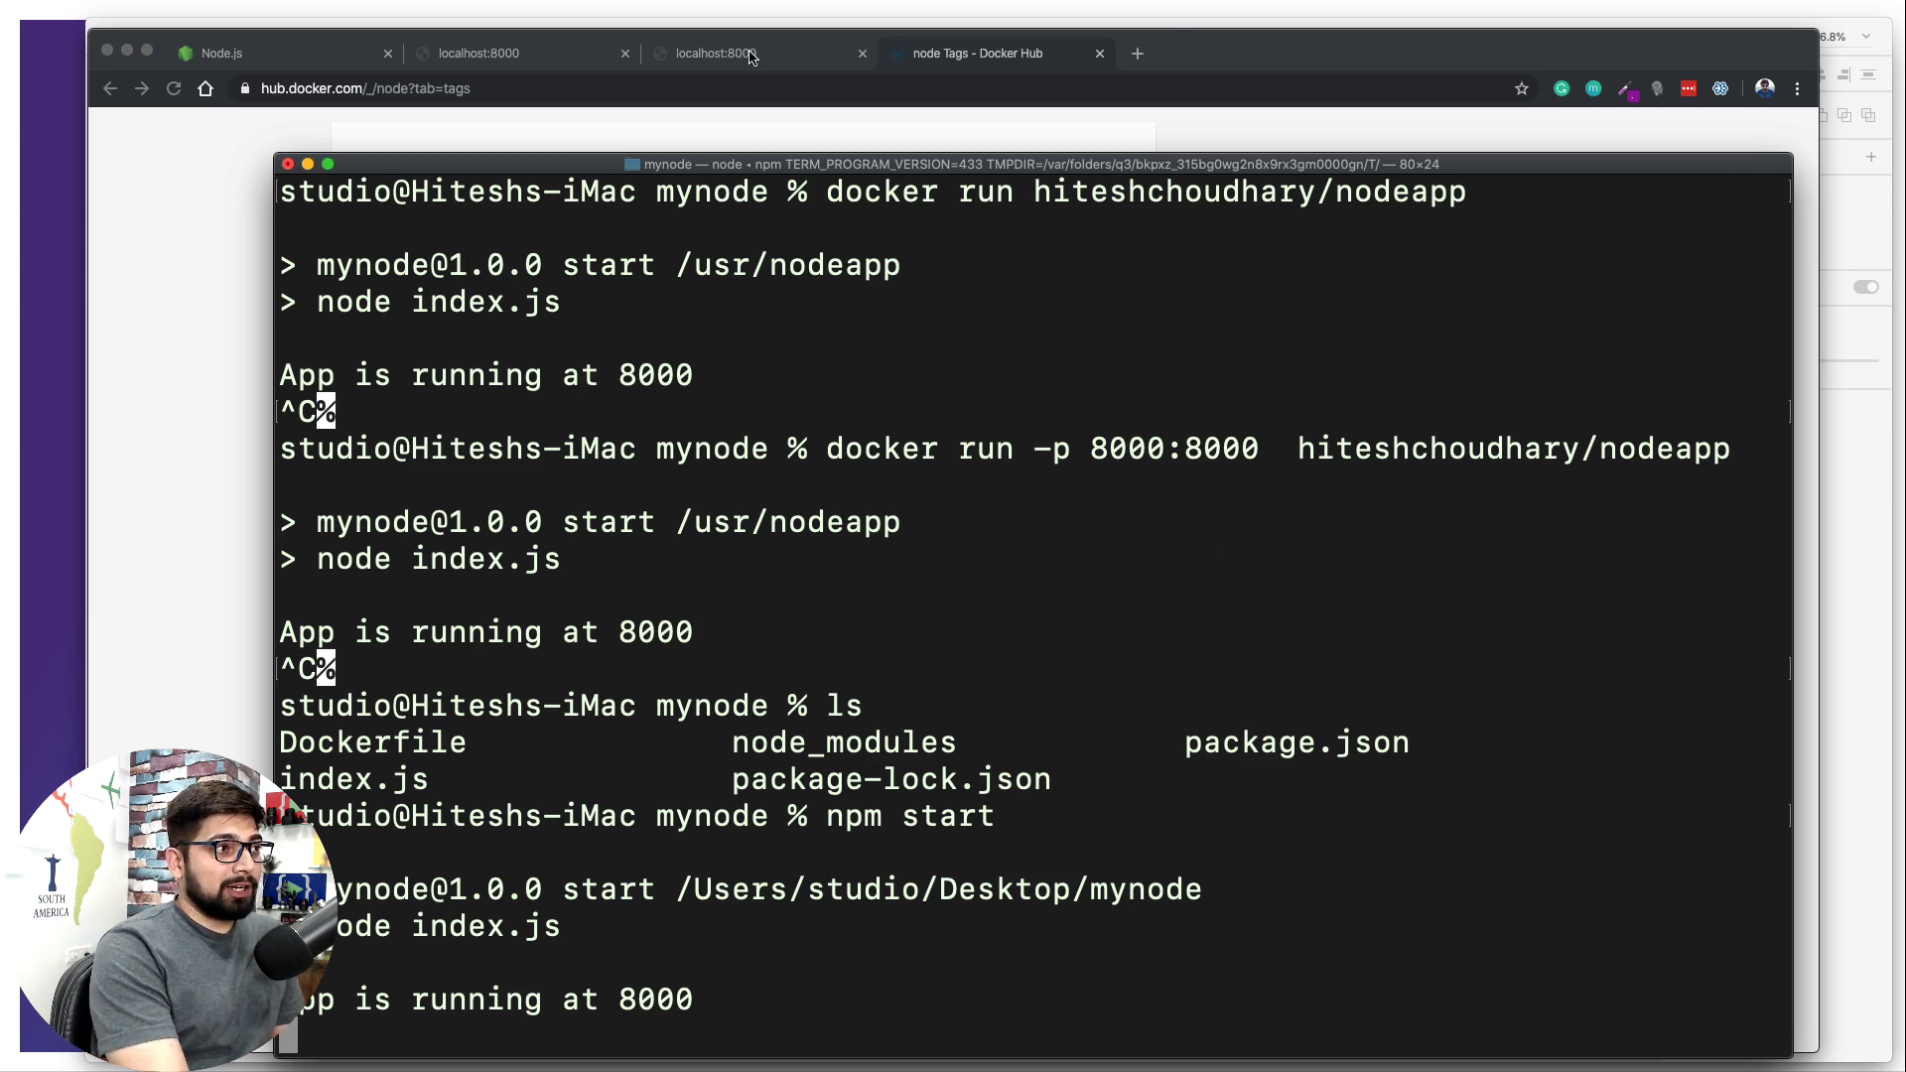
click(754, 52)
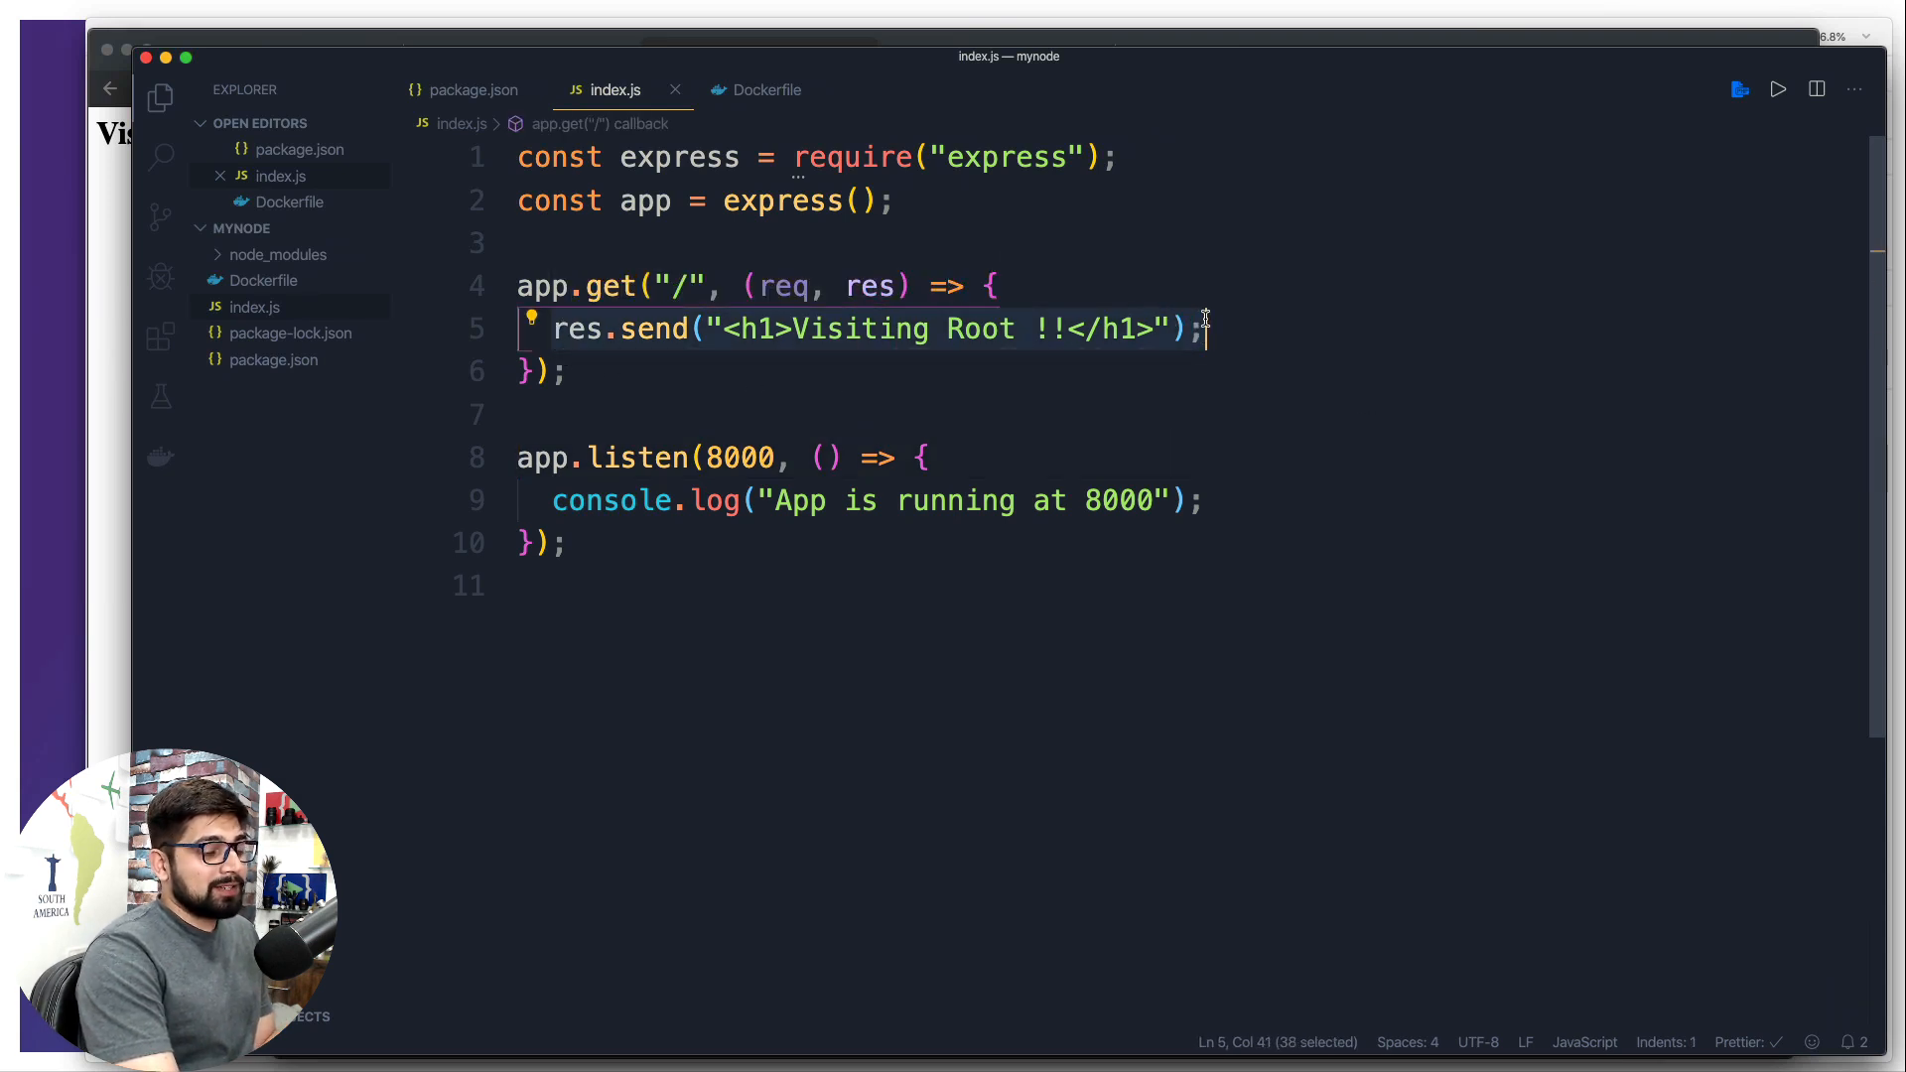
Replace the root route's res.send with res.json({ message: "Your are visiting root" })
key(Delete)
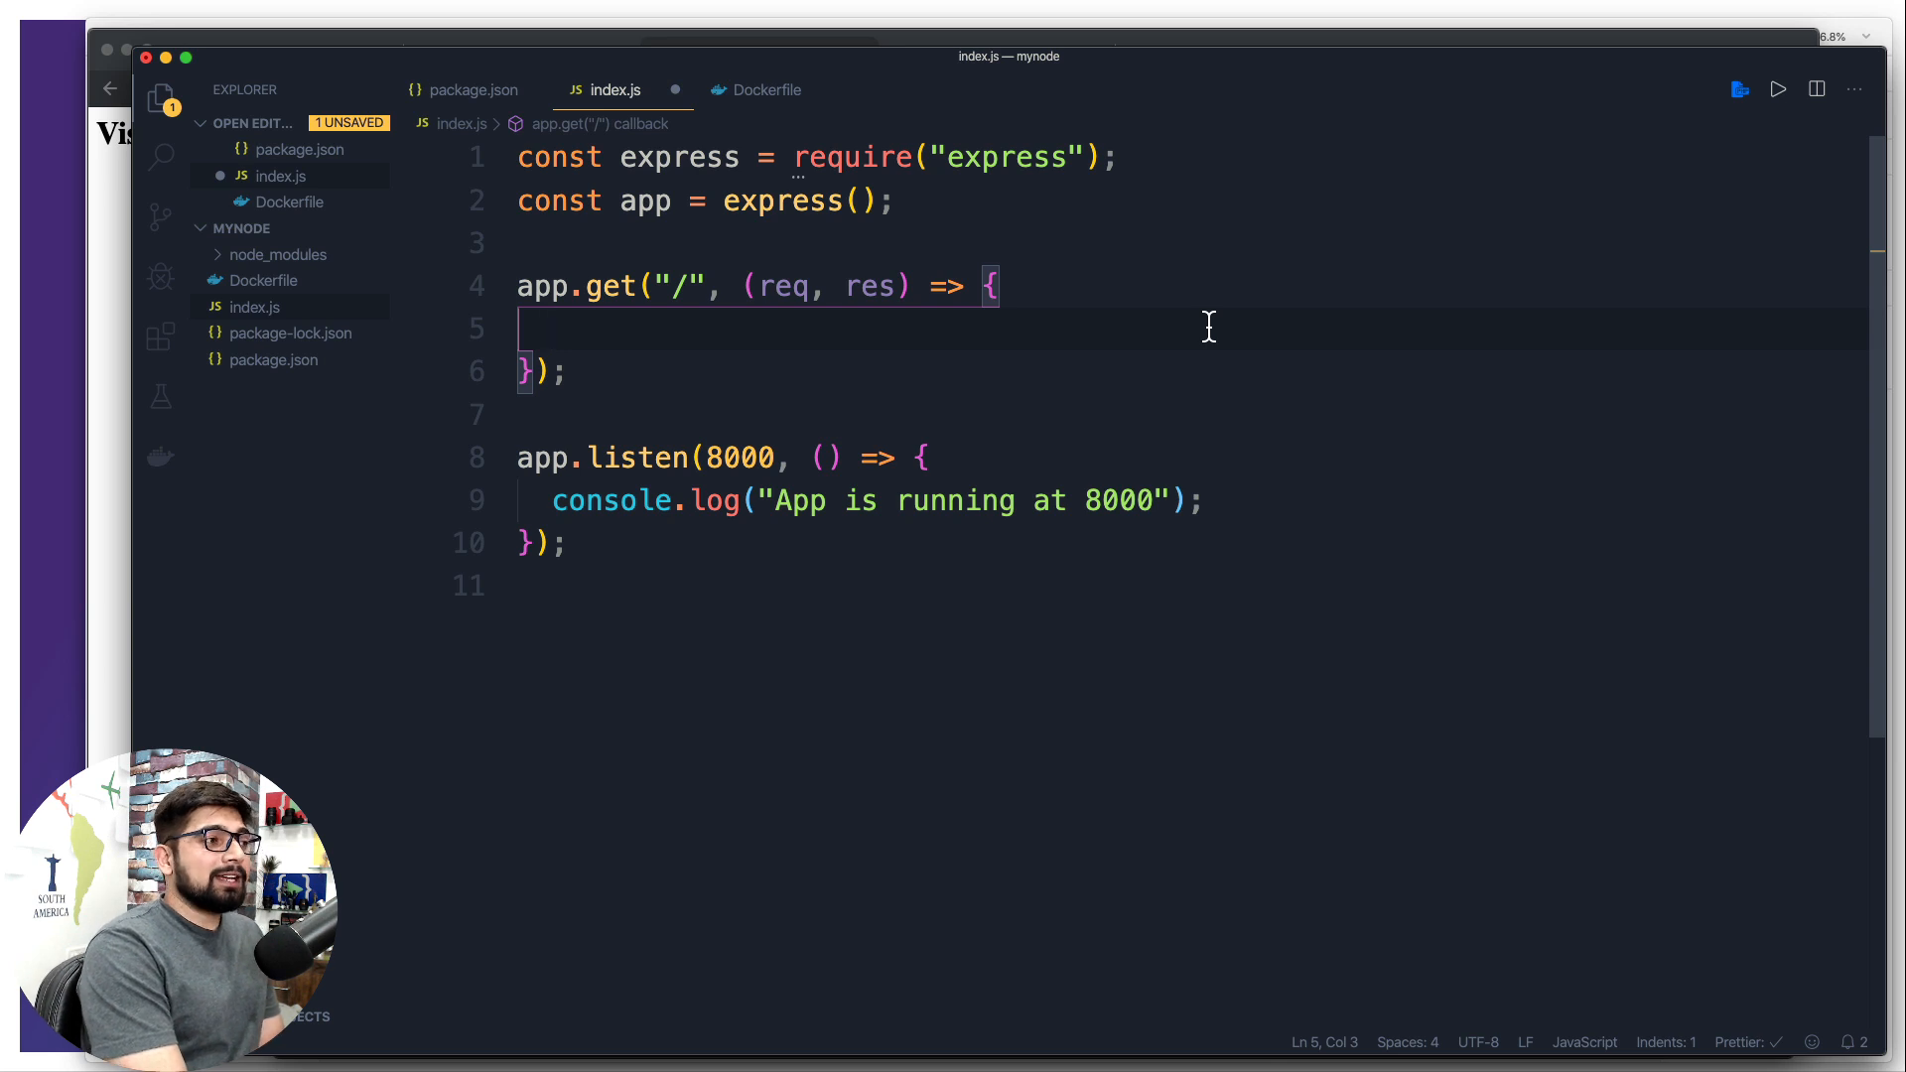
text(res)
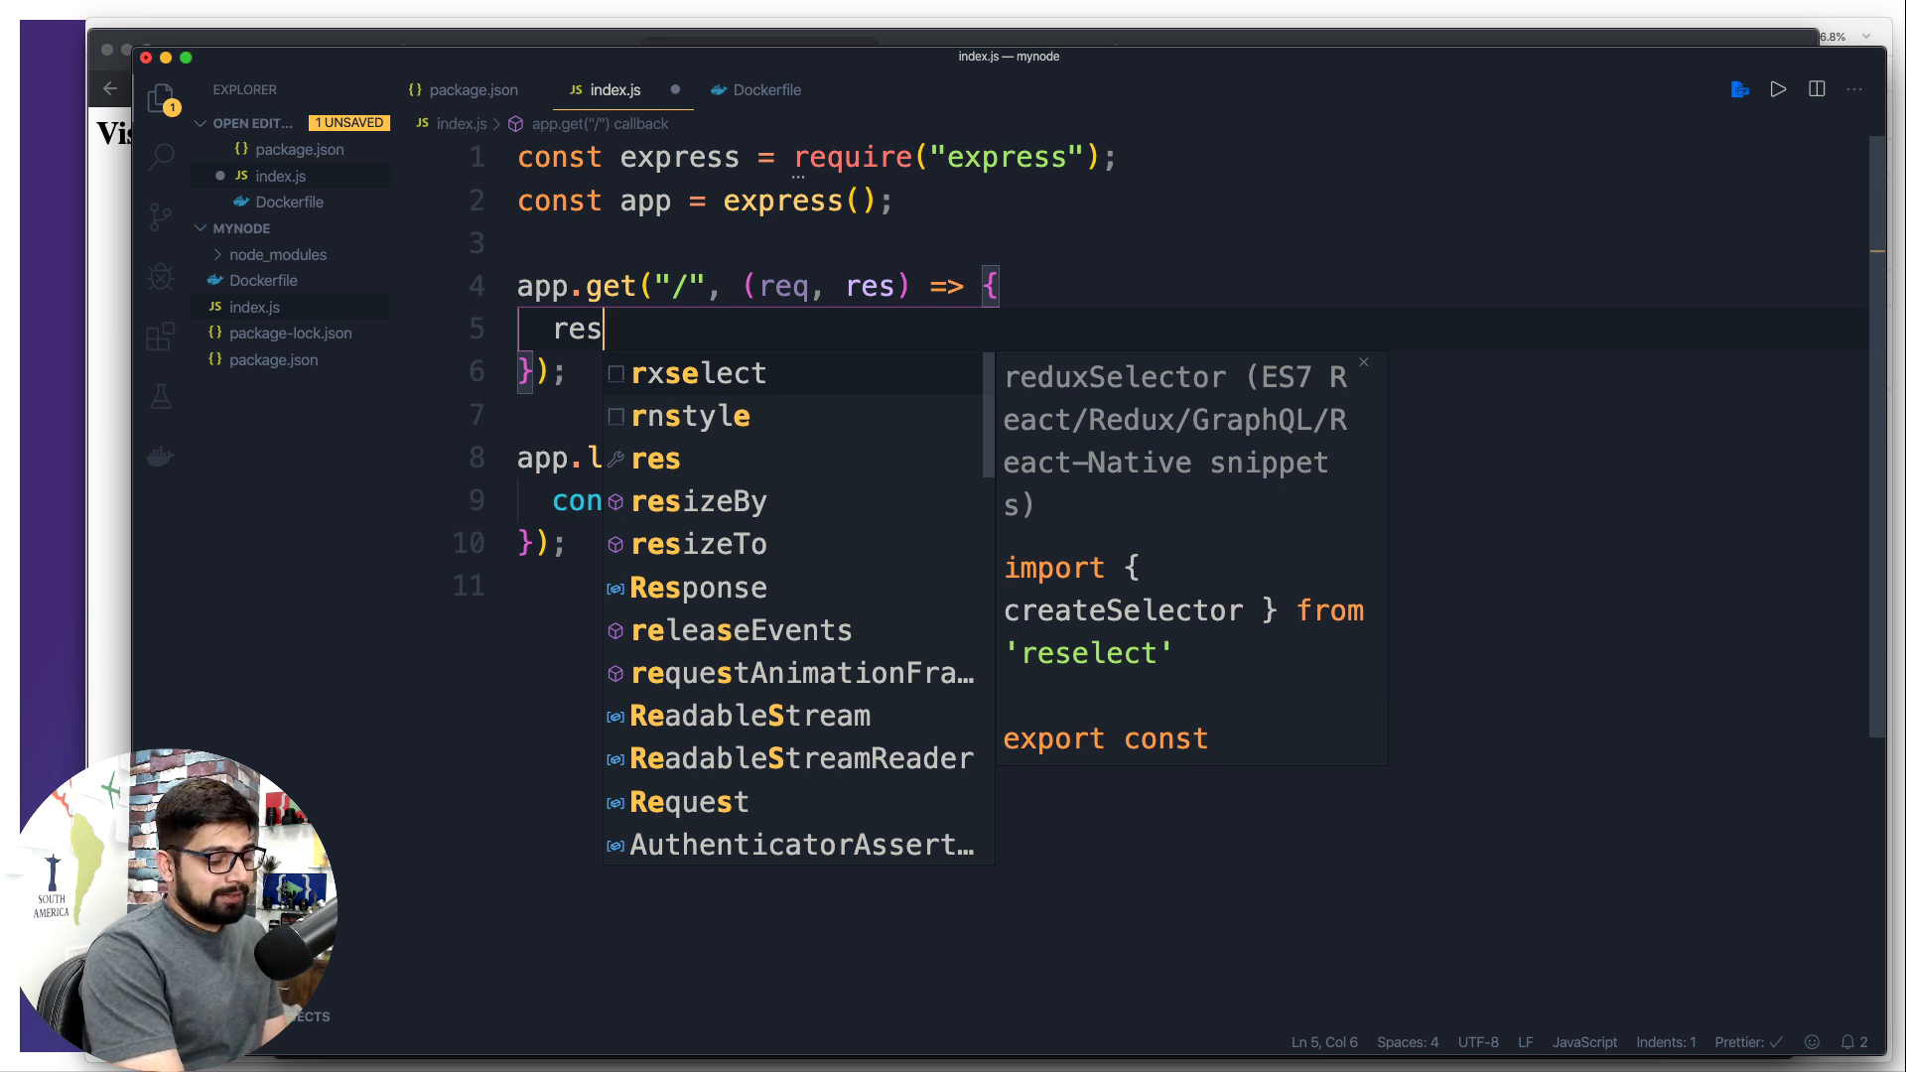
text(.json)
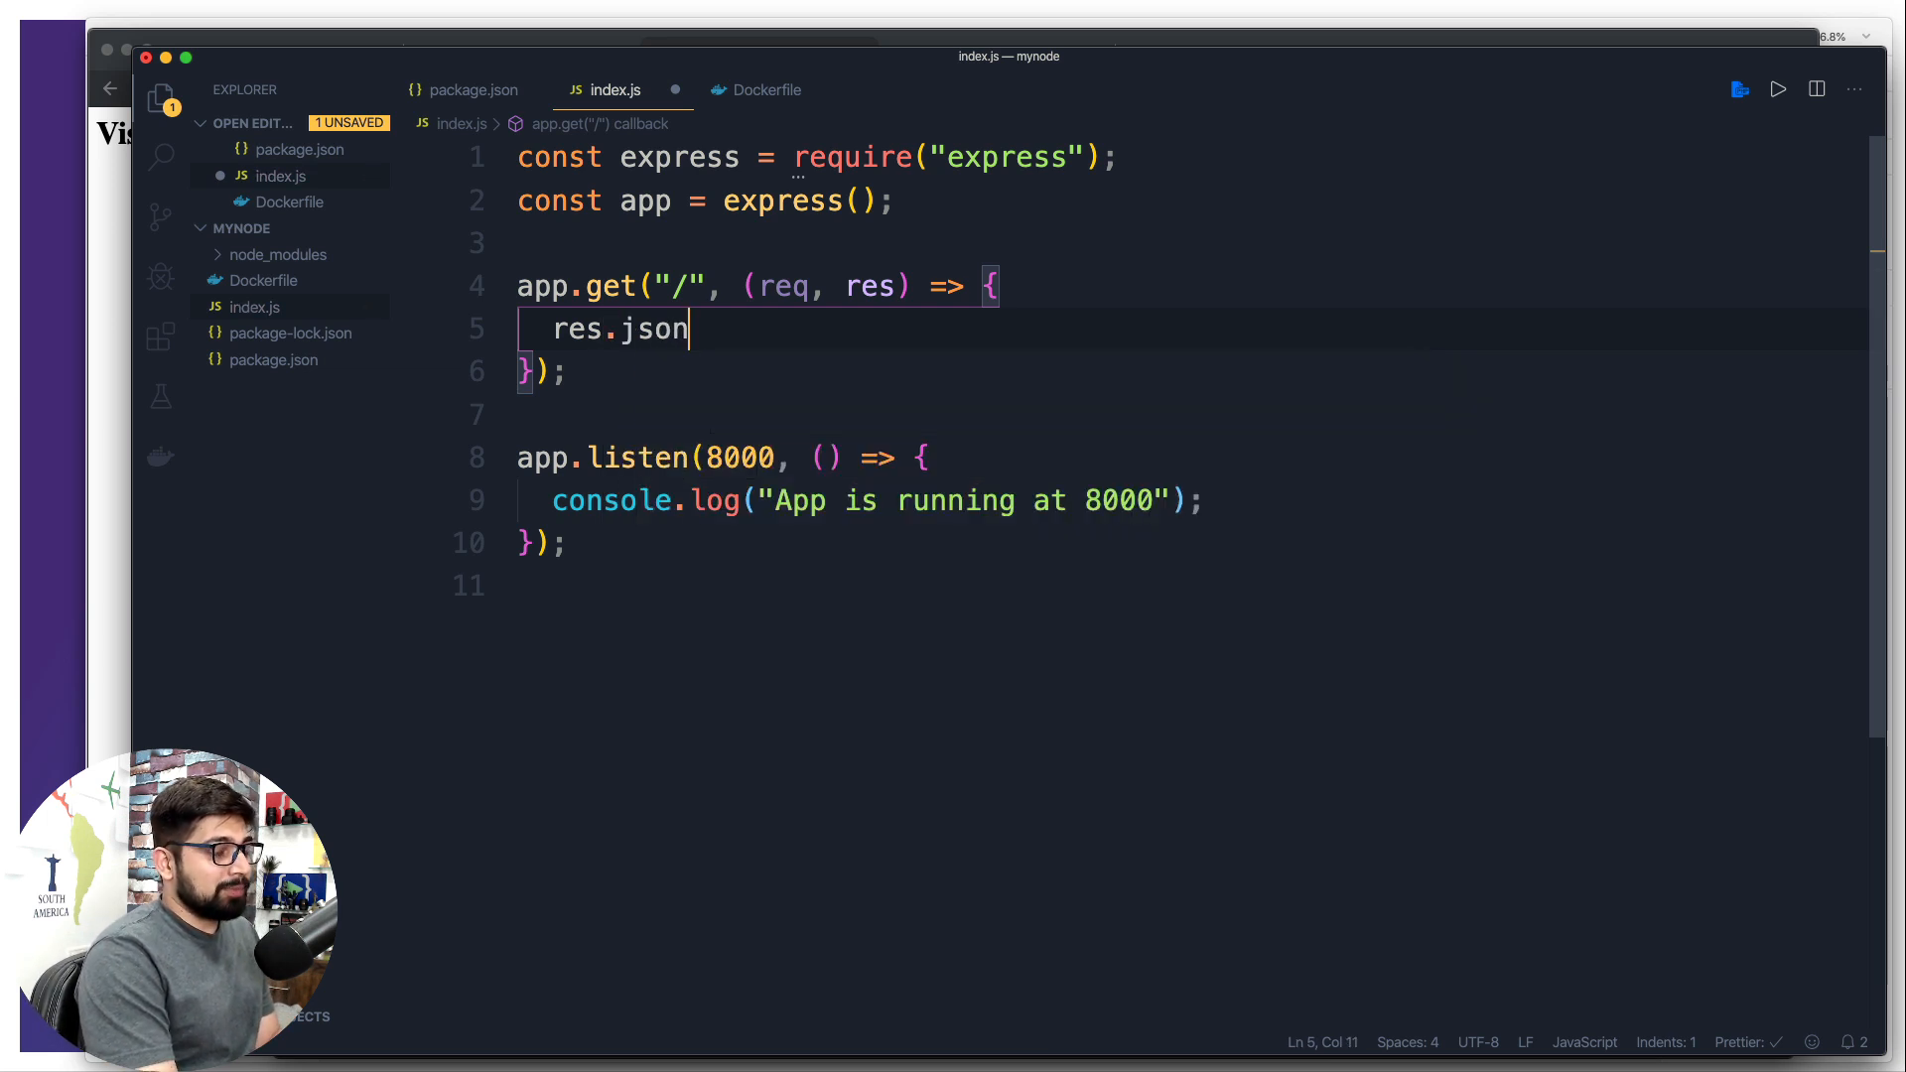
text(({)
text(message:)
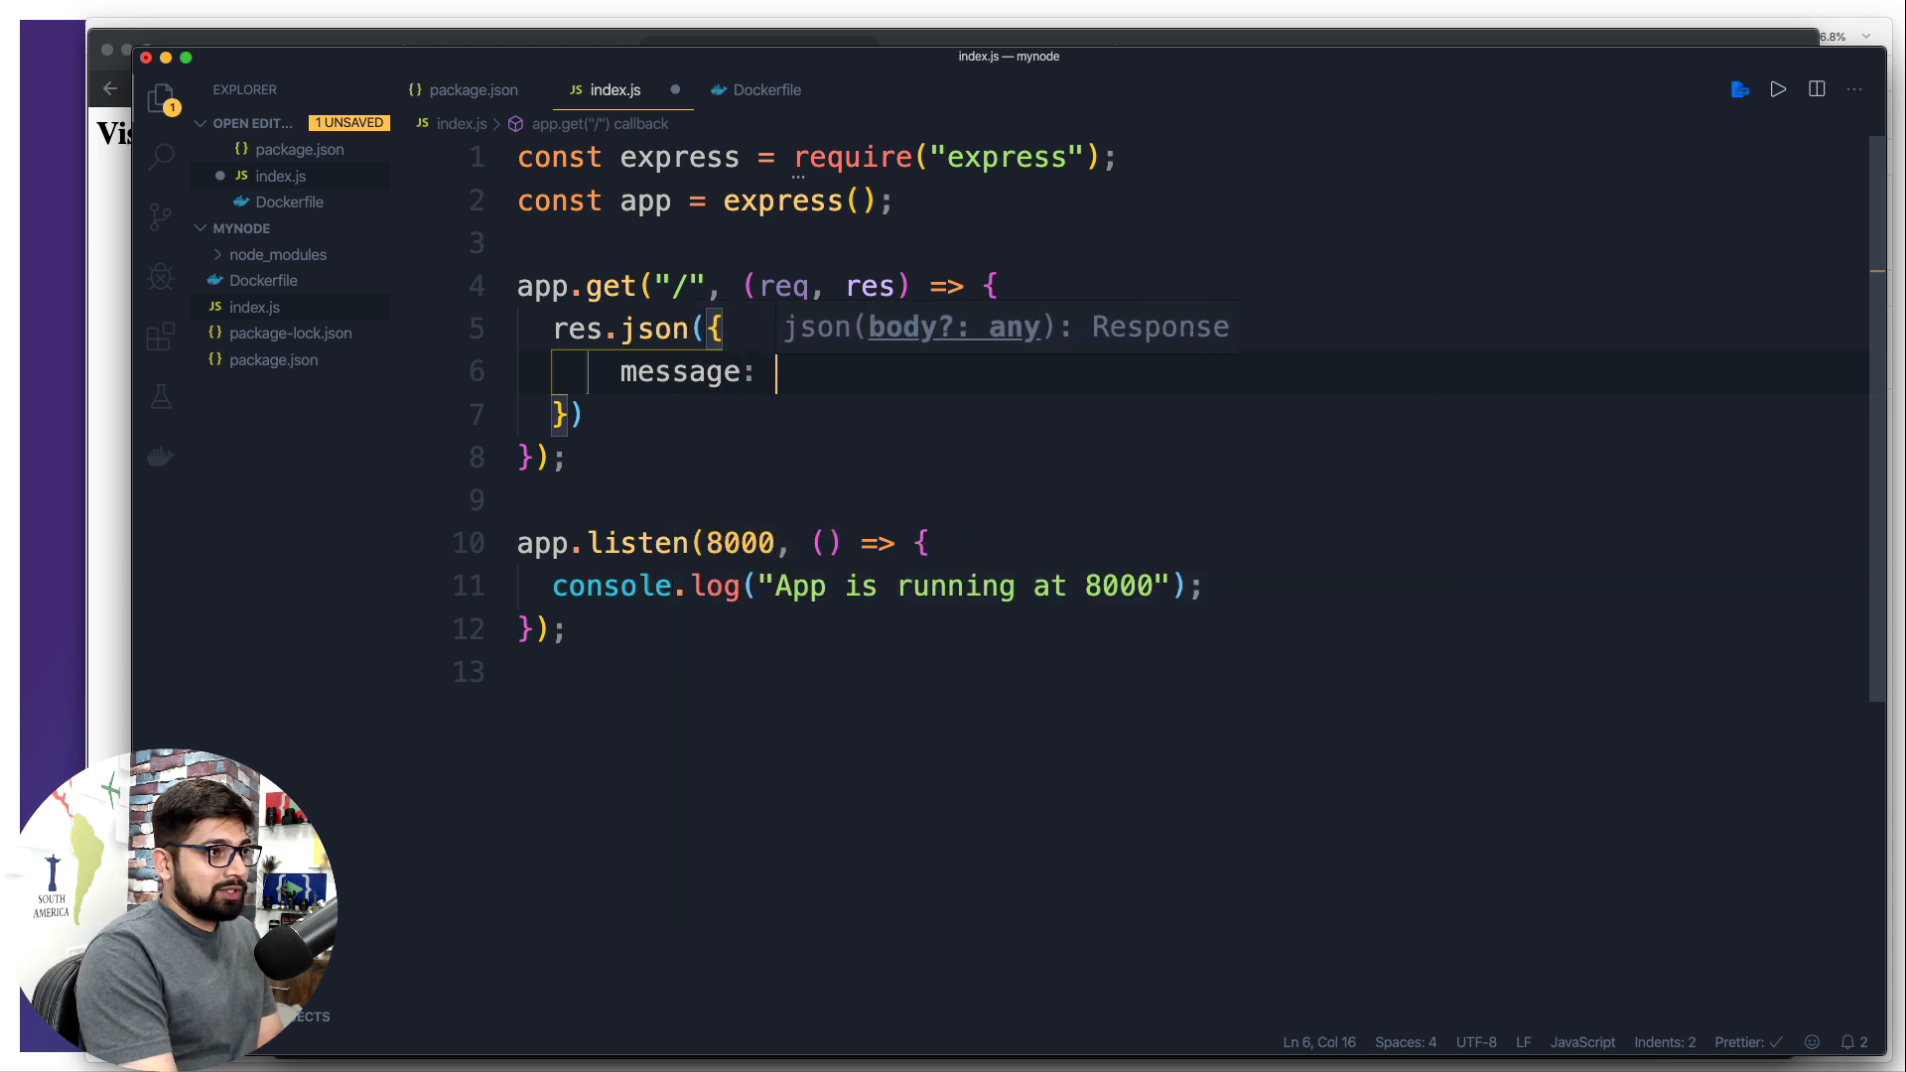
text("")
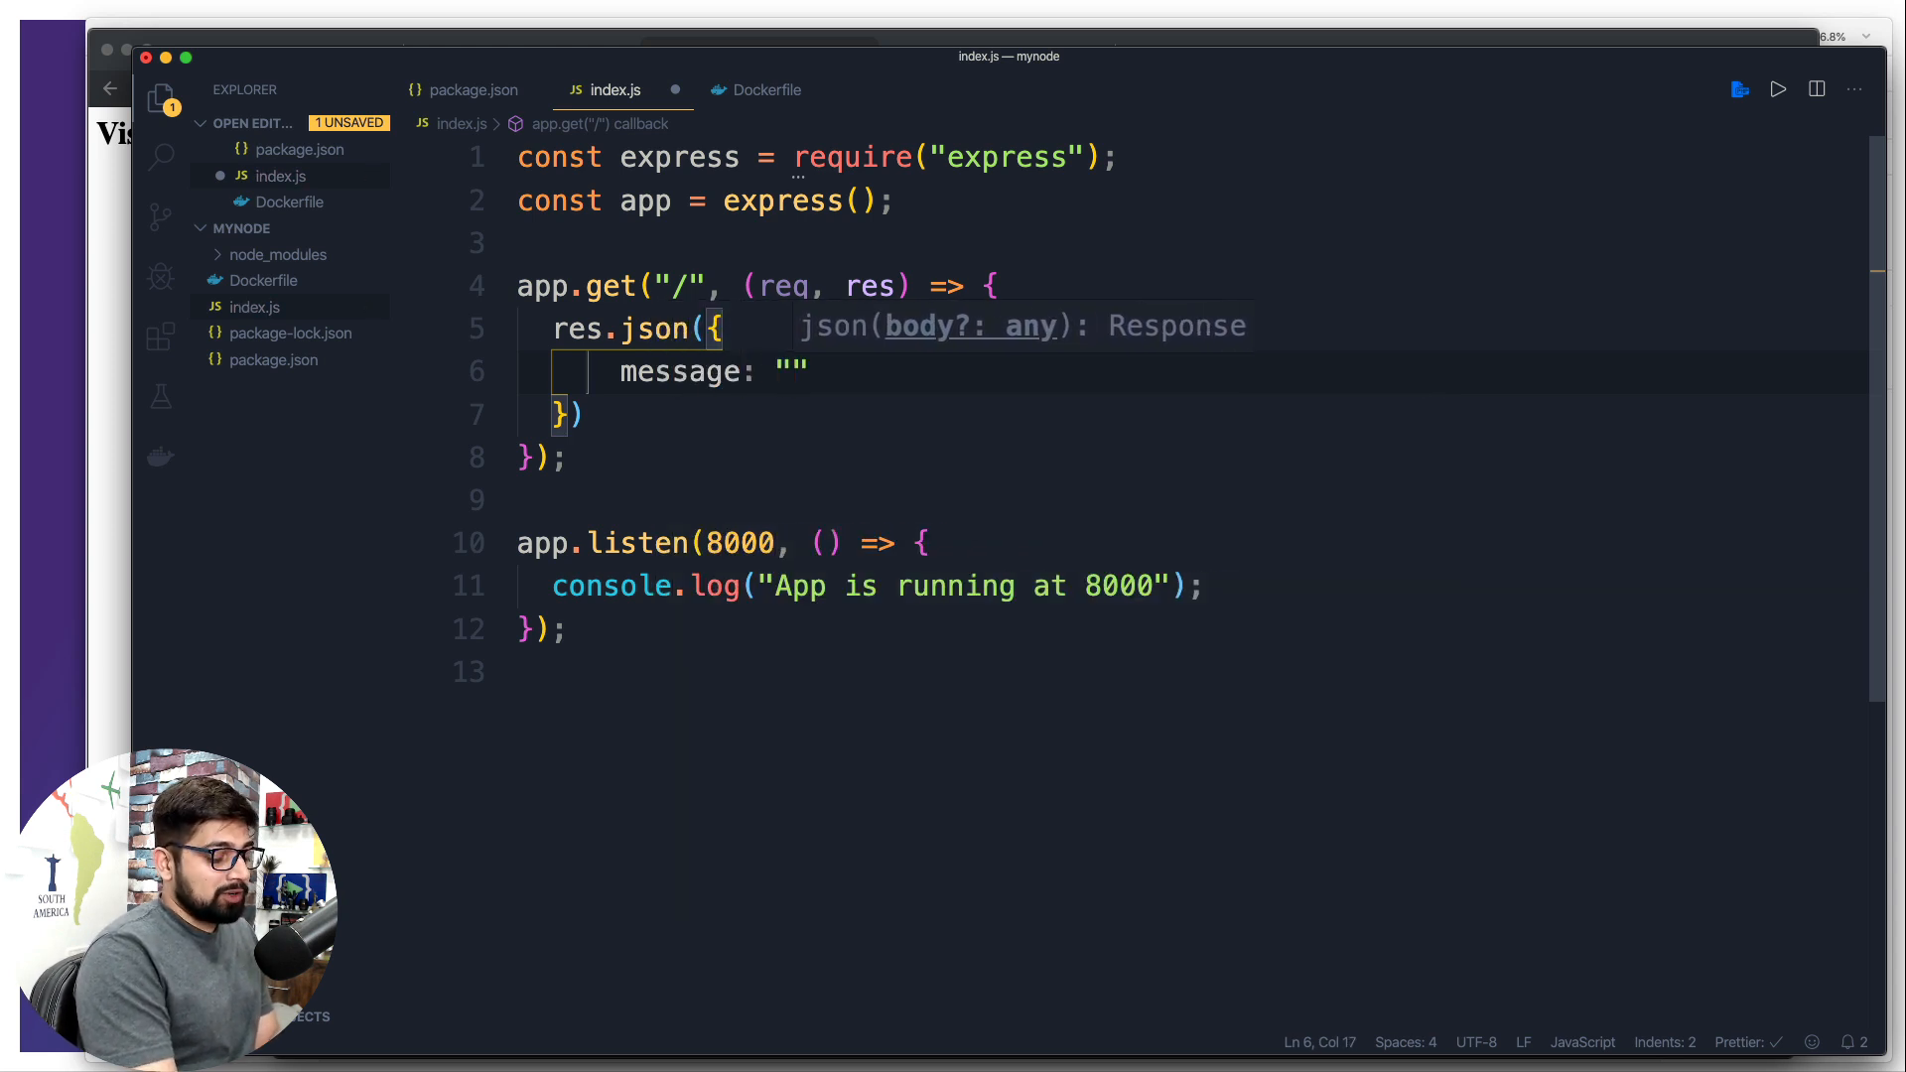
text(Your are)
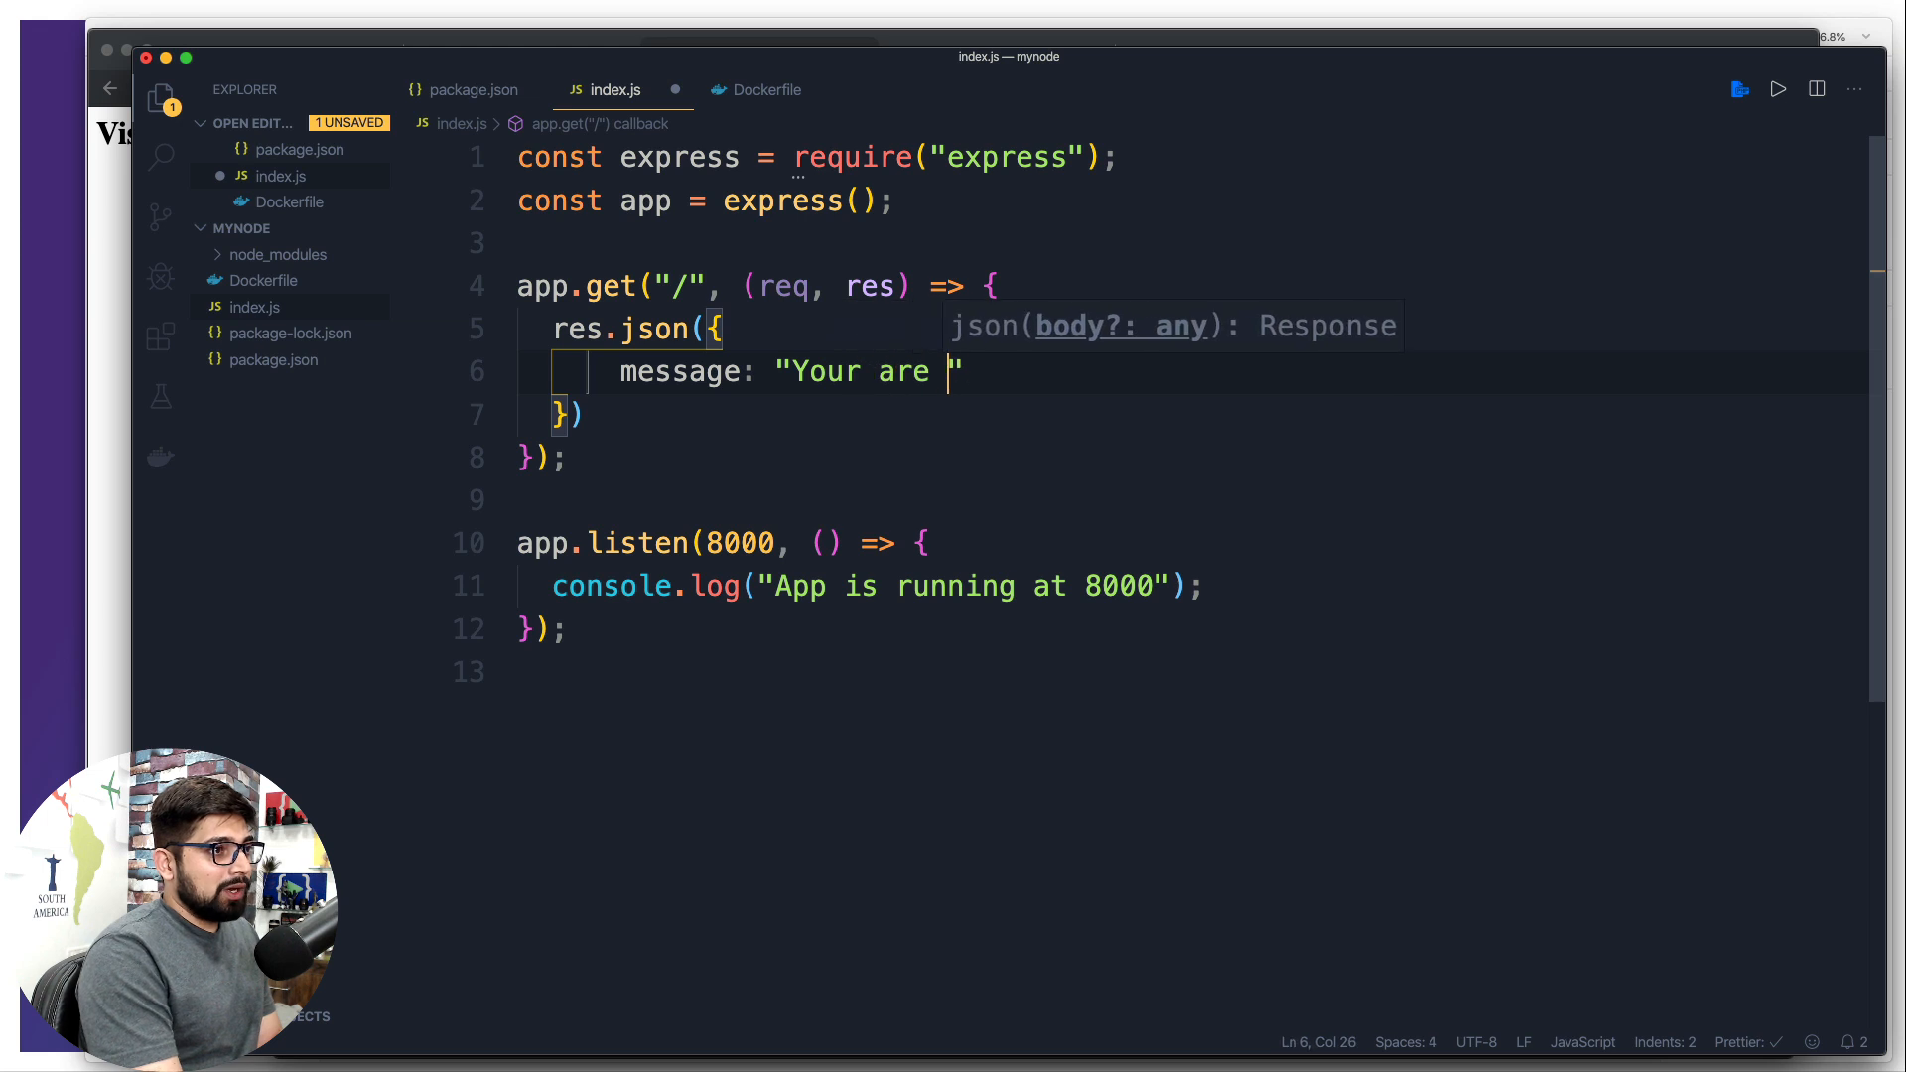
text(visitin)
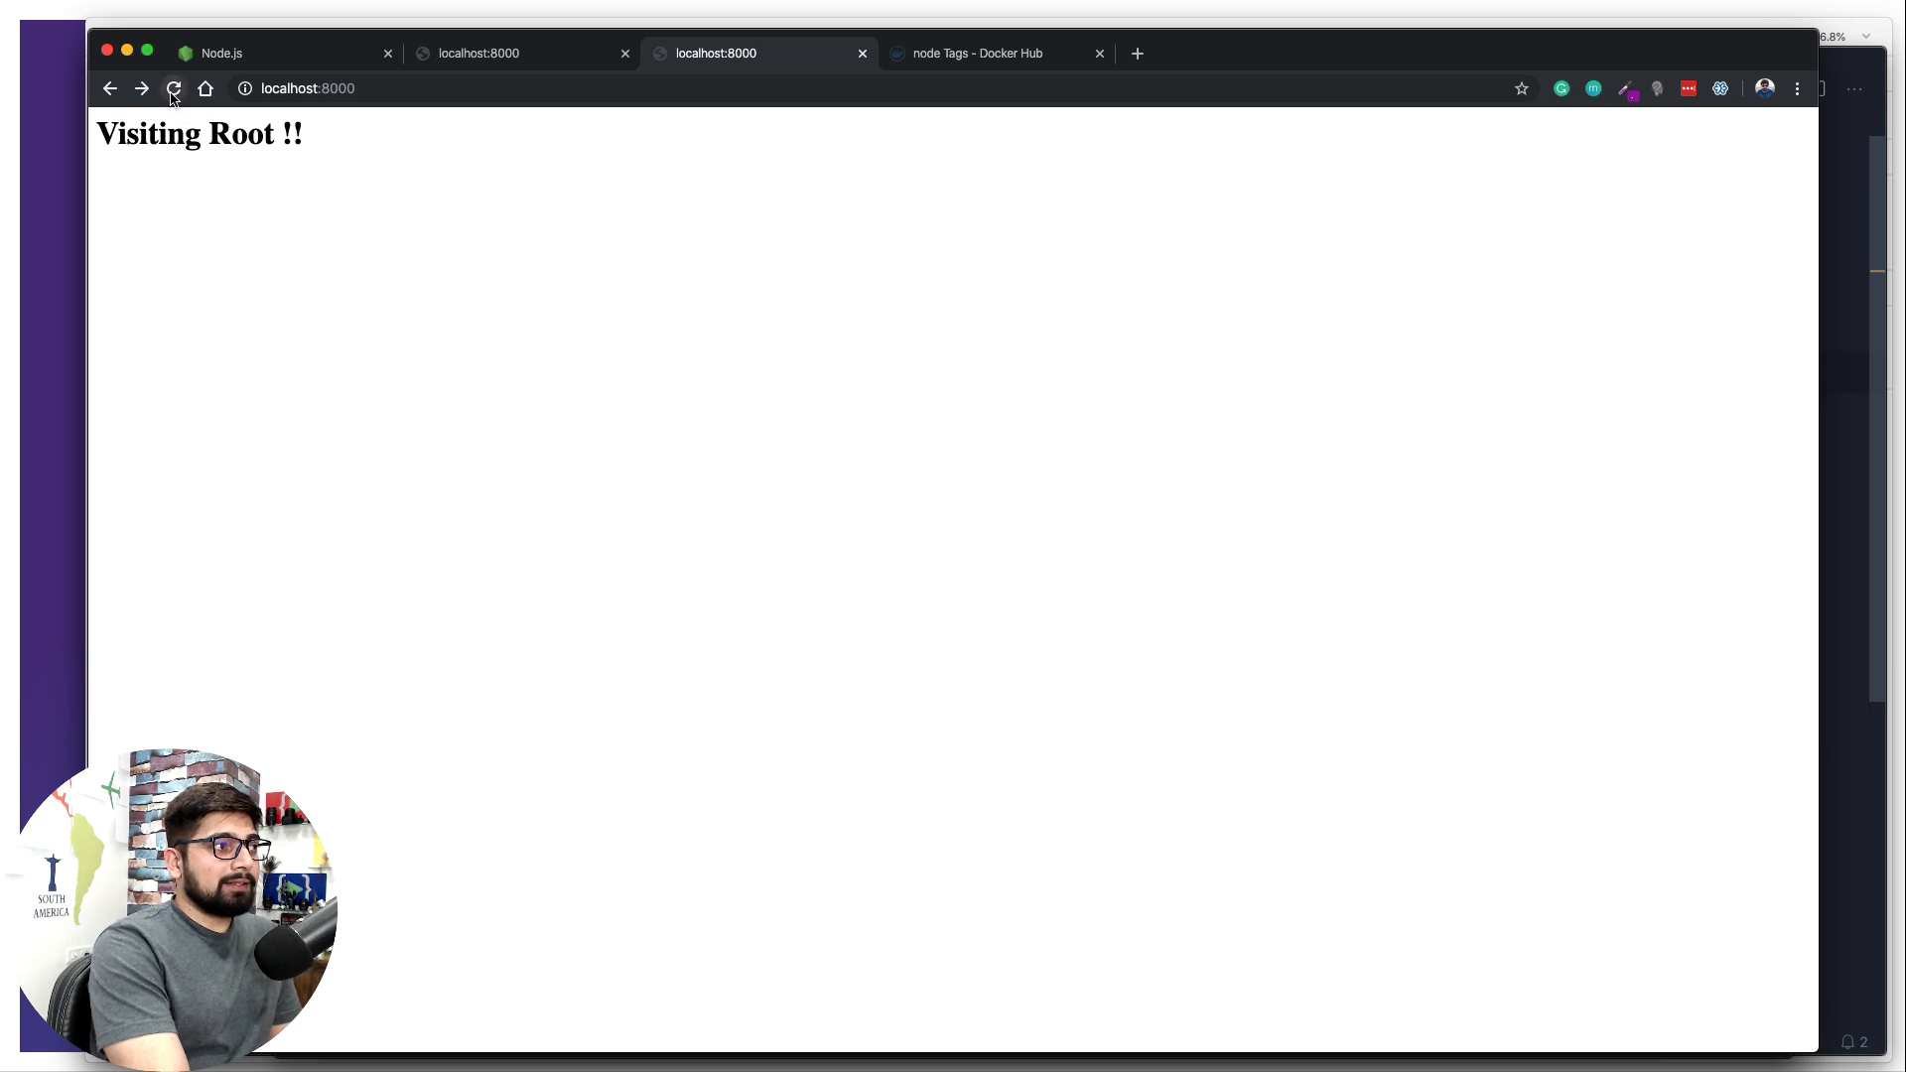
Reload localhost:8000 so it shows the new JSON root message
click(172, 87)
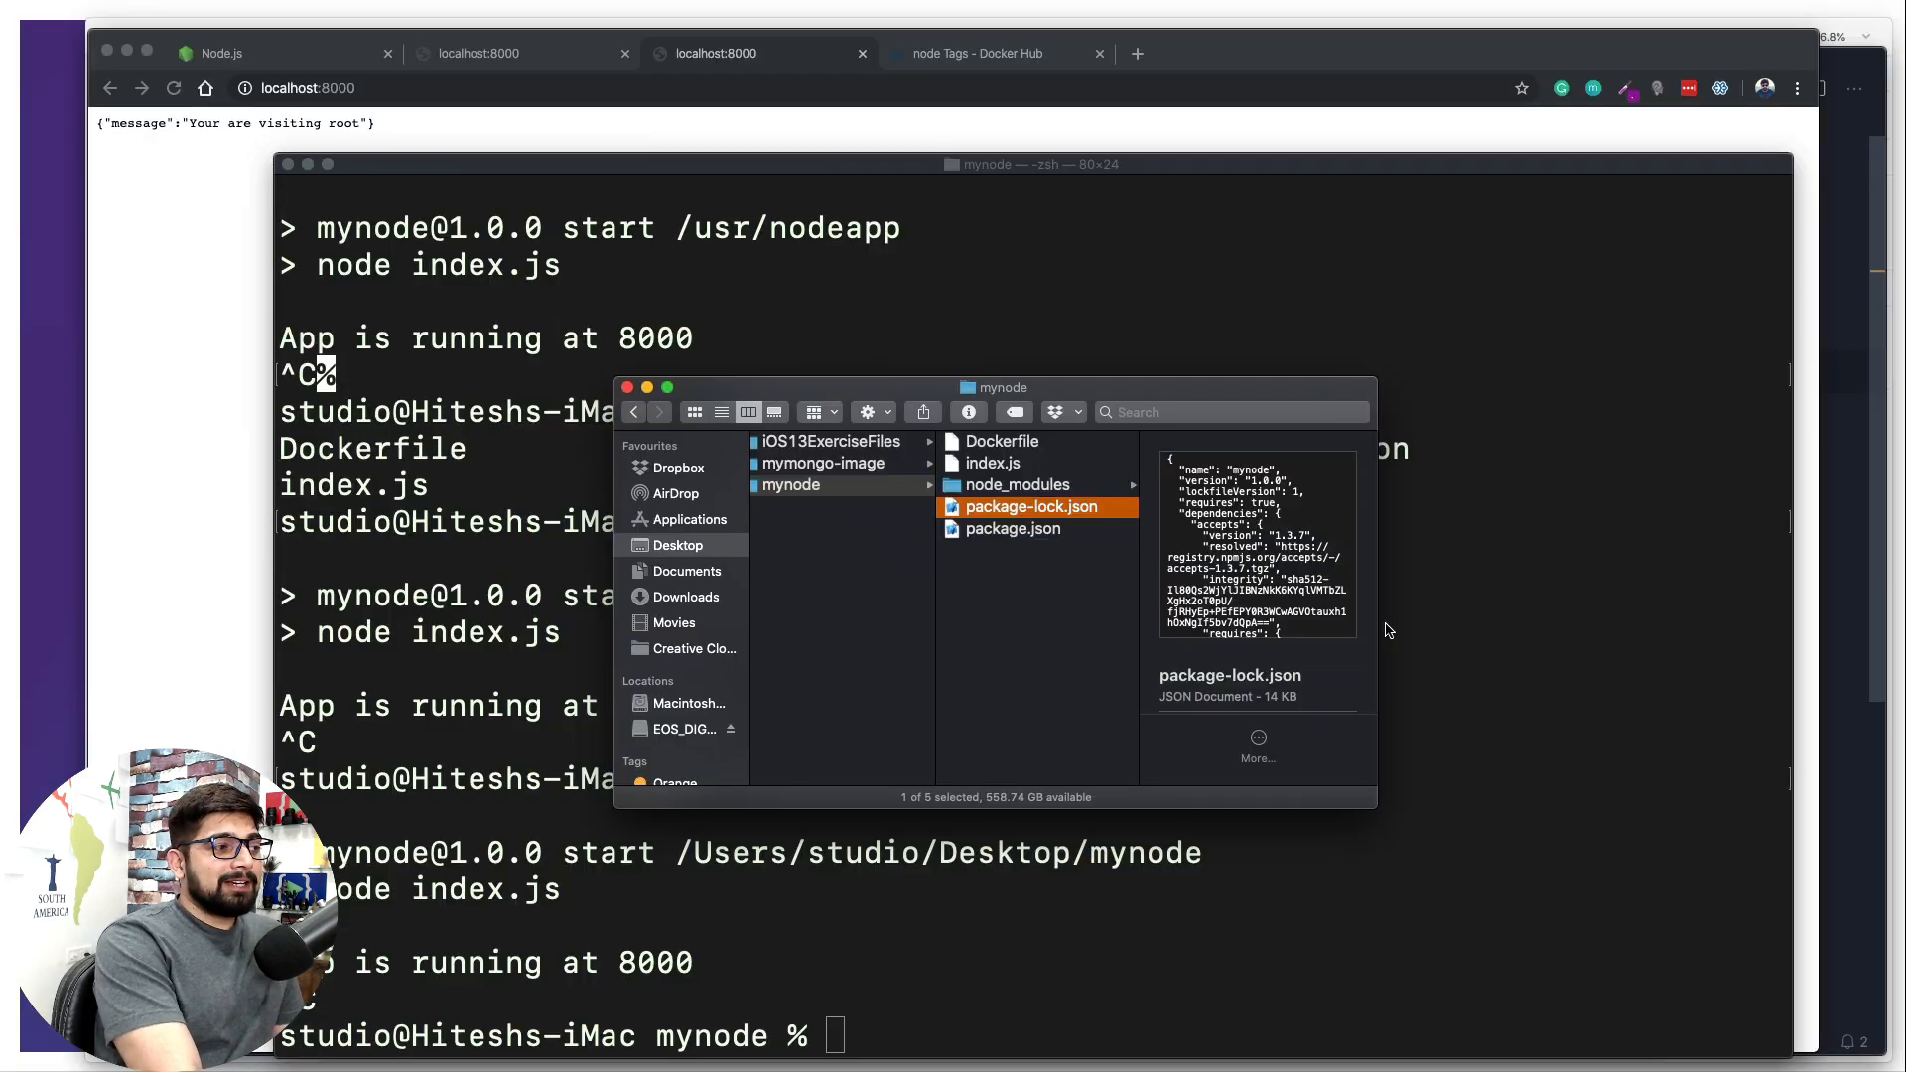
Browse into mynode's node_modules folder and bring up its file actions
click(810, 484)
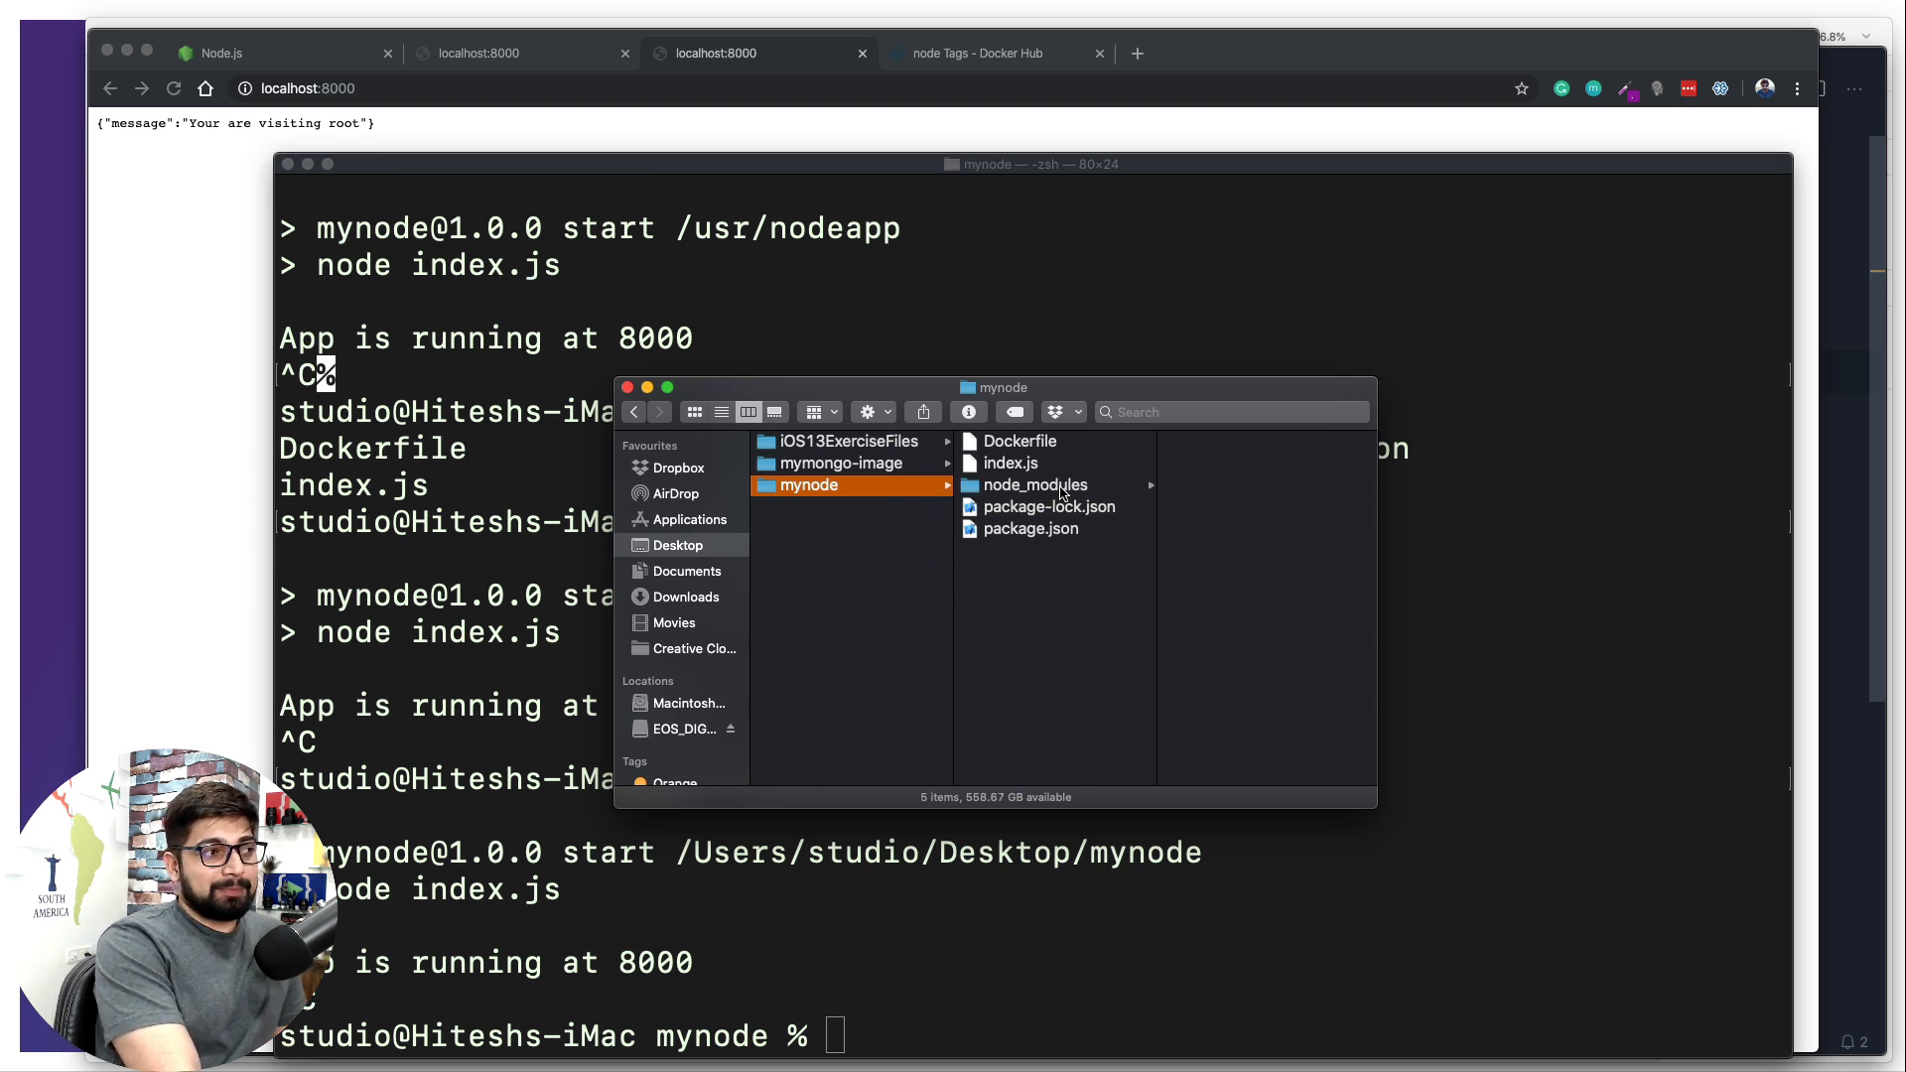
click(1034, 485)
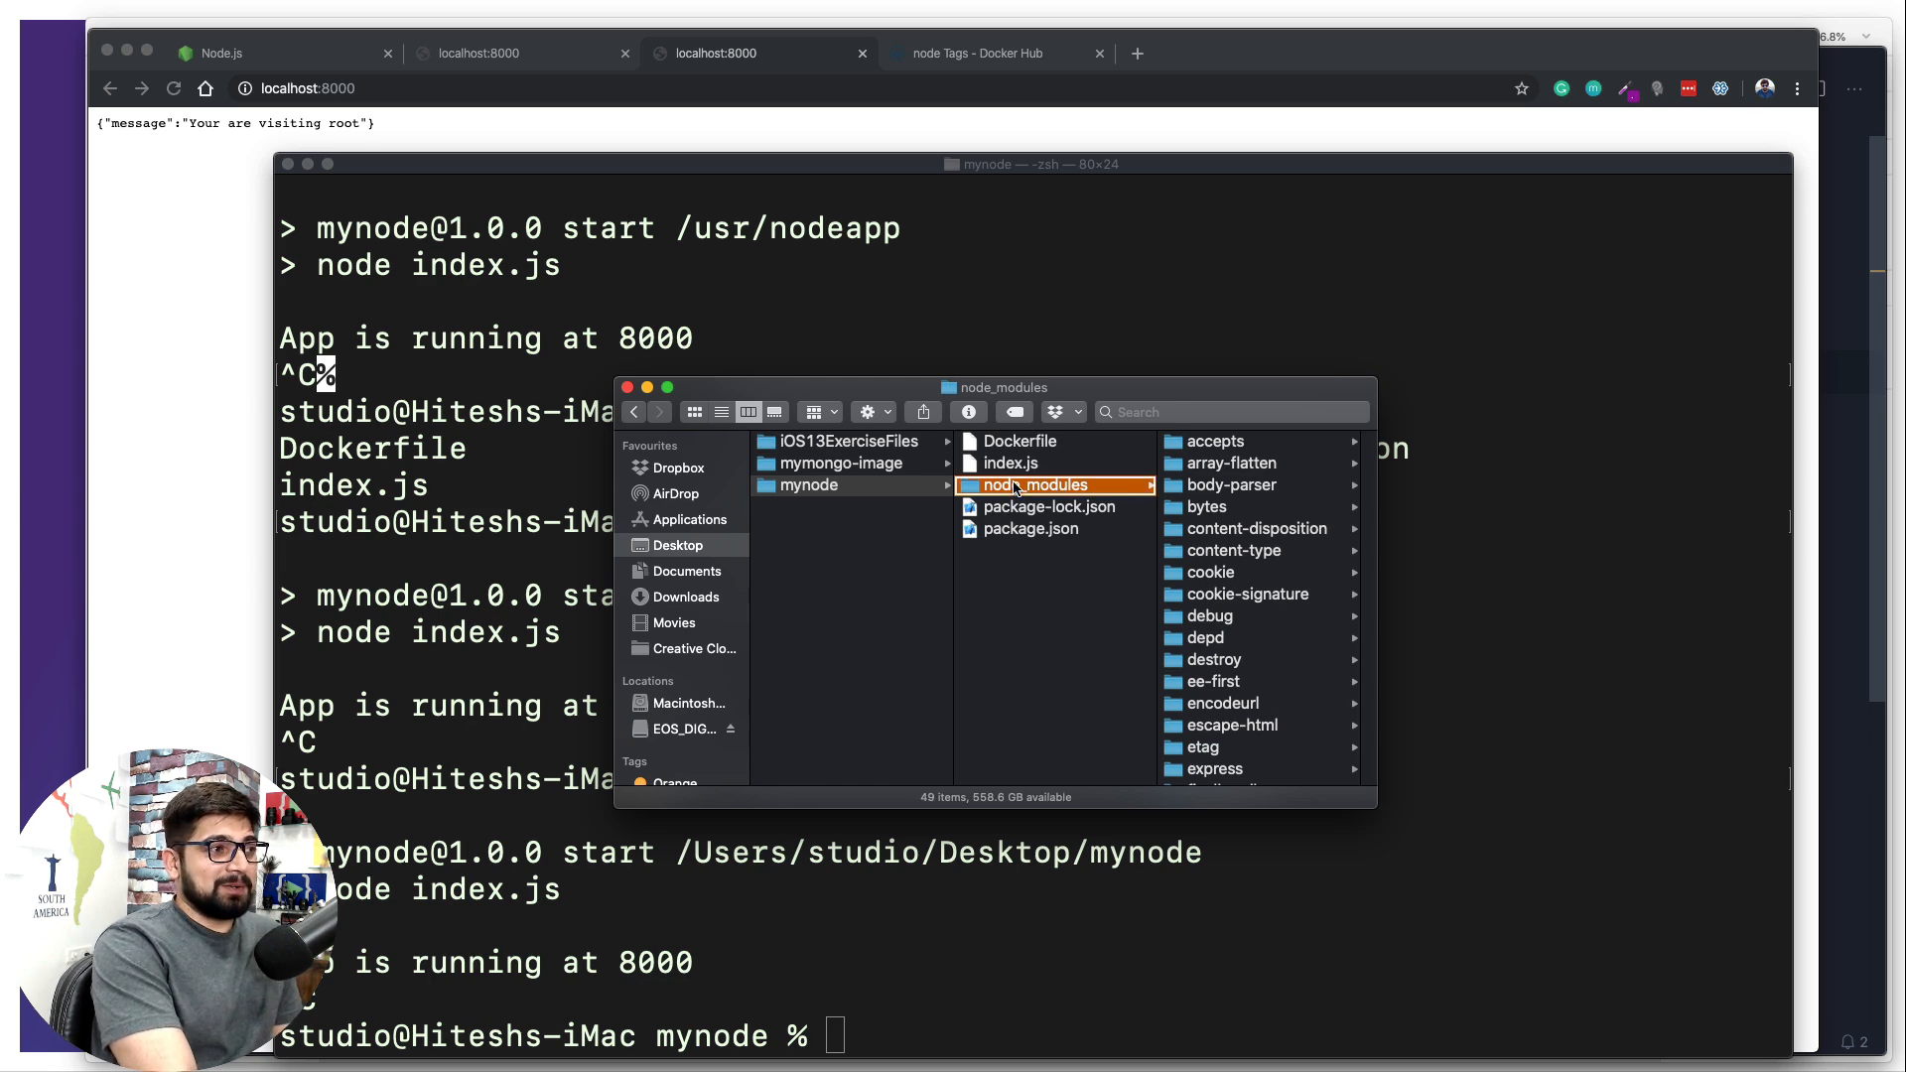
right_click(1031, 484)
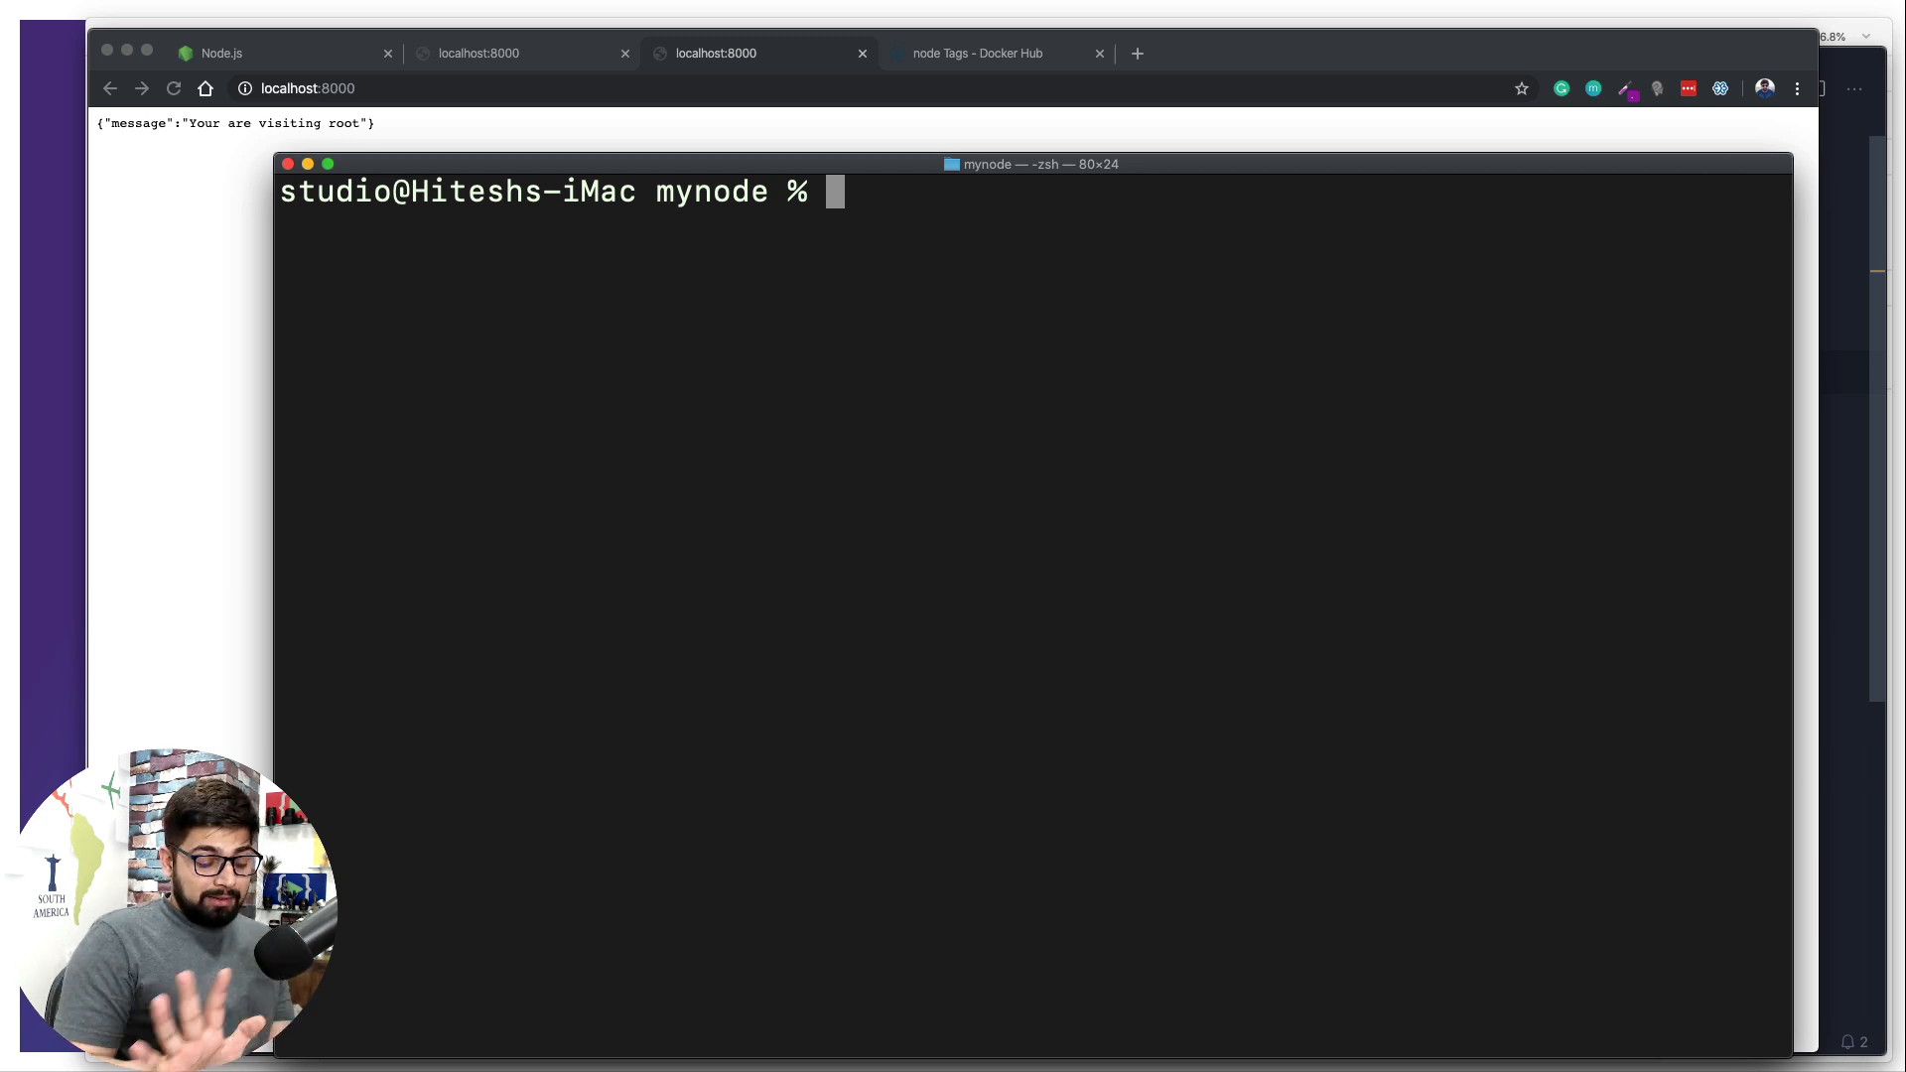
Run hiteshchoudhary/nodeapp with -p 8000:8000, reload localhost:8000, then stop it with Ctrl+C
text(npm start)
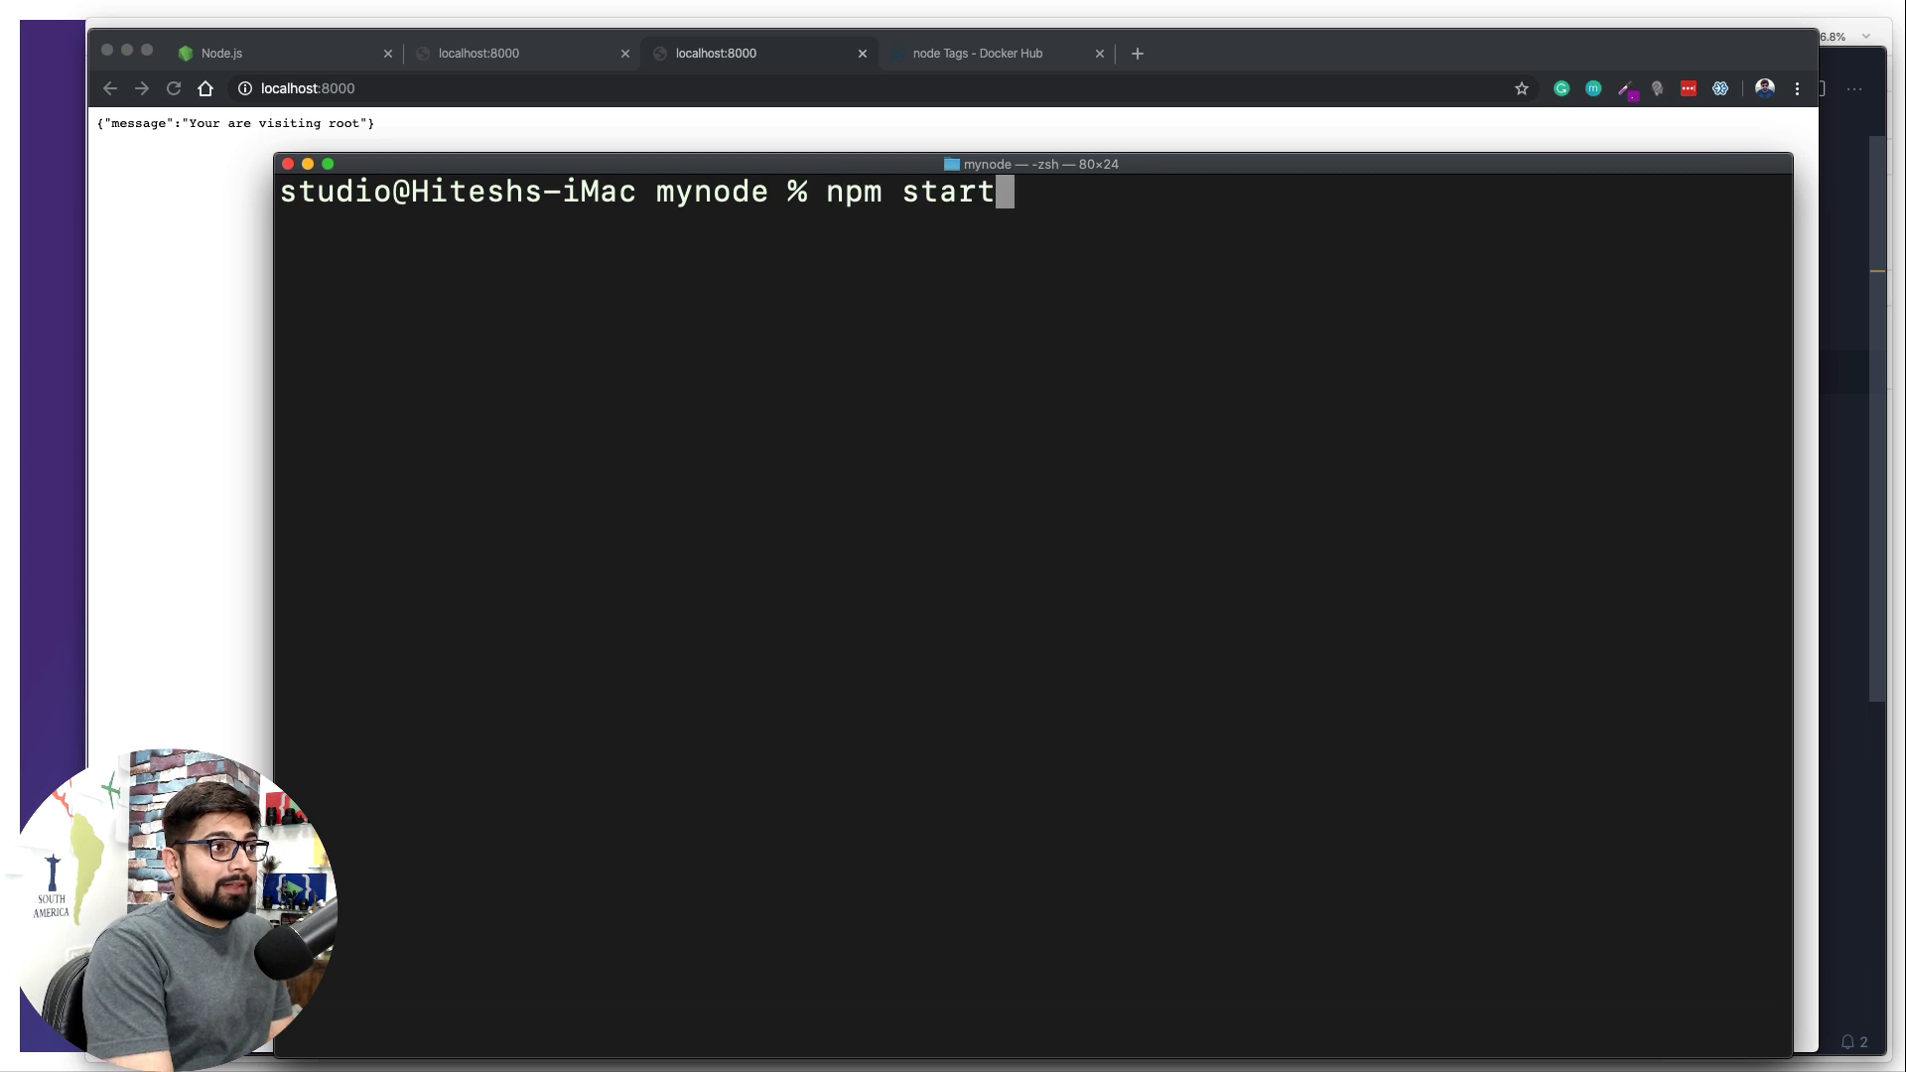
text(docker run -p 8000:8000  hiteshchoudhary/nodeapp)
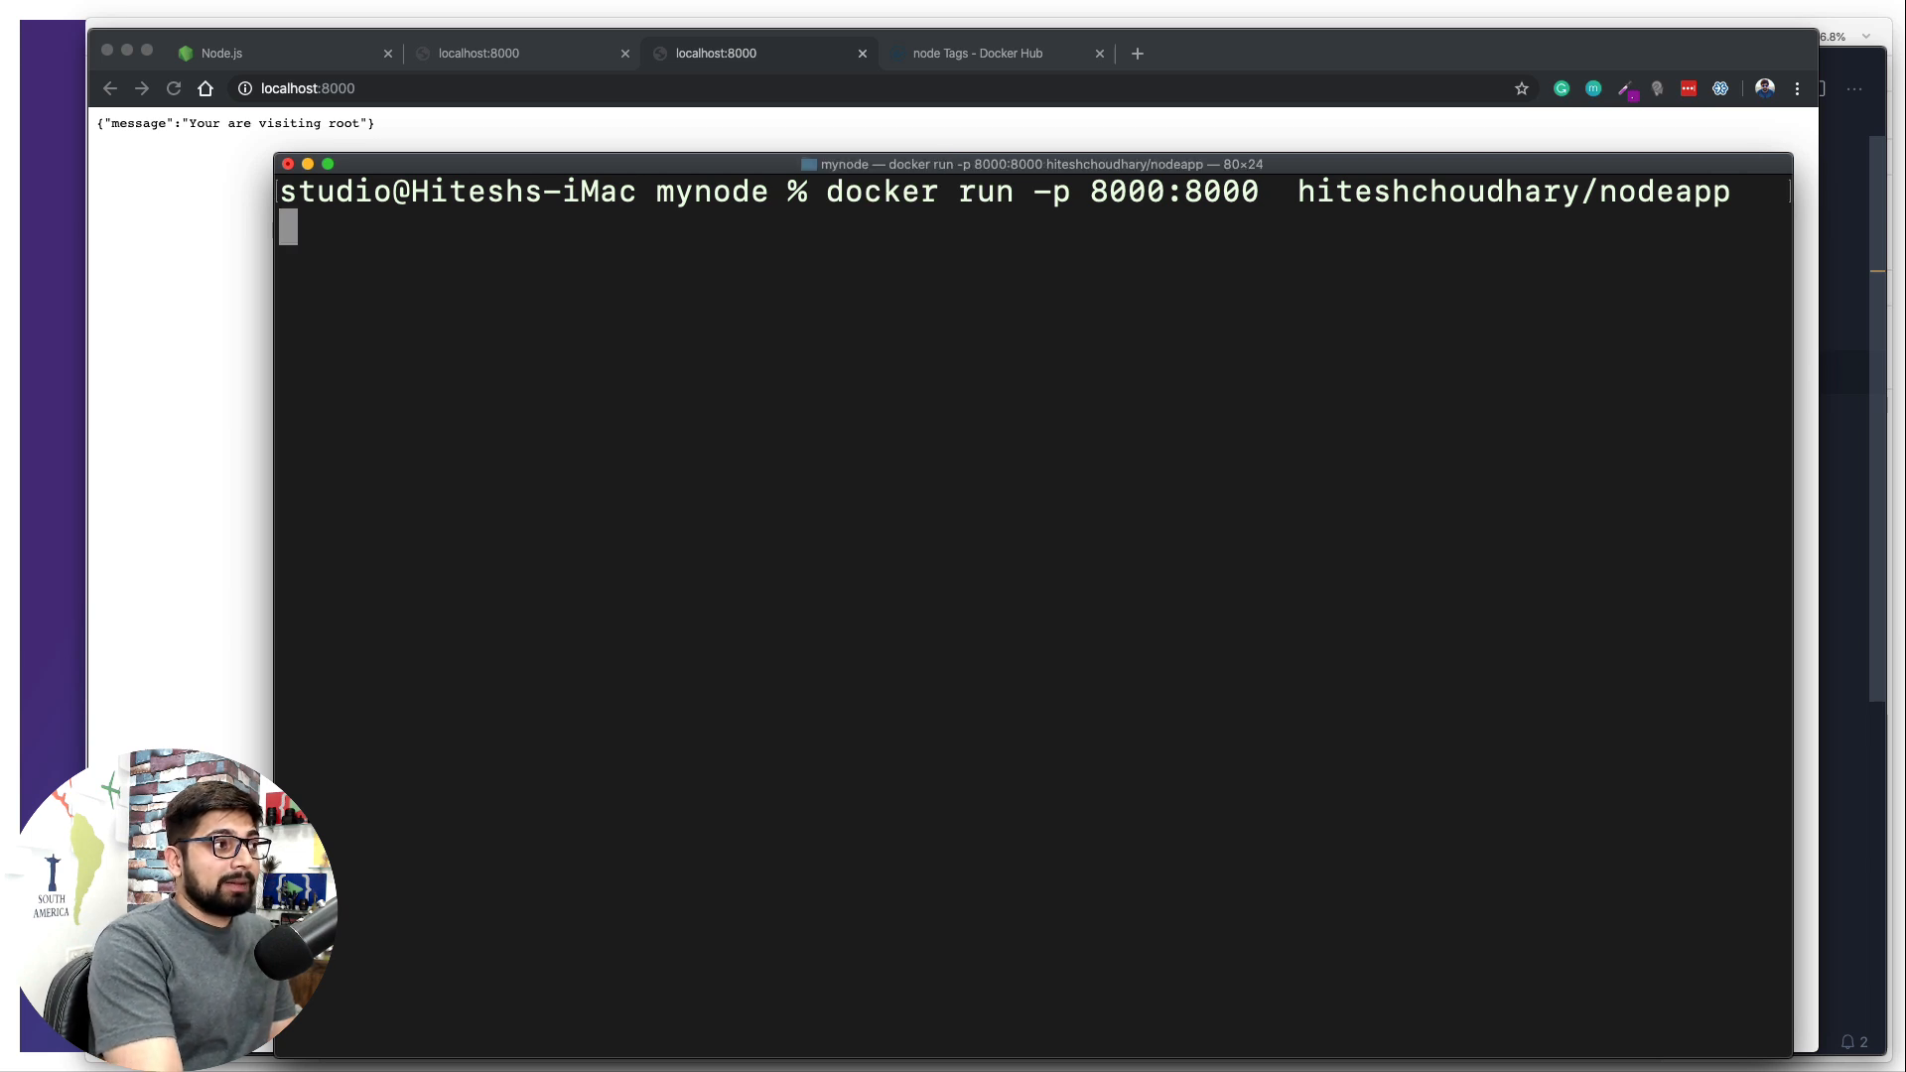
key(enter)
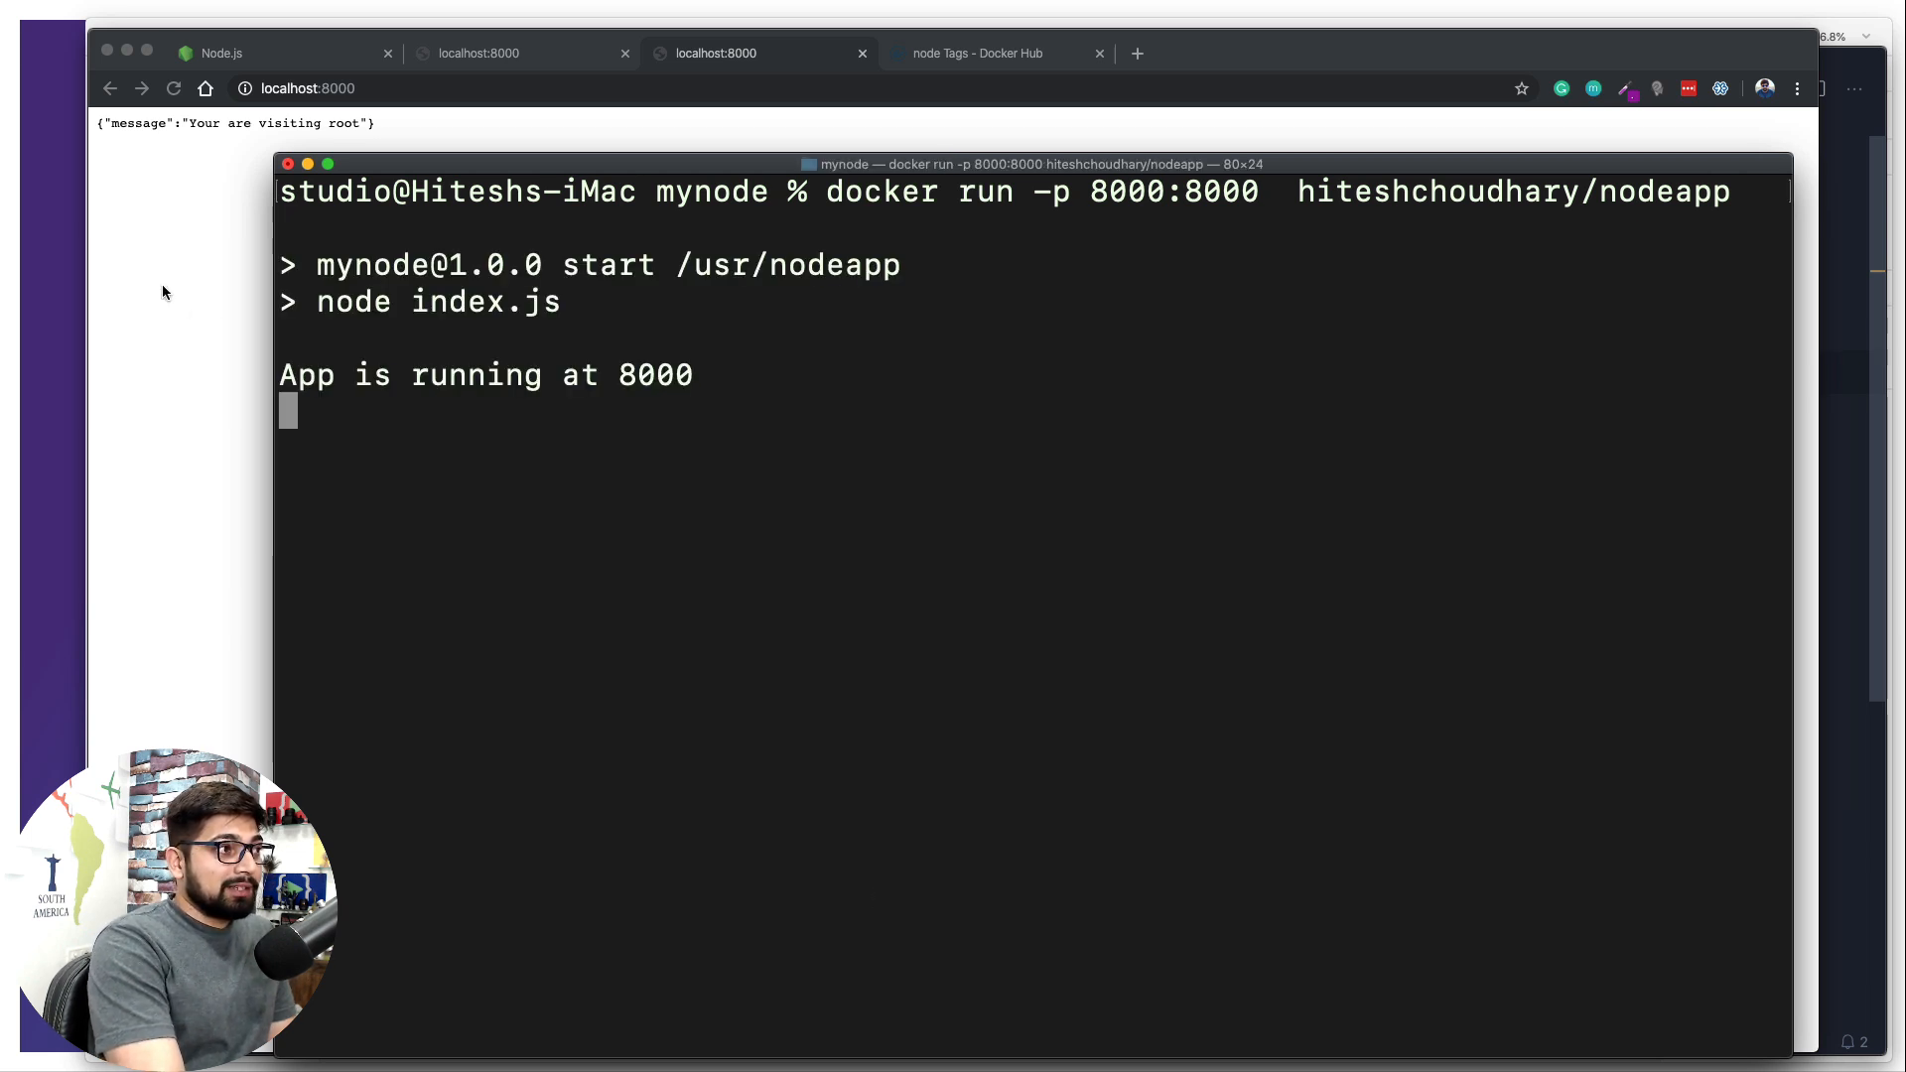
click(175, 87)
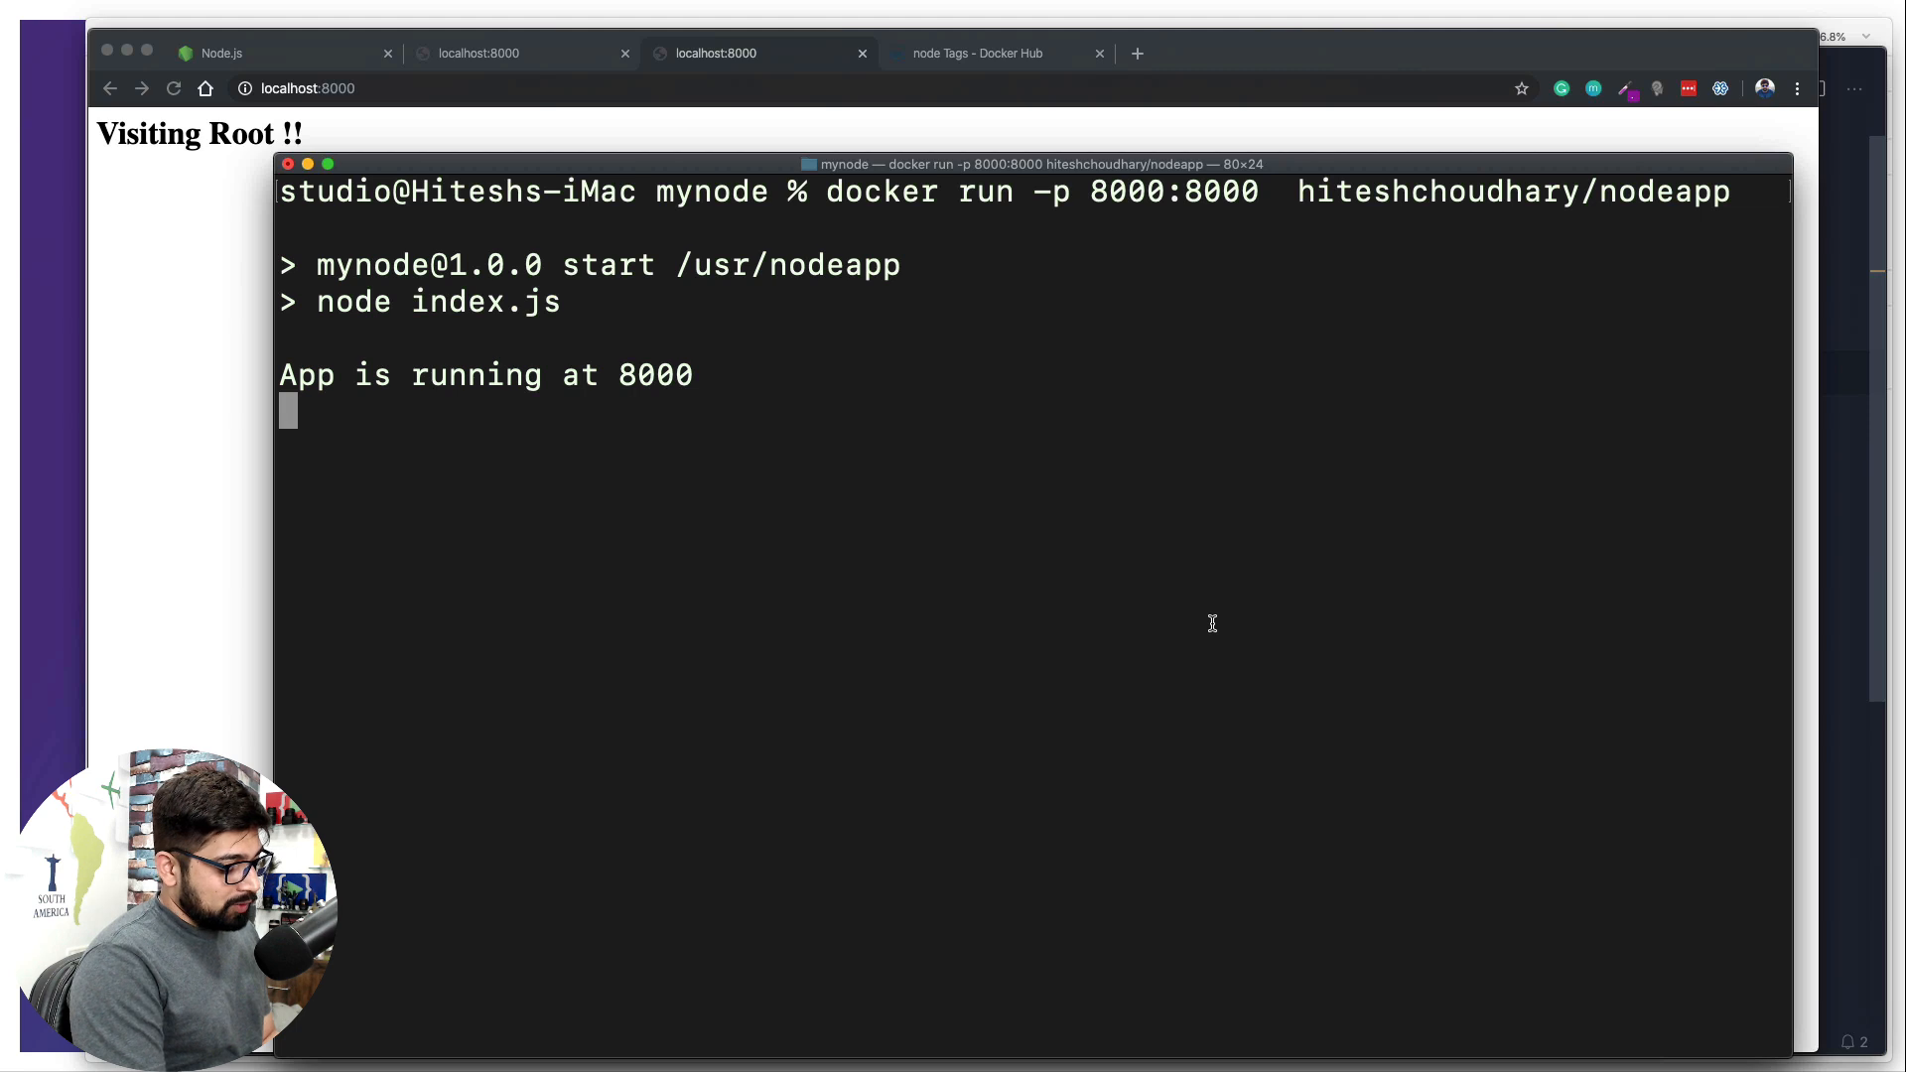
key(ctrl+c)
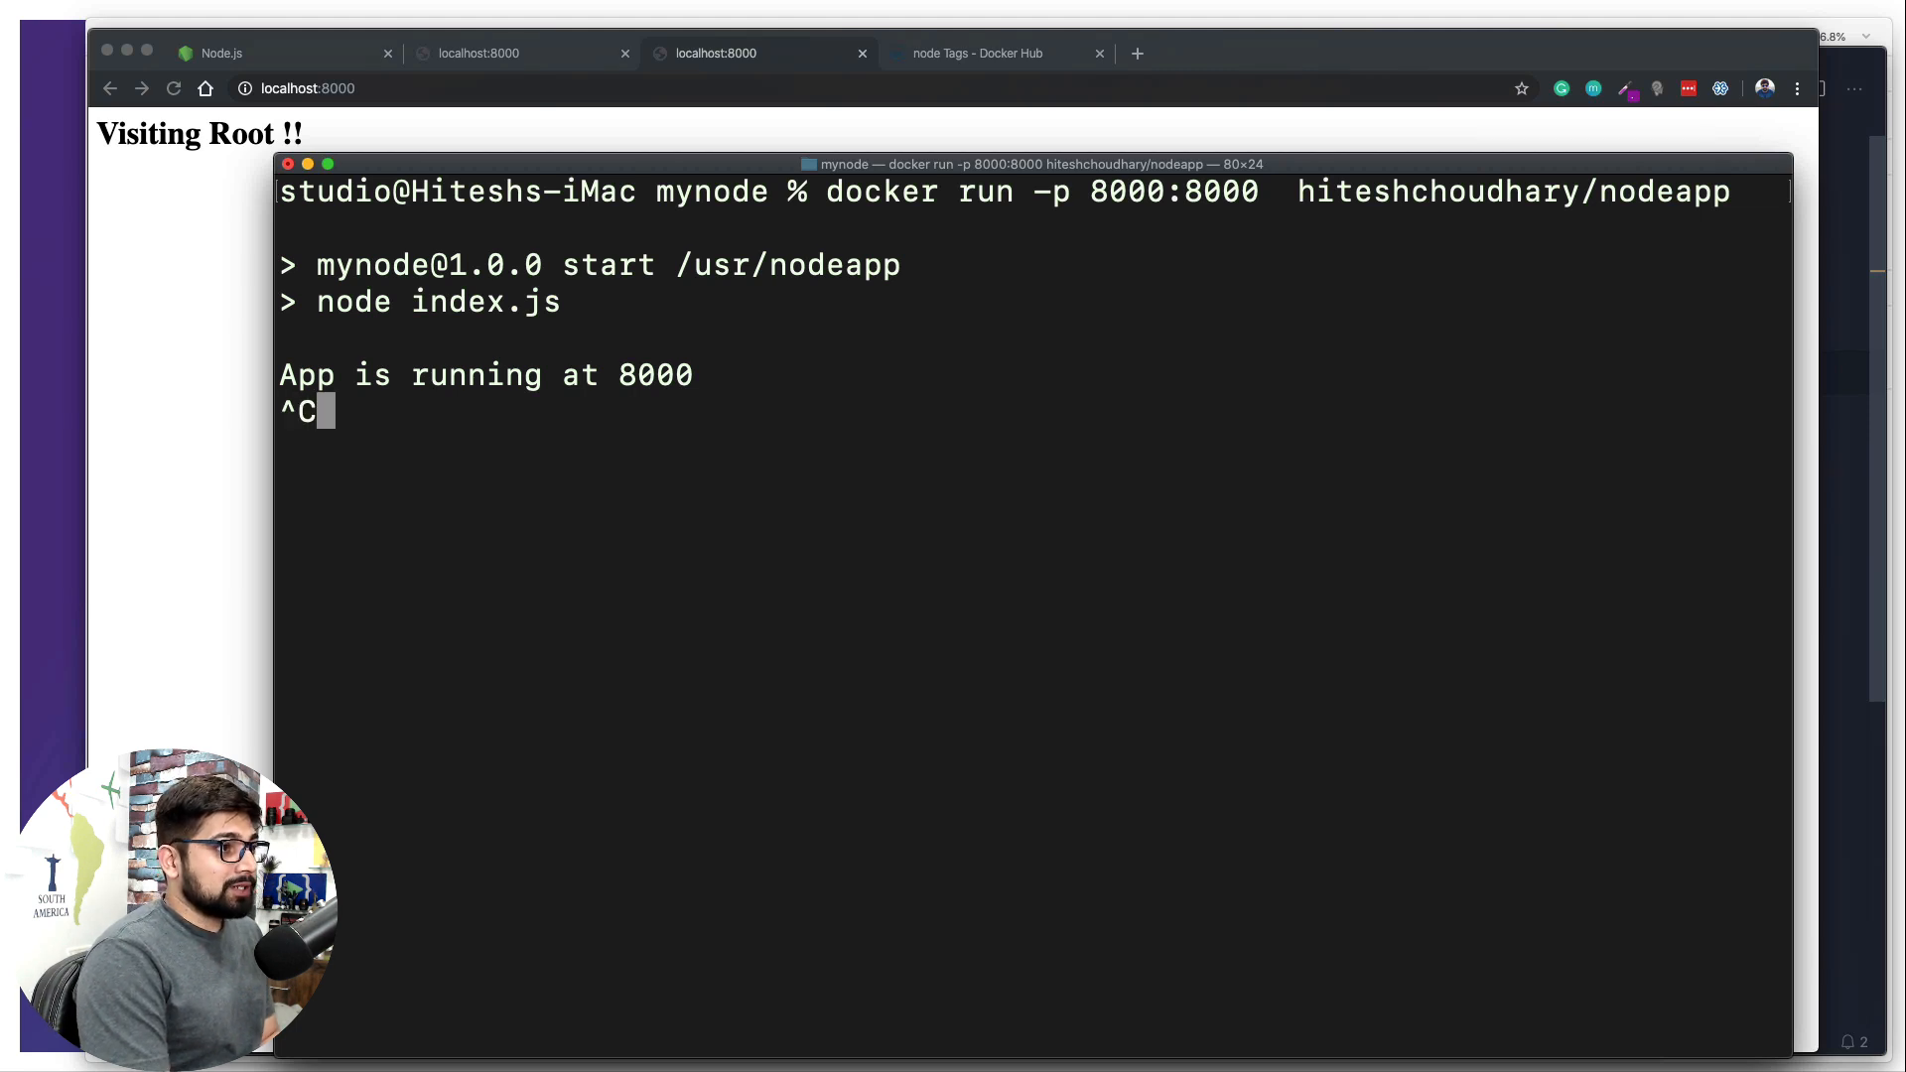
Rebuild the hiteshchoudhary/nodeapp image and read the cached WORKDIR and npm install step output
text(npm start)
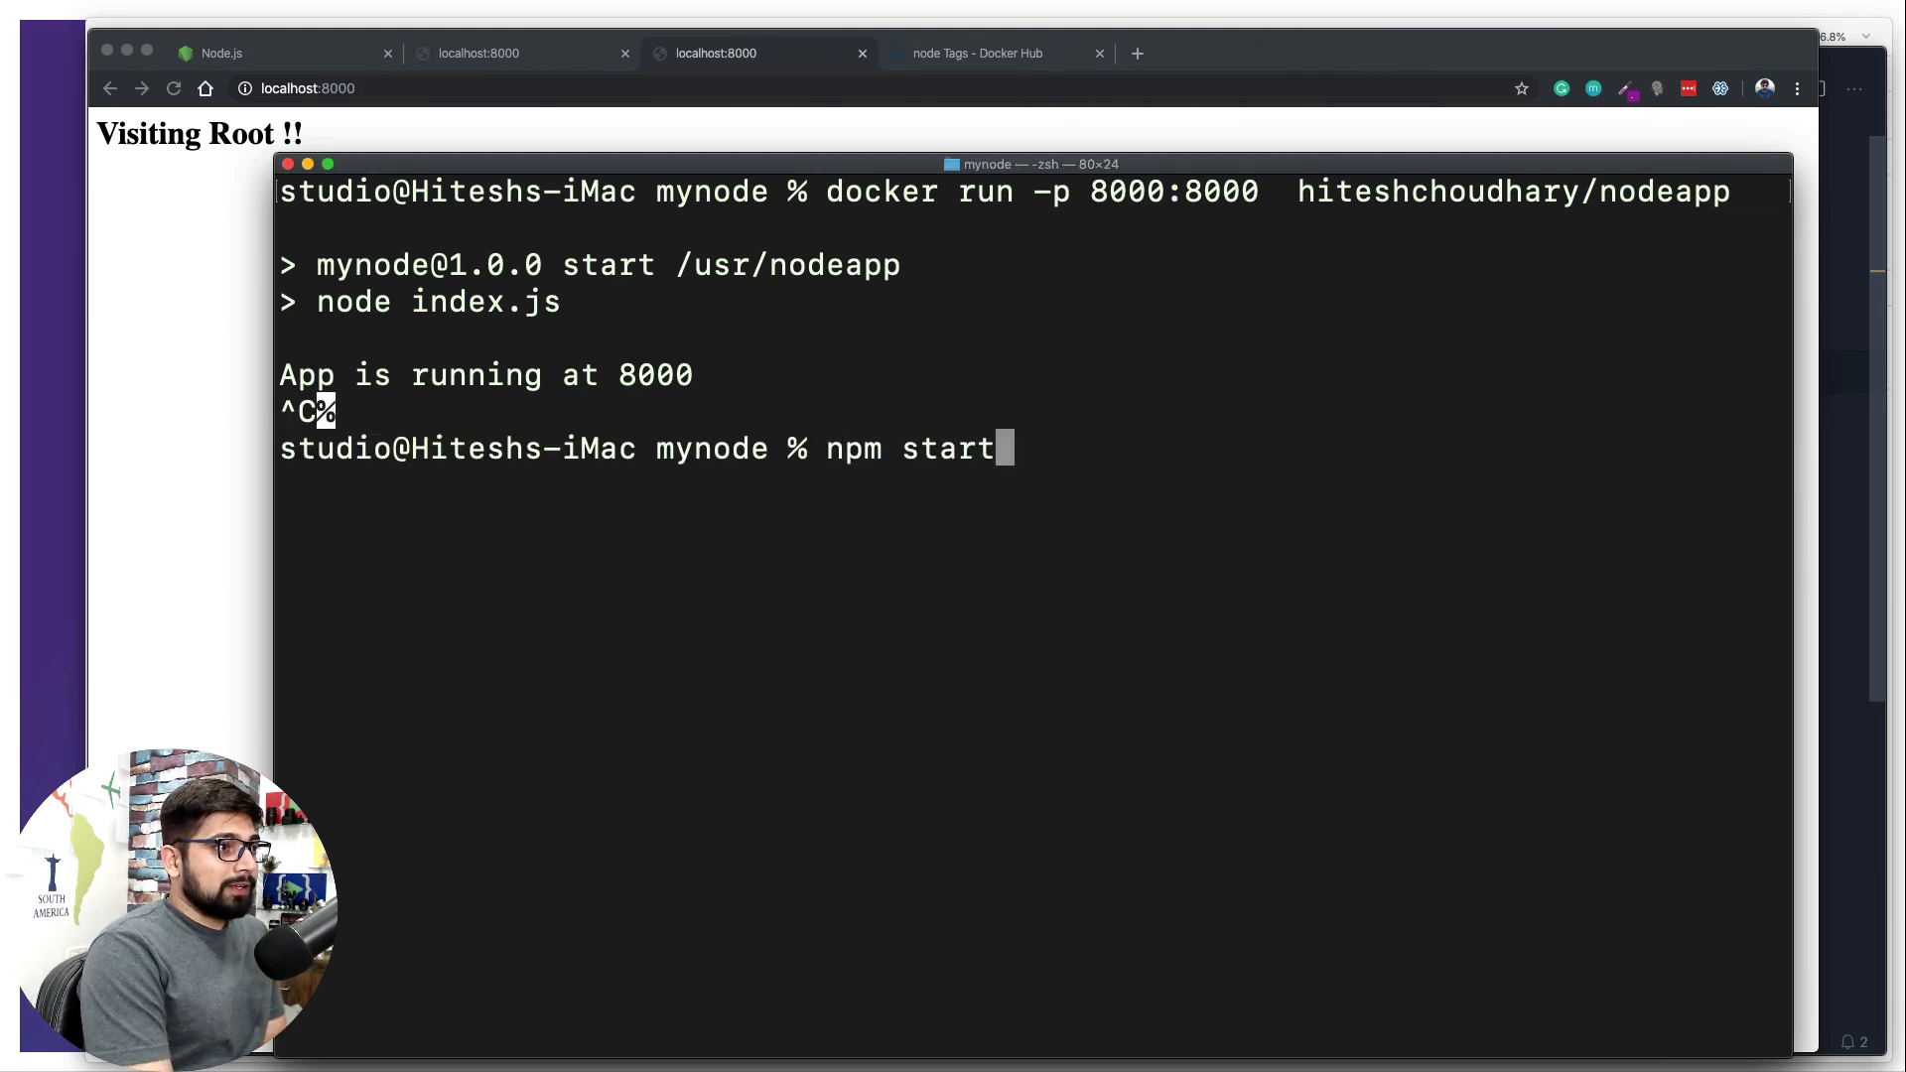
text(docker run hiteshchoudhary/nodeapp)
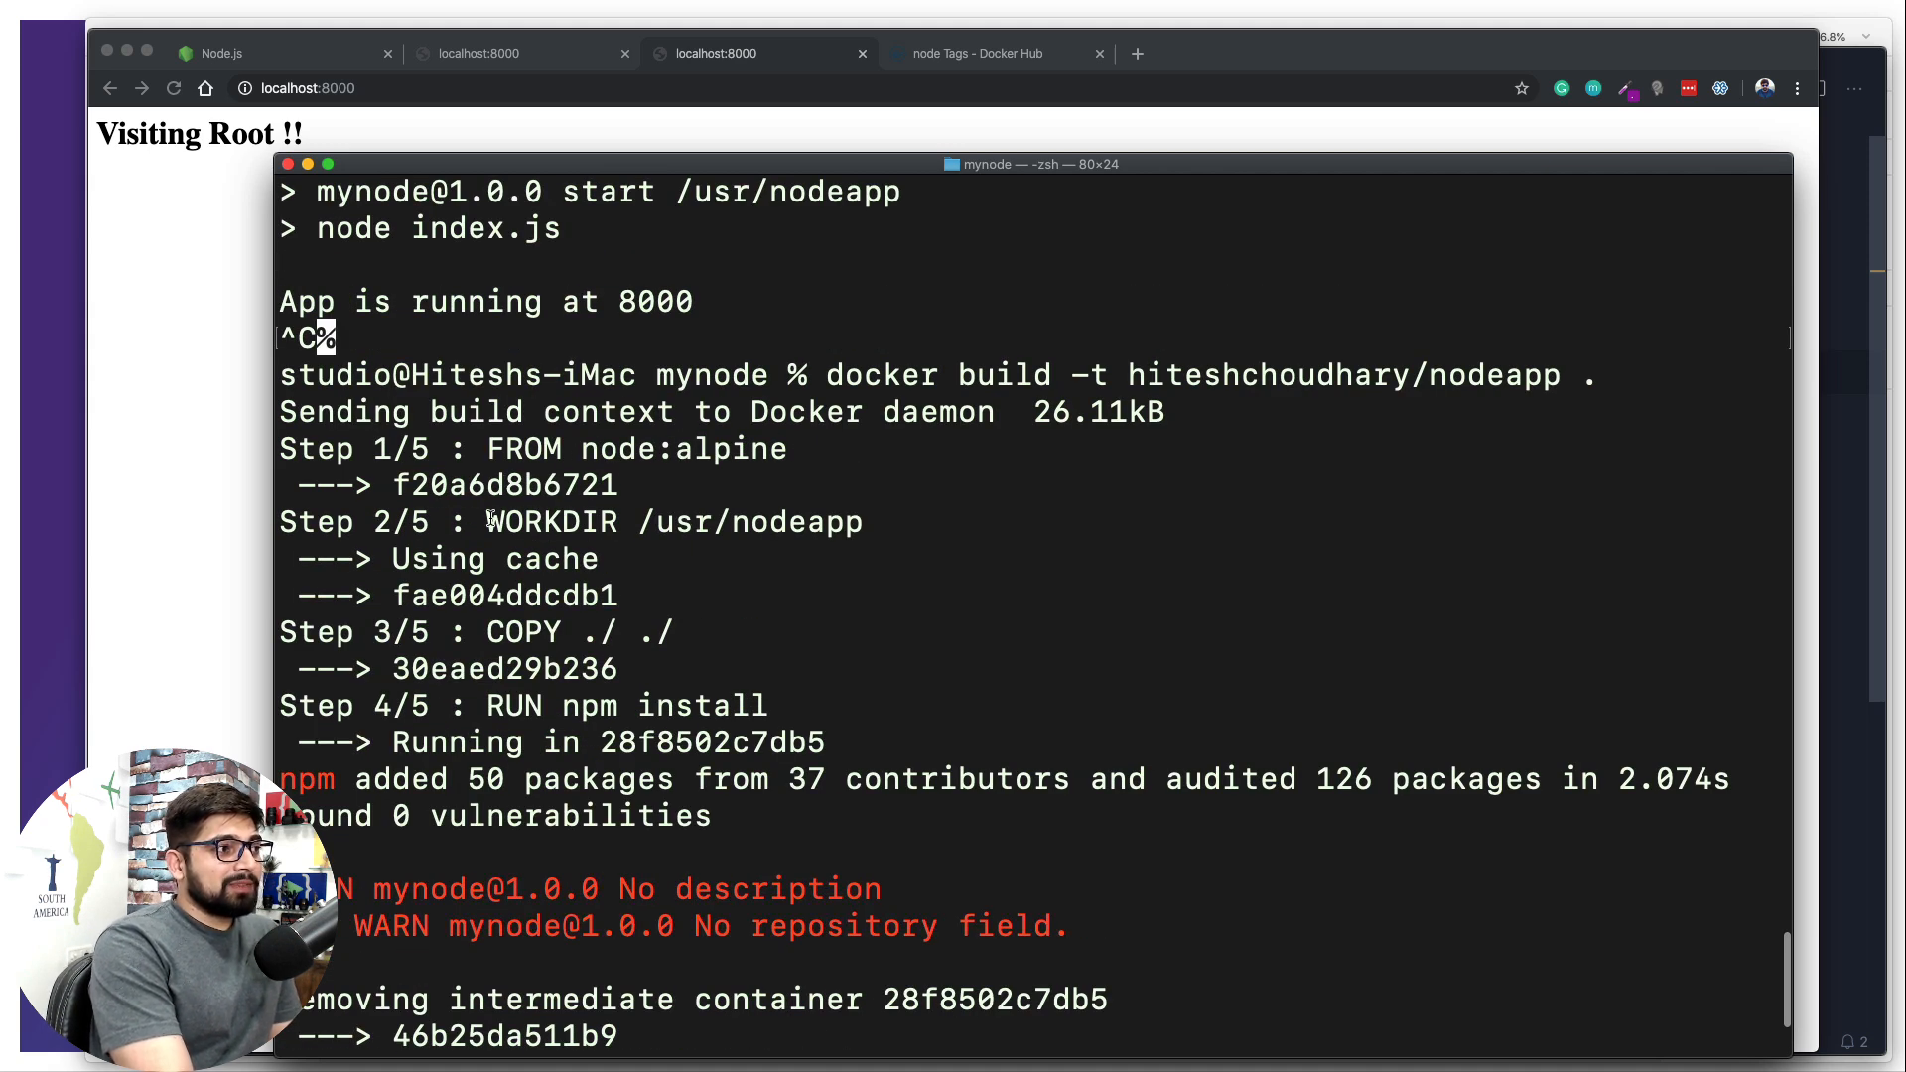
mouse_move(905, 518)
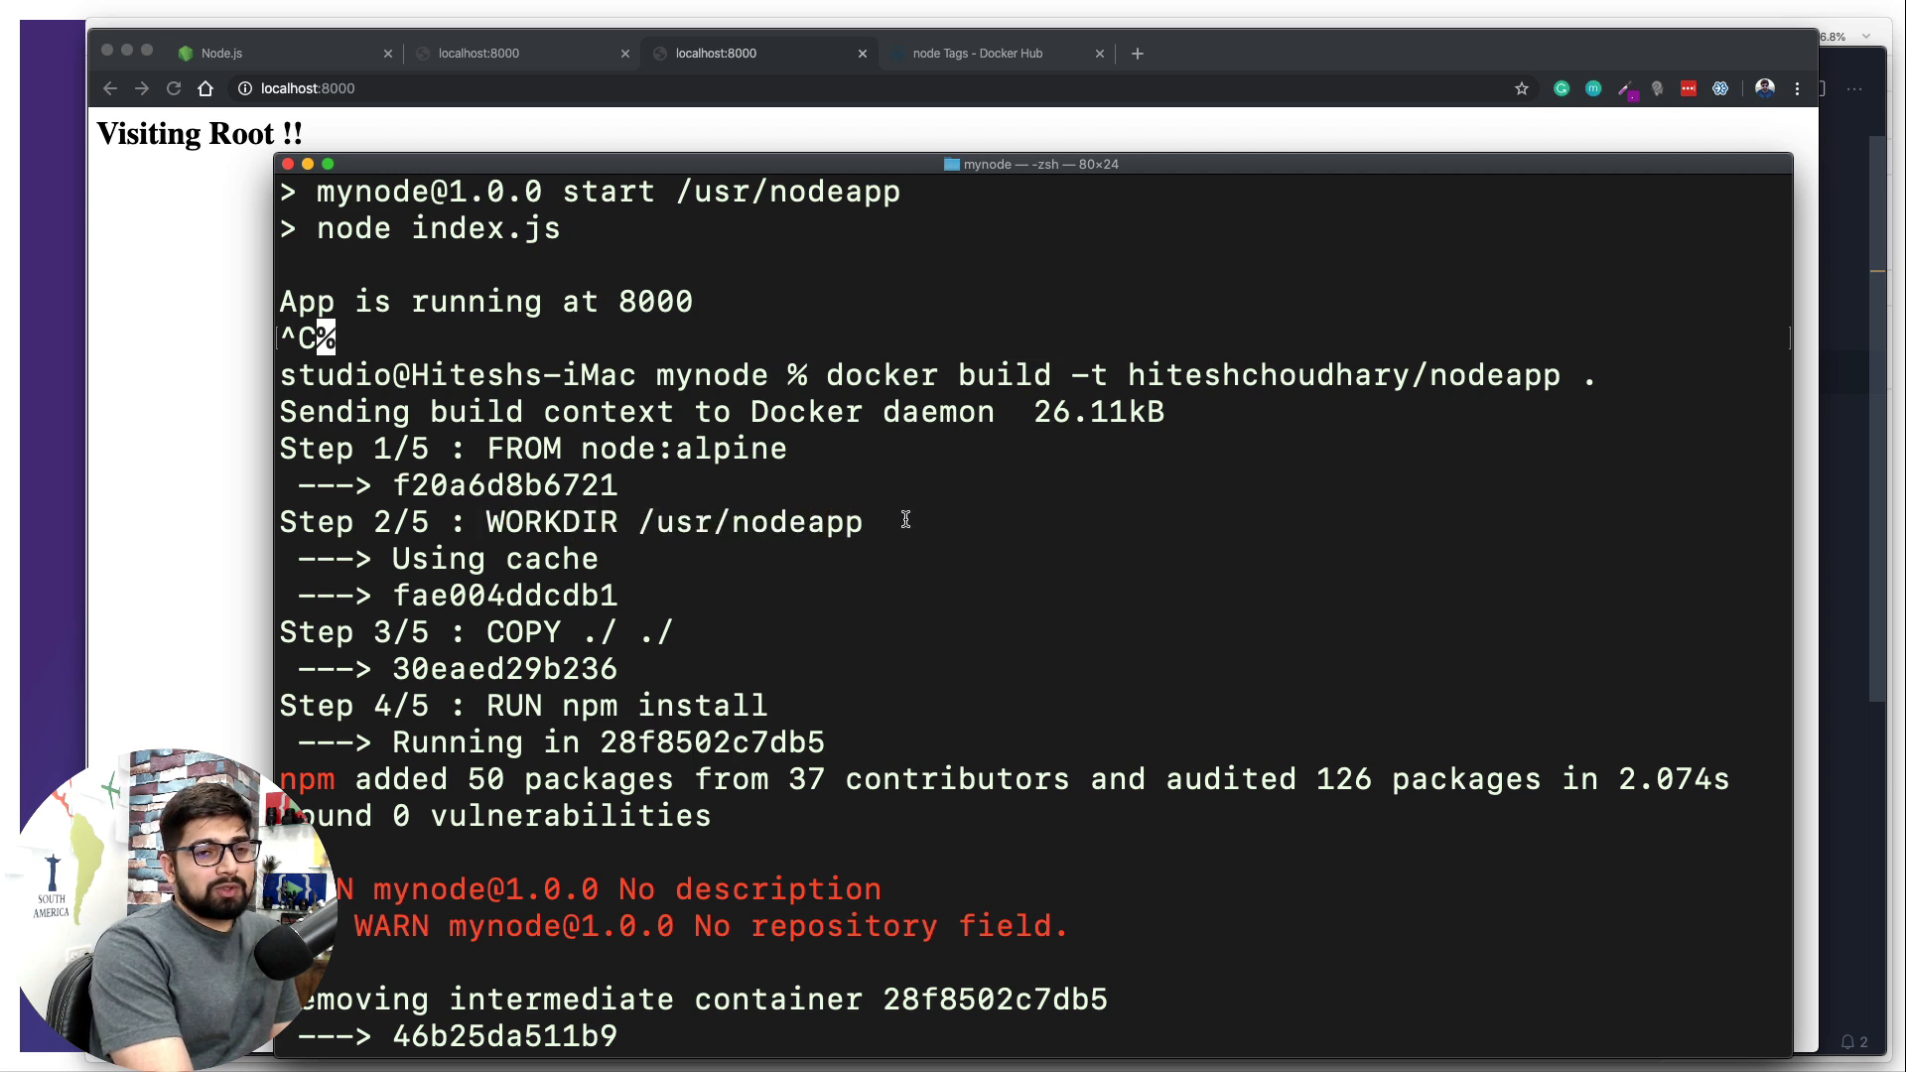
double_click(494, 558)
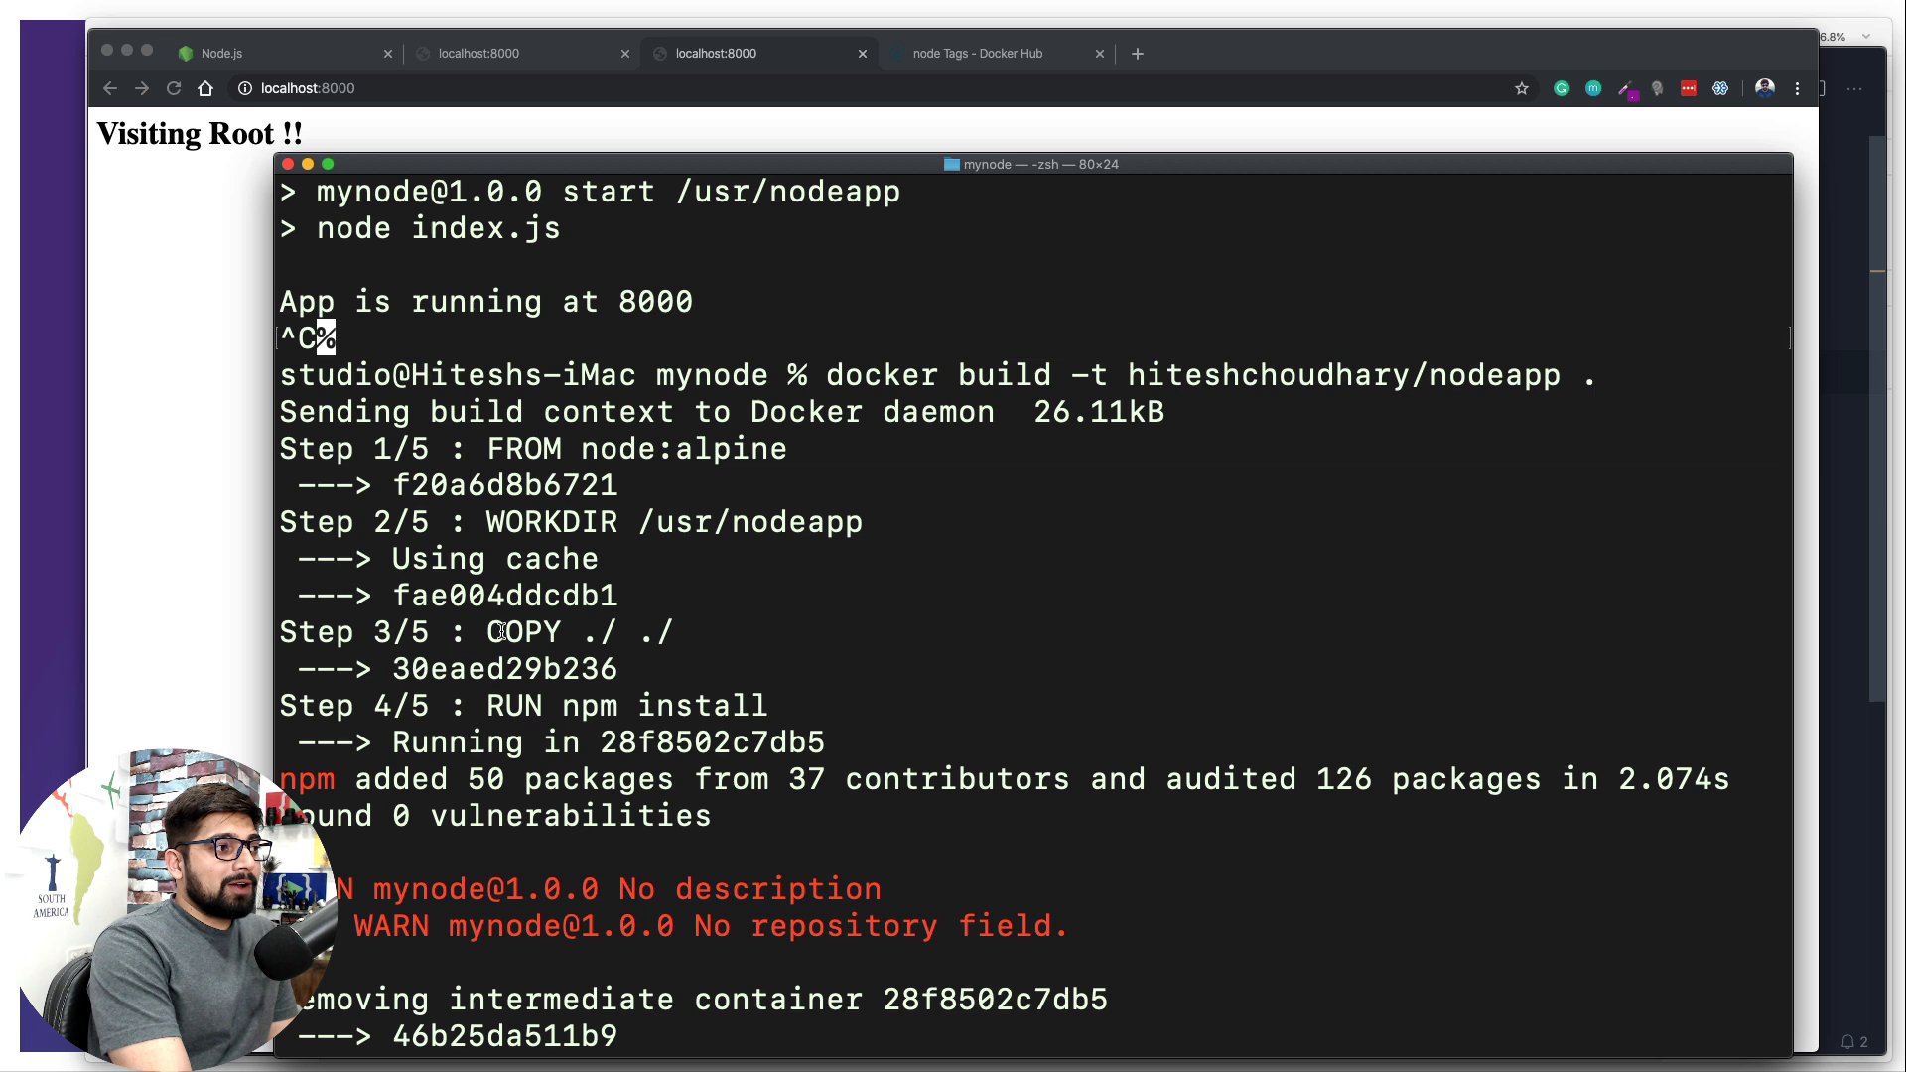
double_click(522, 631)
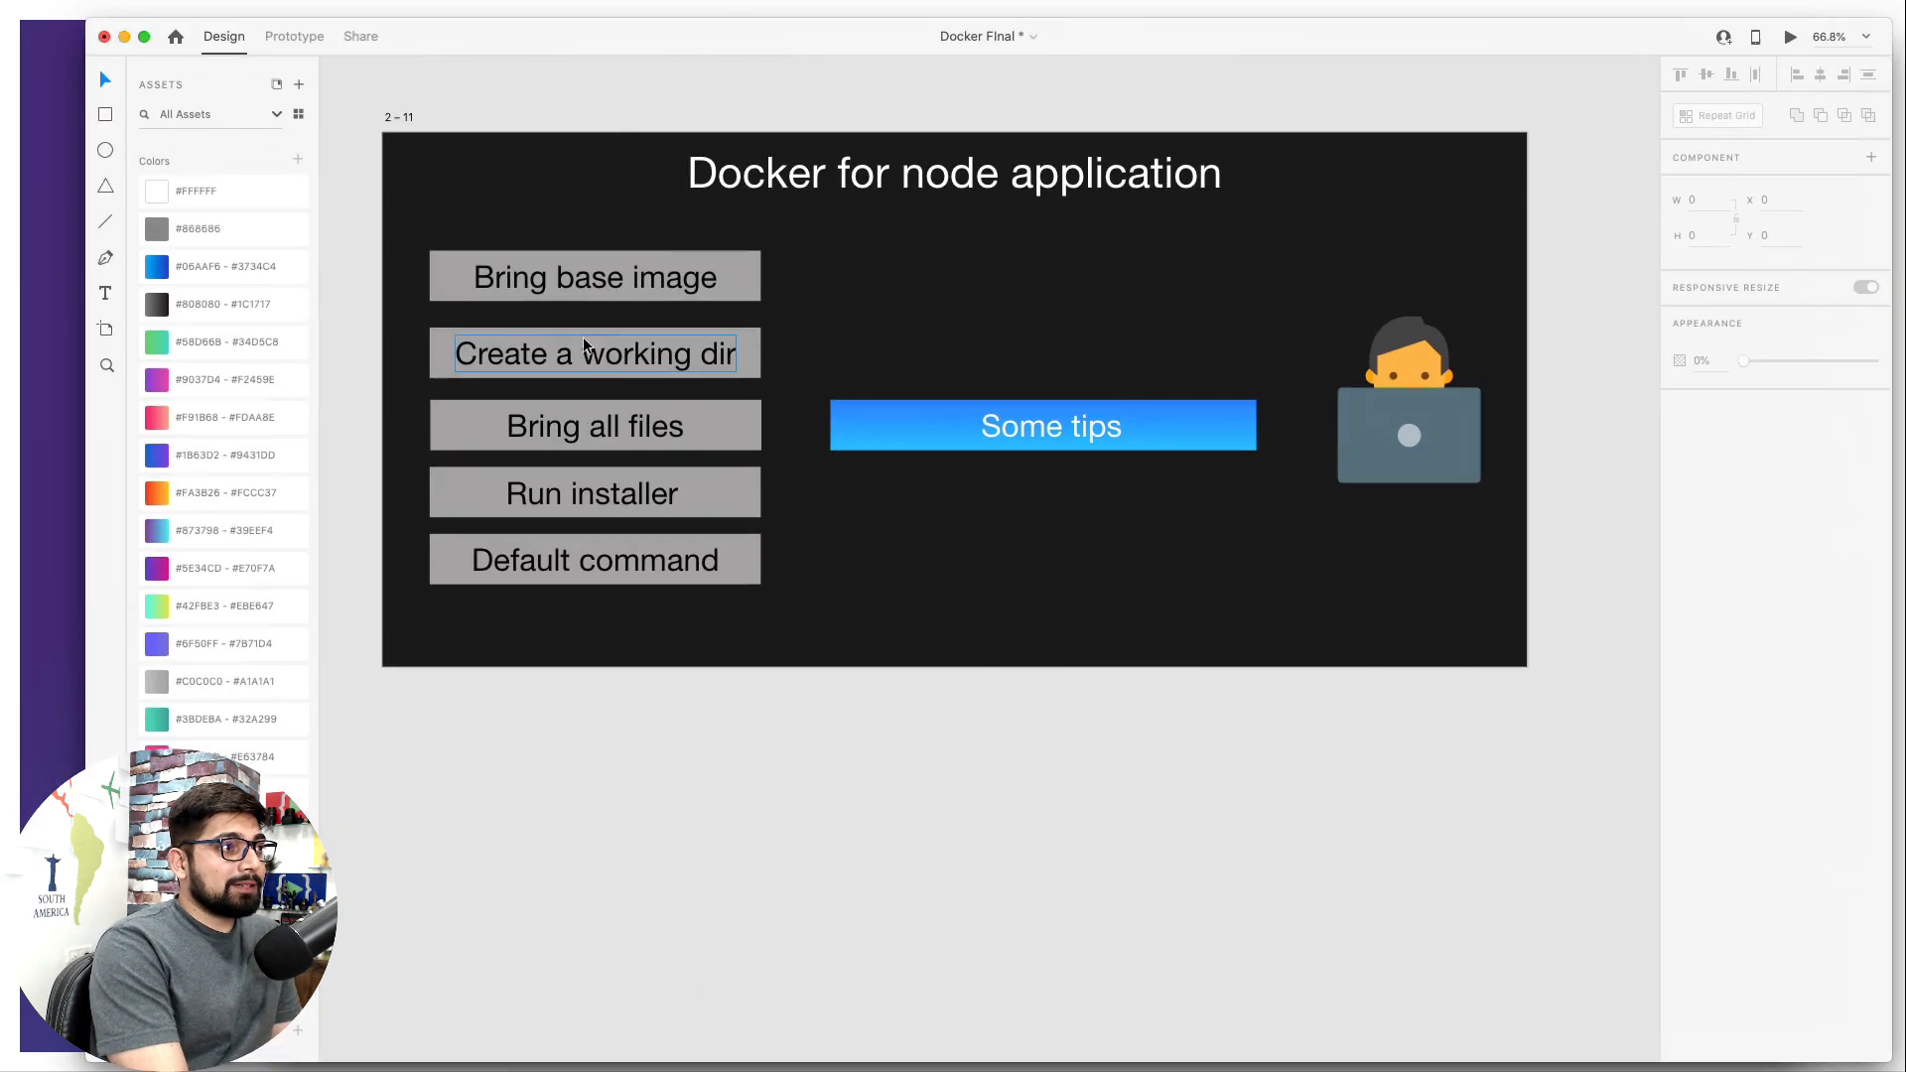
Scroll to the npm install / node_modules slide, then return to index.js
scroll(down, 3)
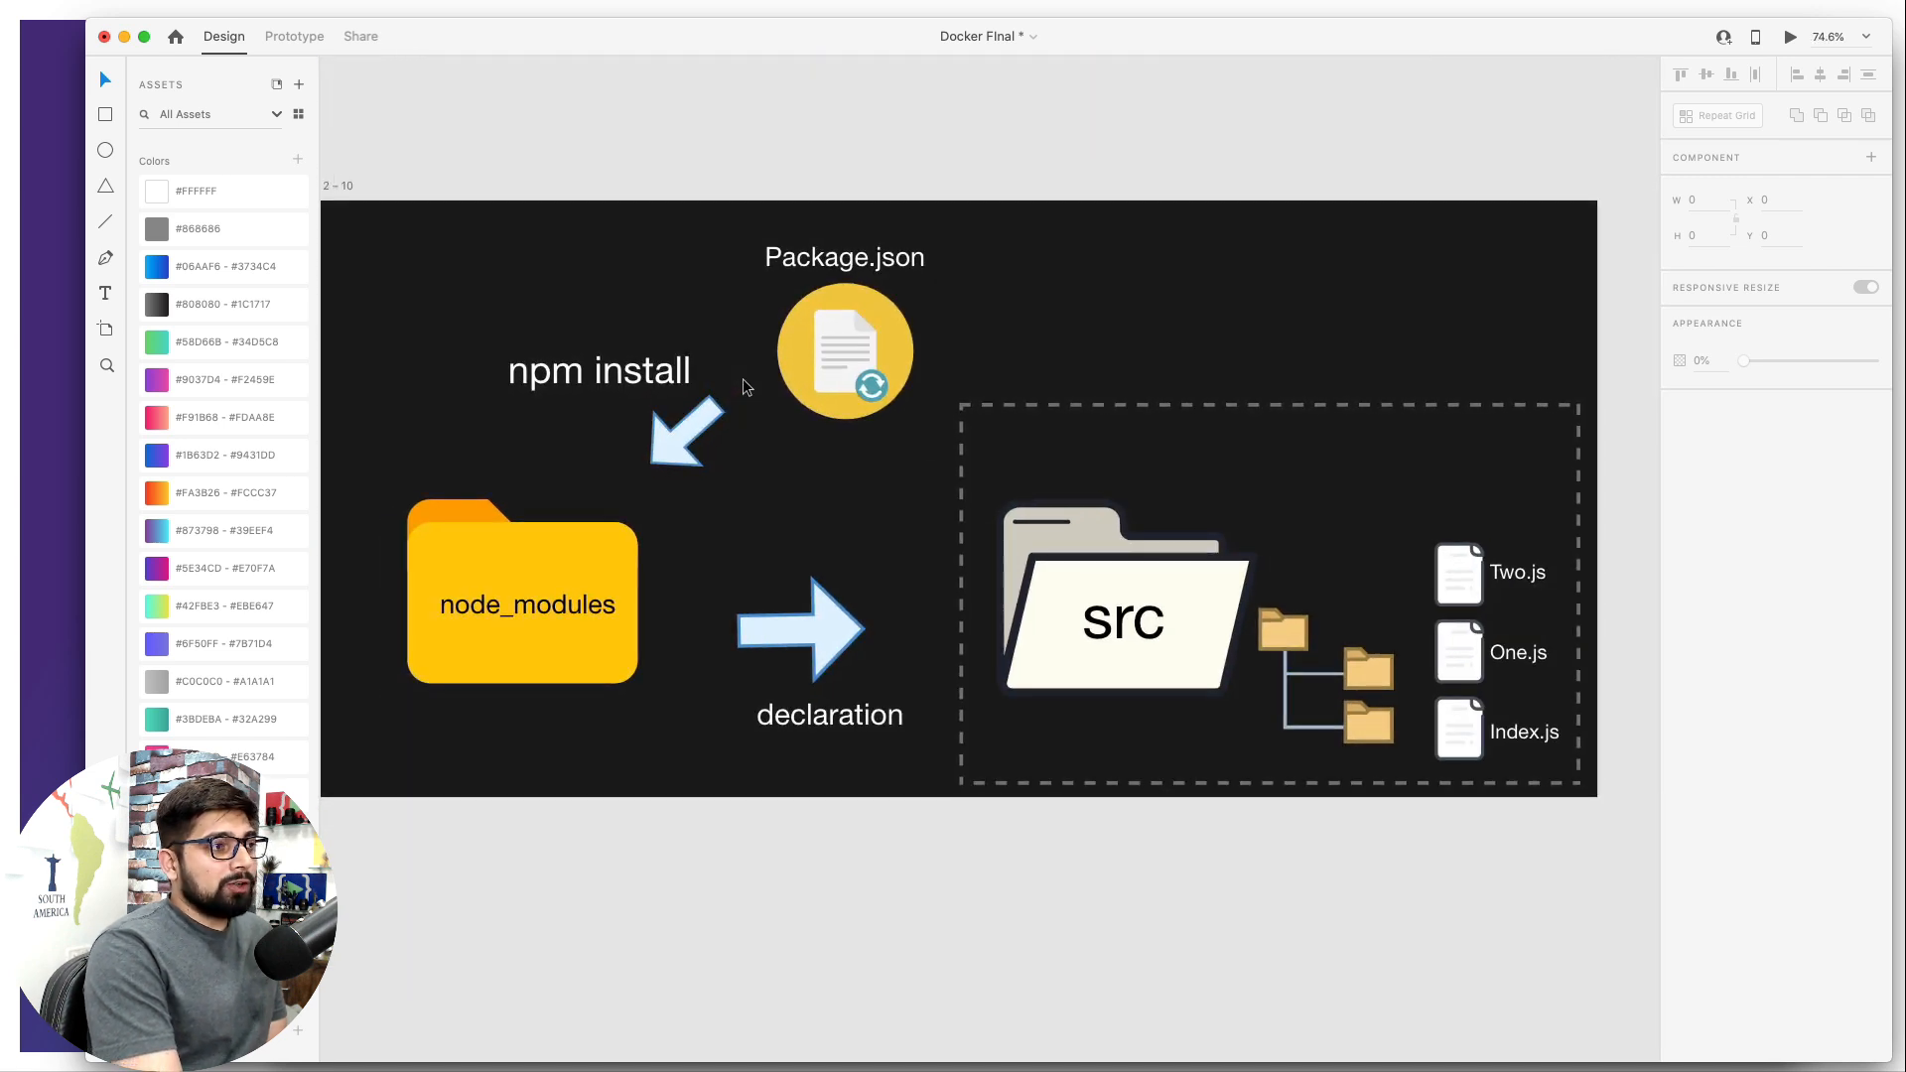
click(843, 351)
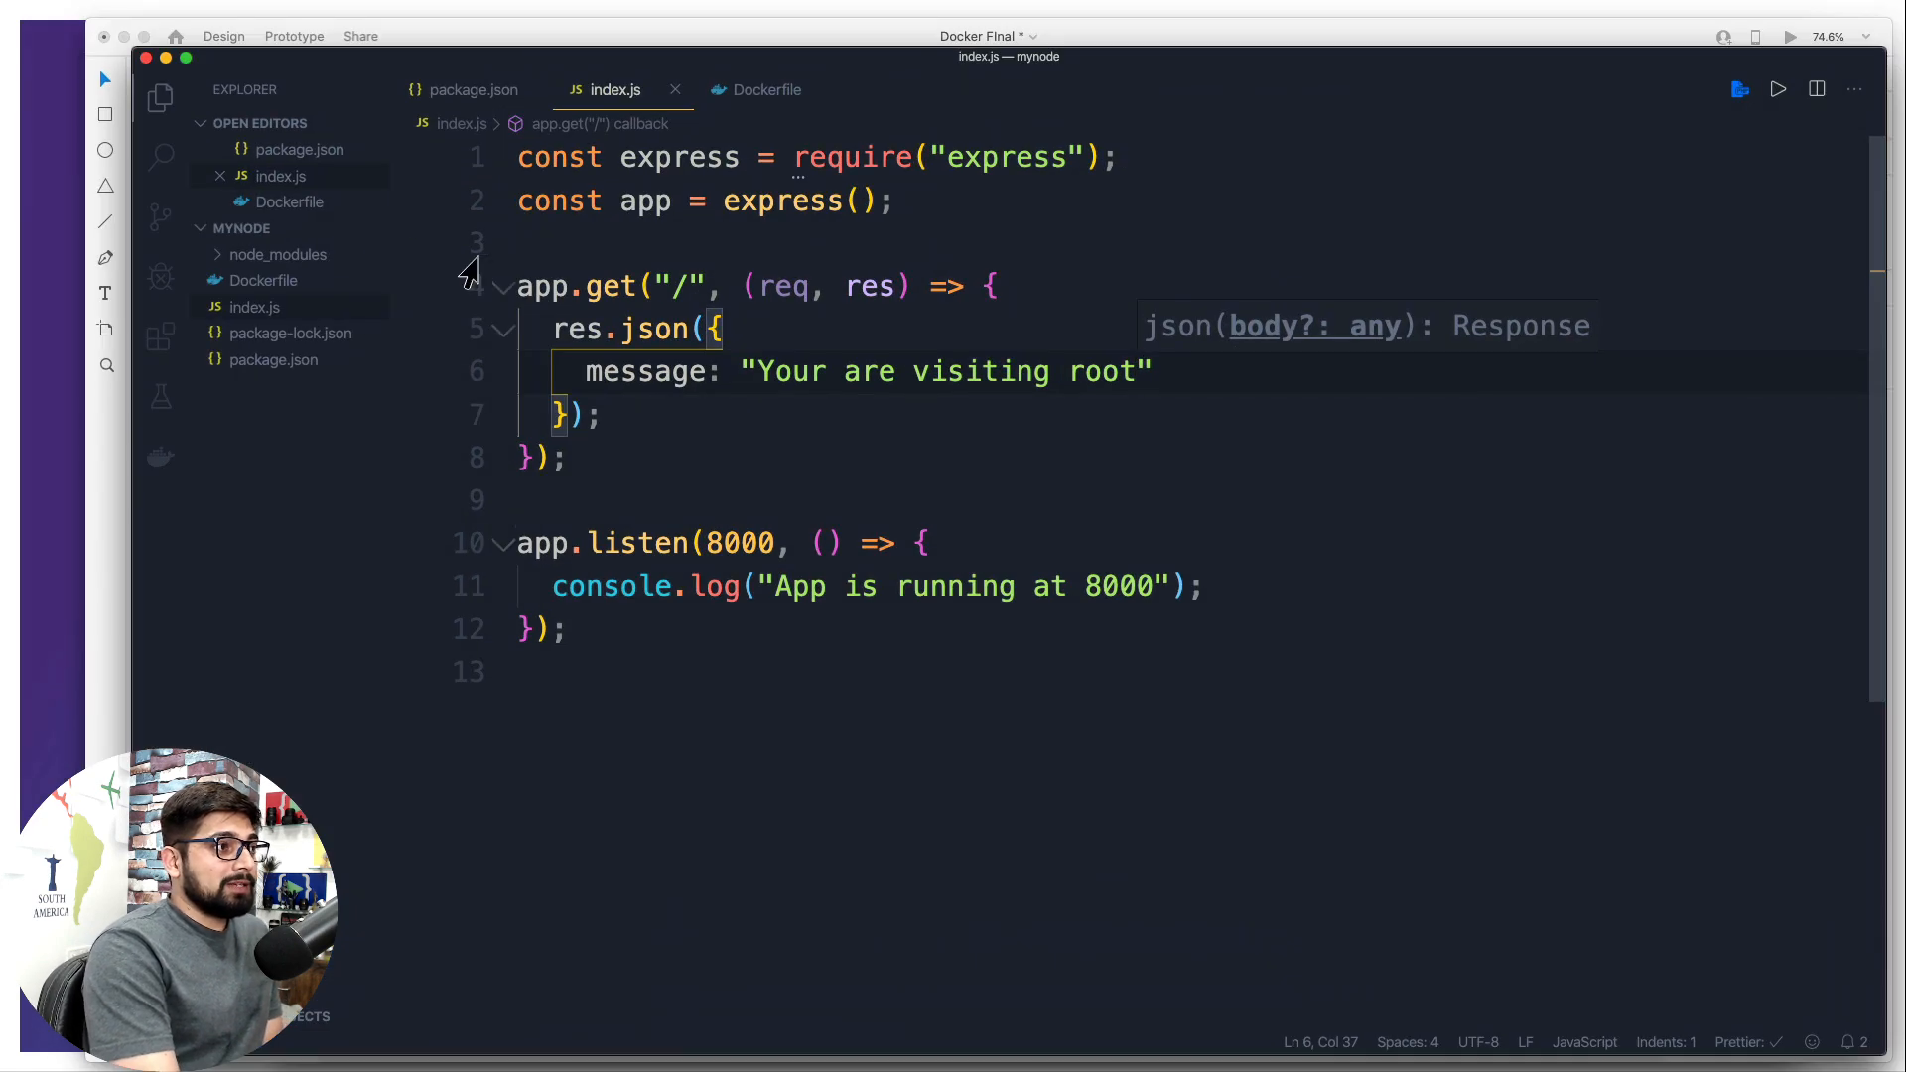
Make the first Dockerfile COPY bring in package.json before RUN npm install
click(260, 280)
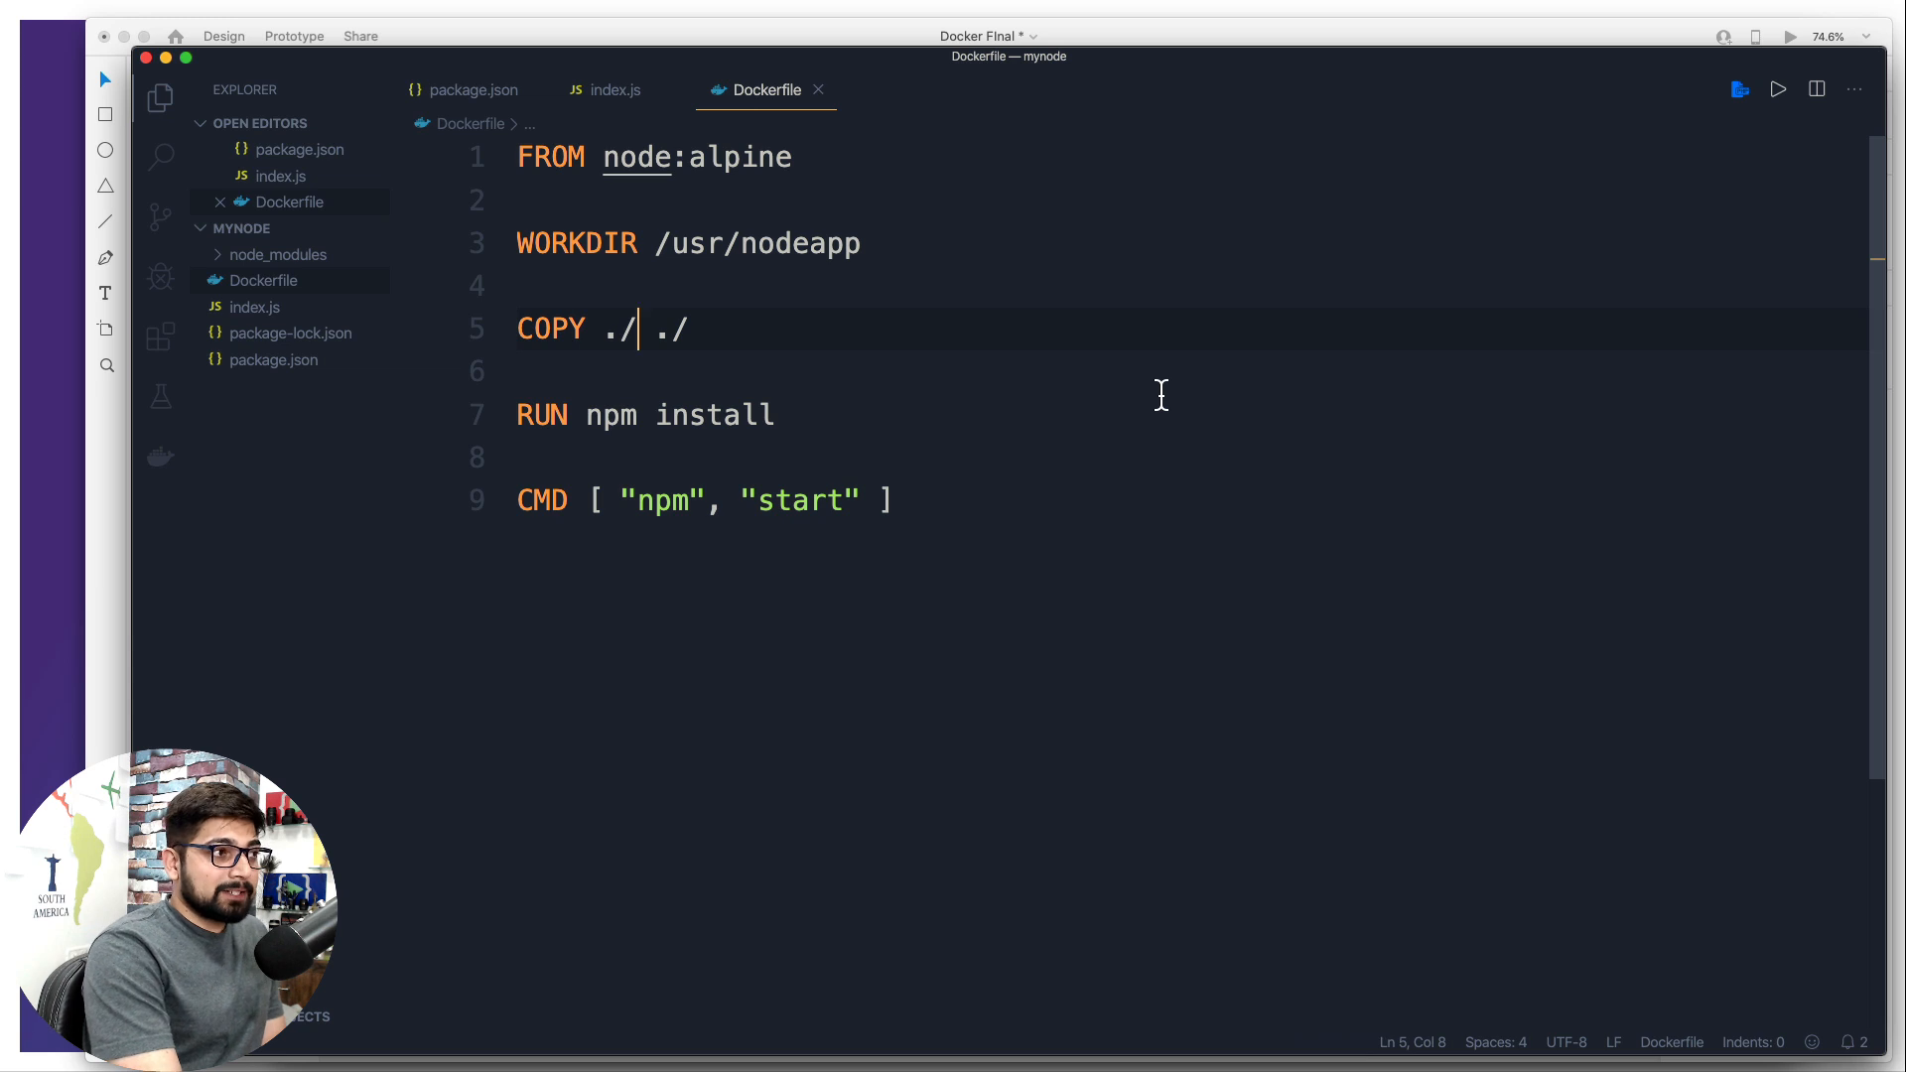
text(pack)
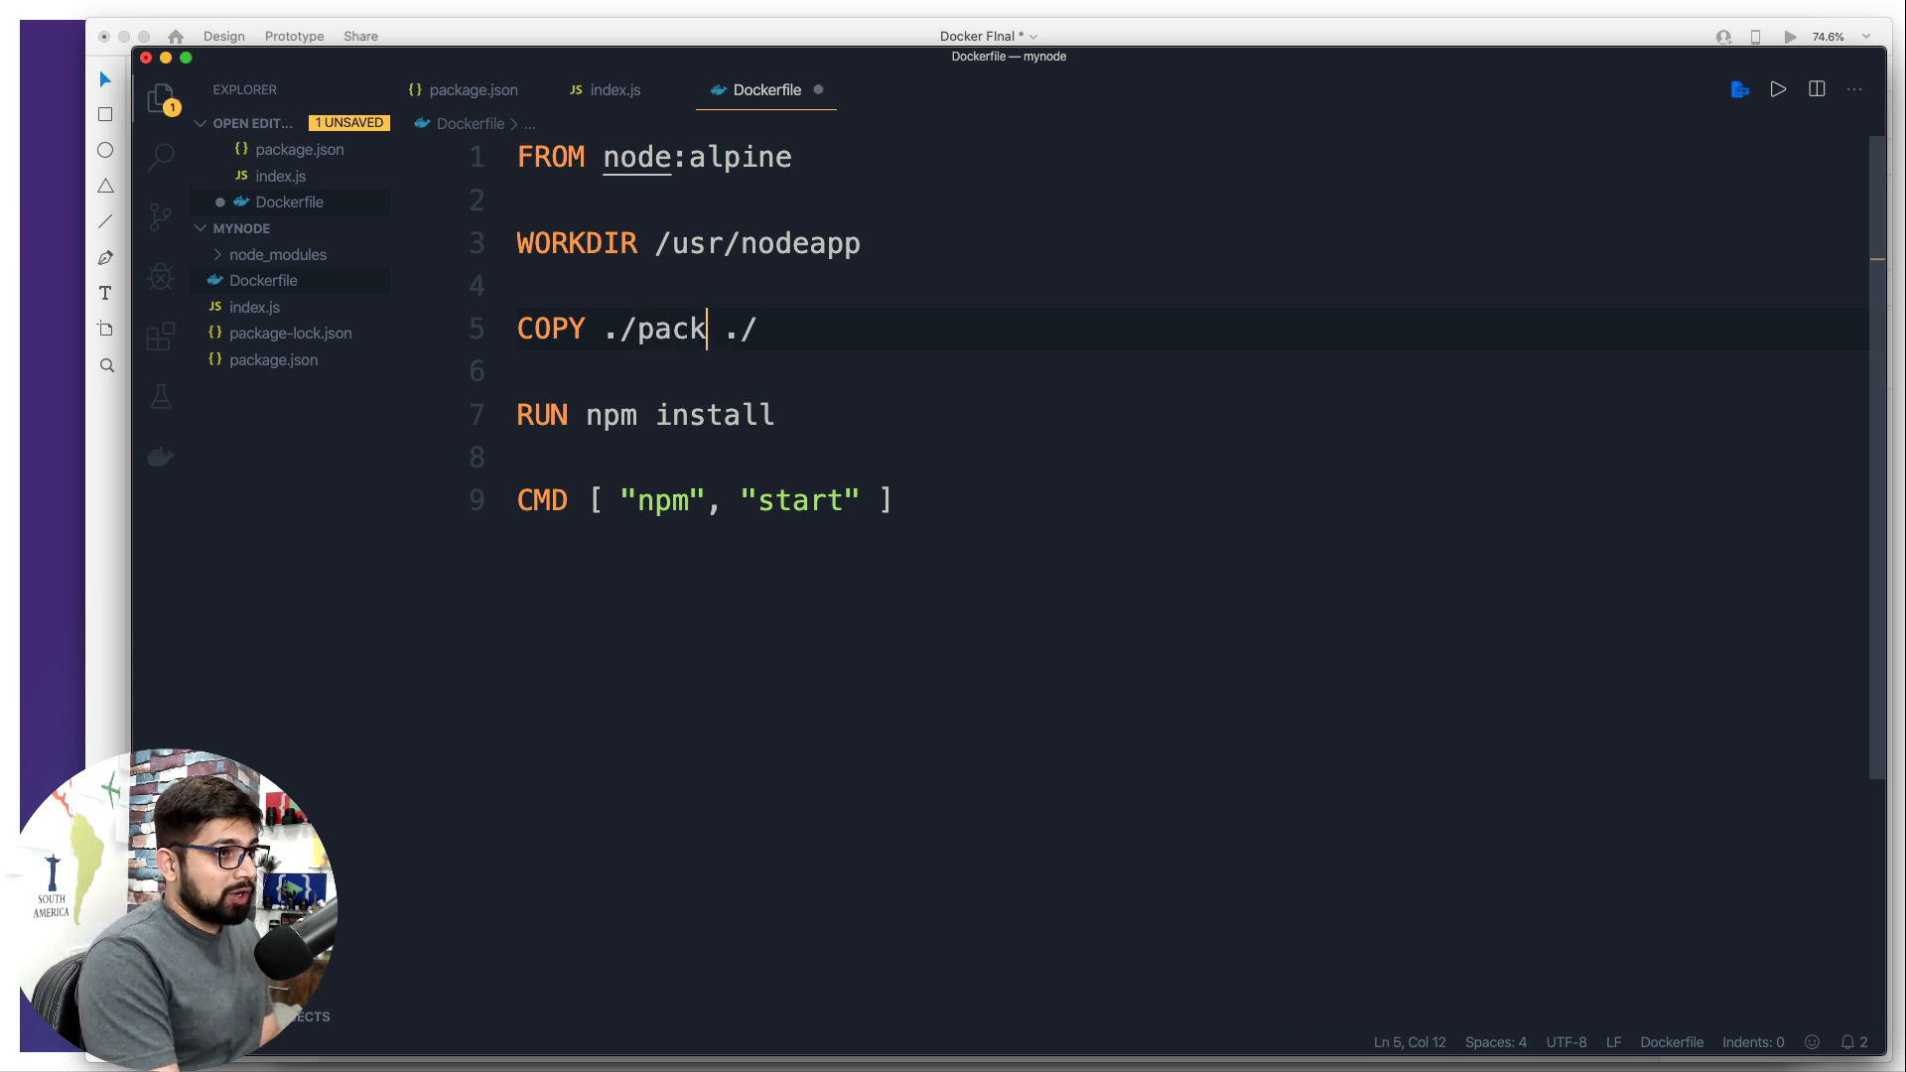
text(age.)
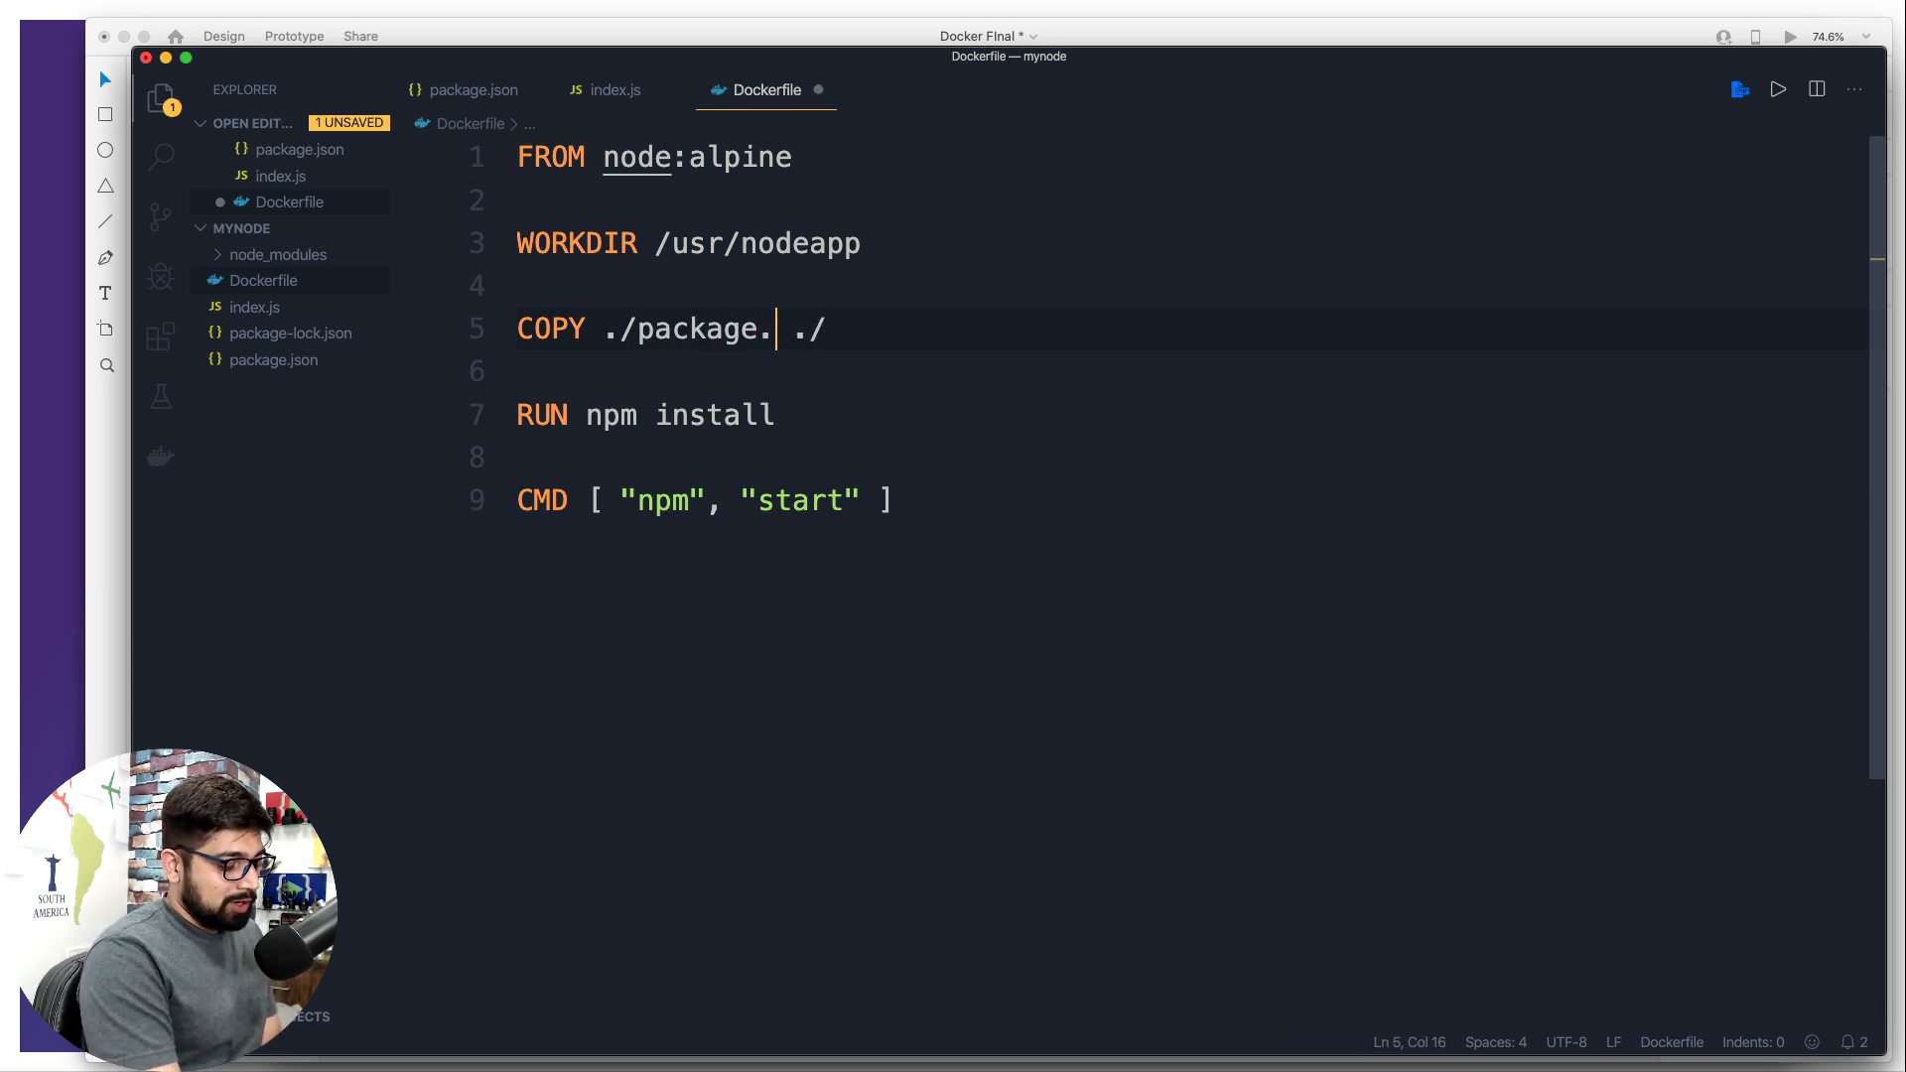
text(json)
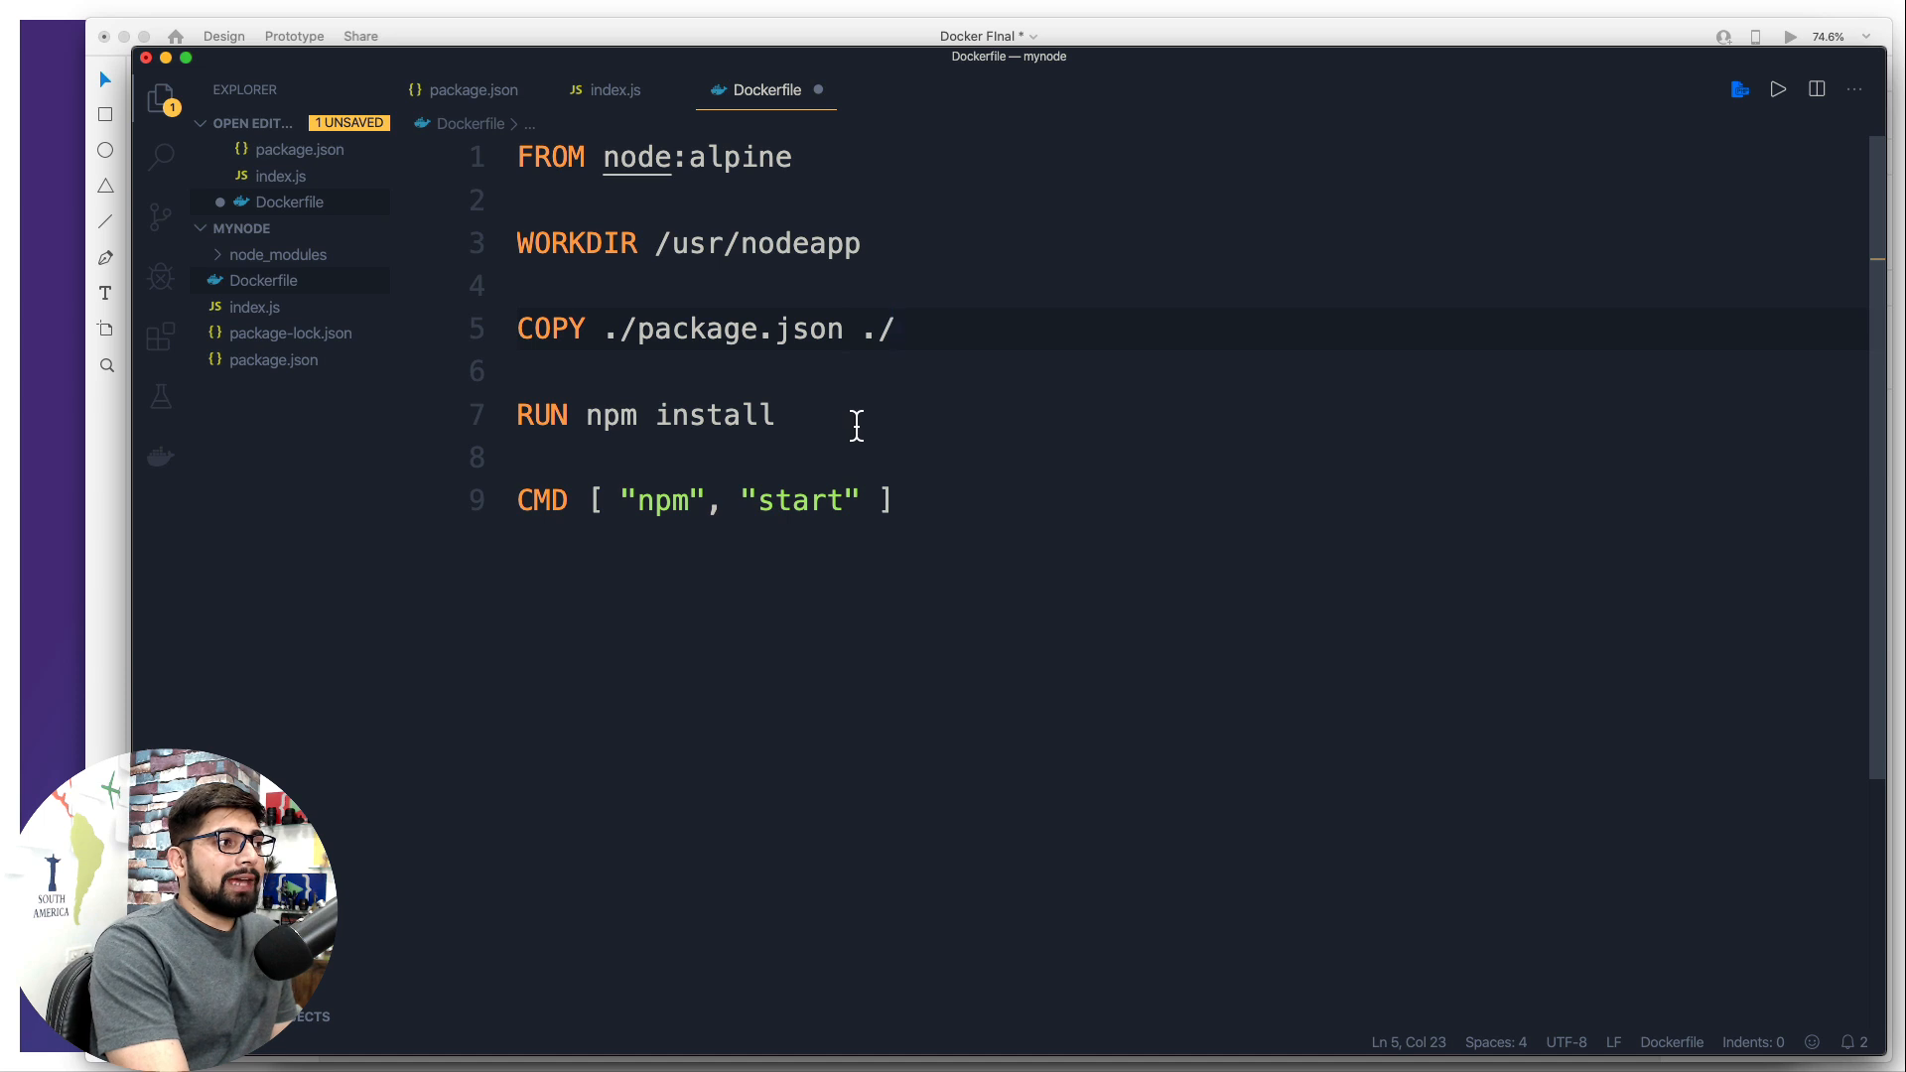
Add COPY ./ ./ after RUN npm install and save the Dockerfile
key(enter)
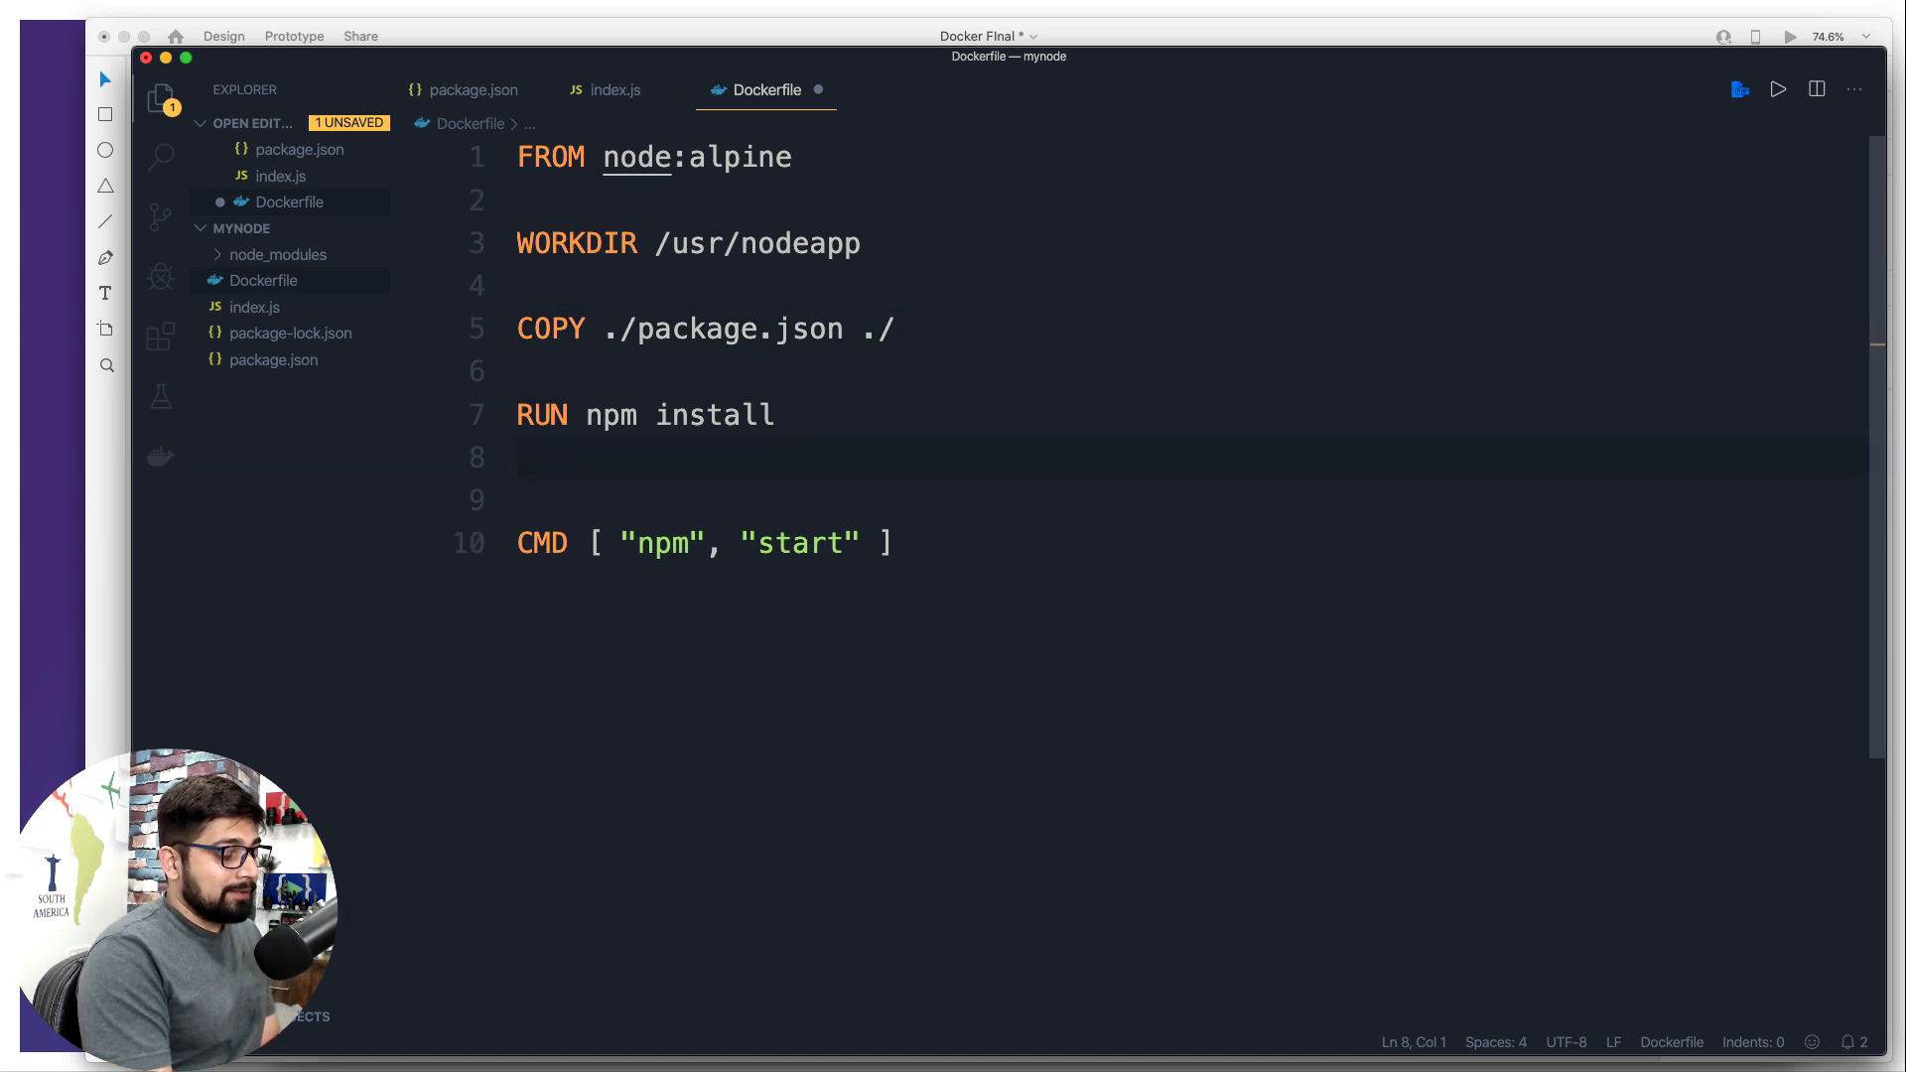
text(COPY source dest)
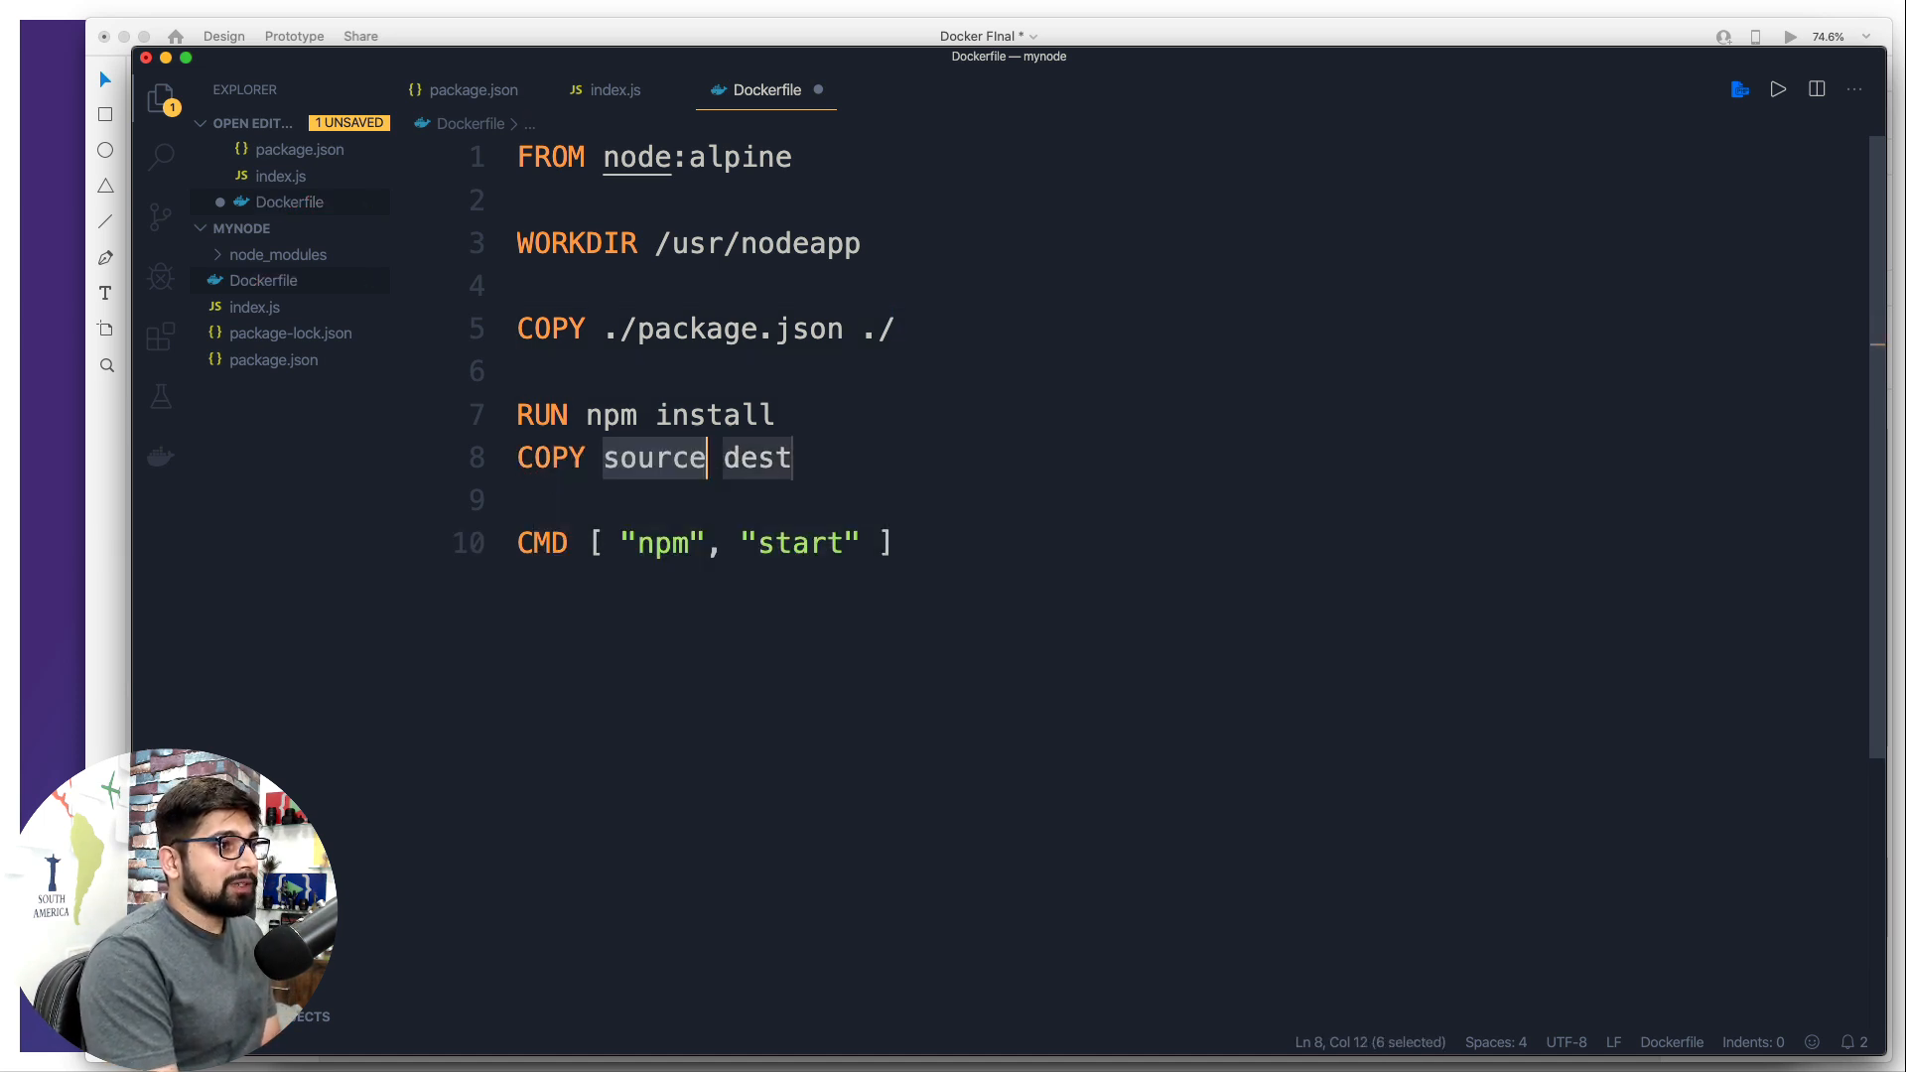
text(./)
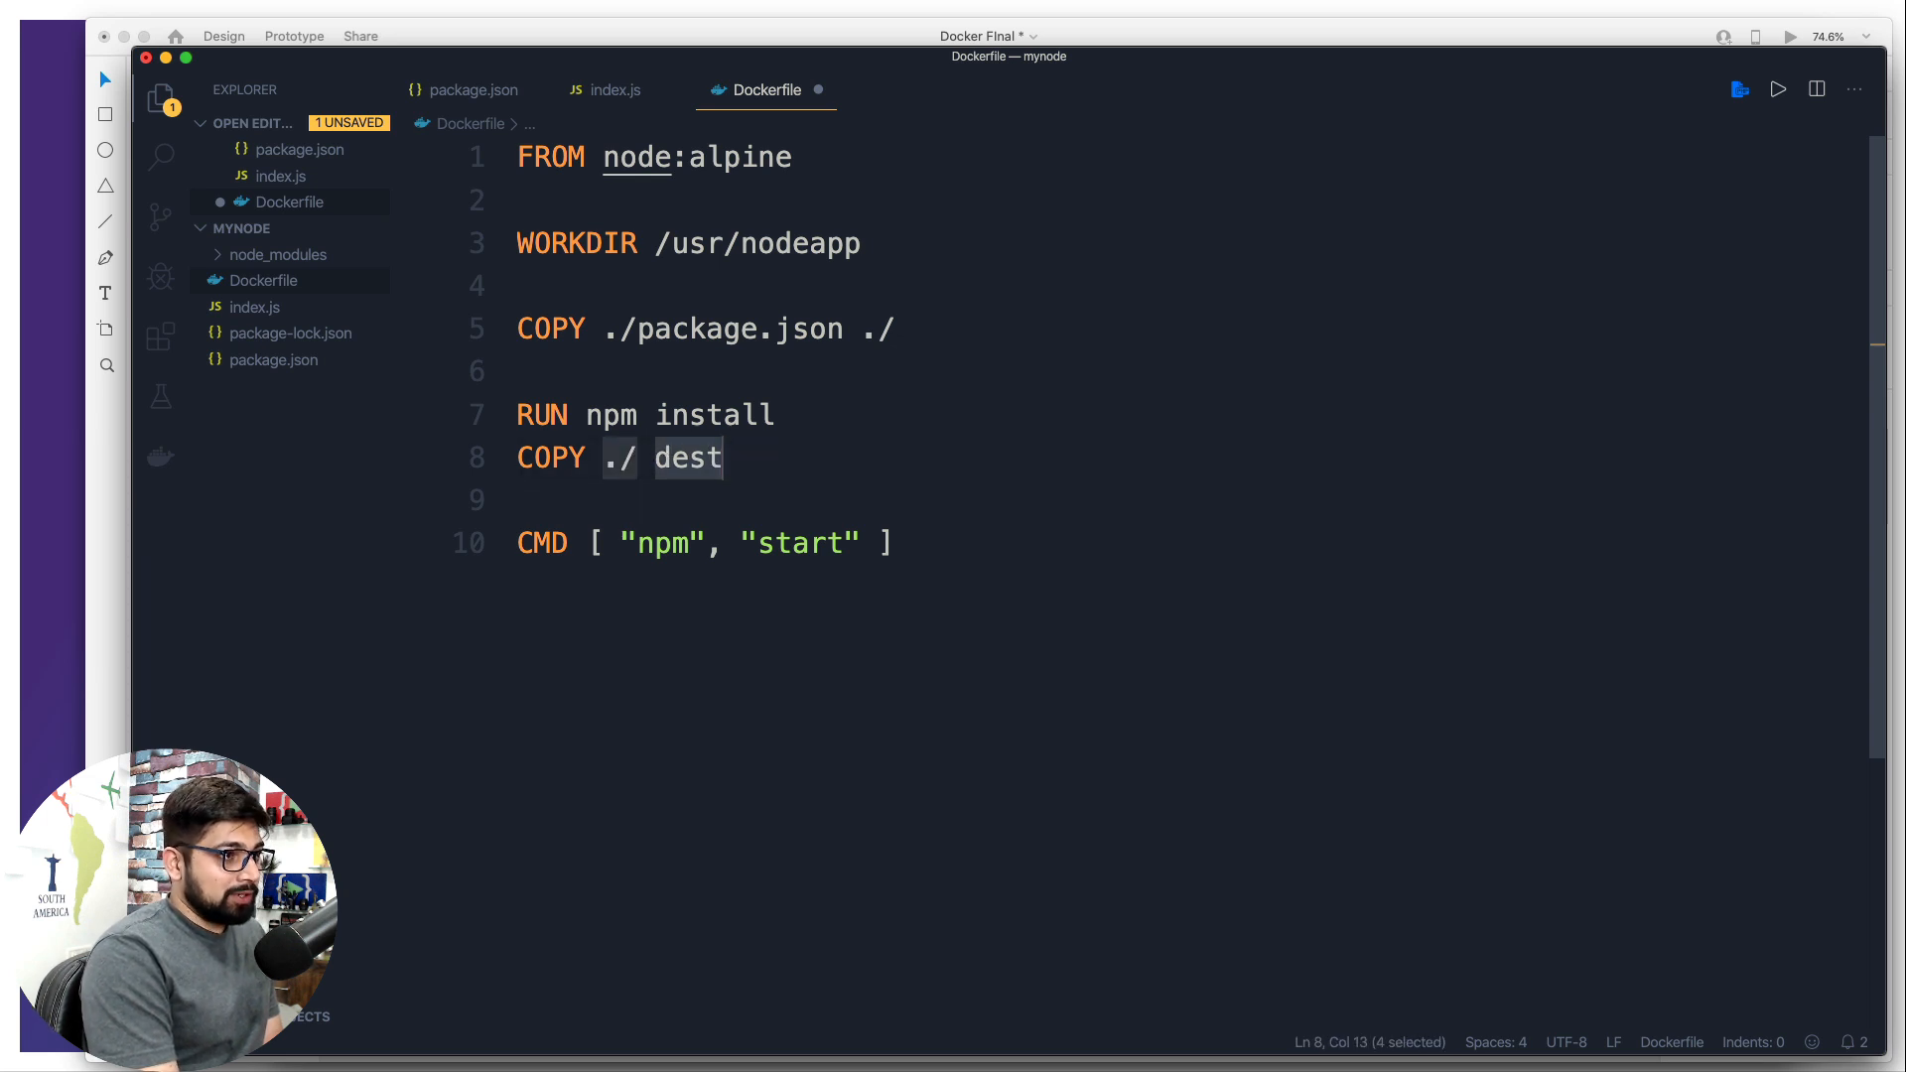
text(./)
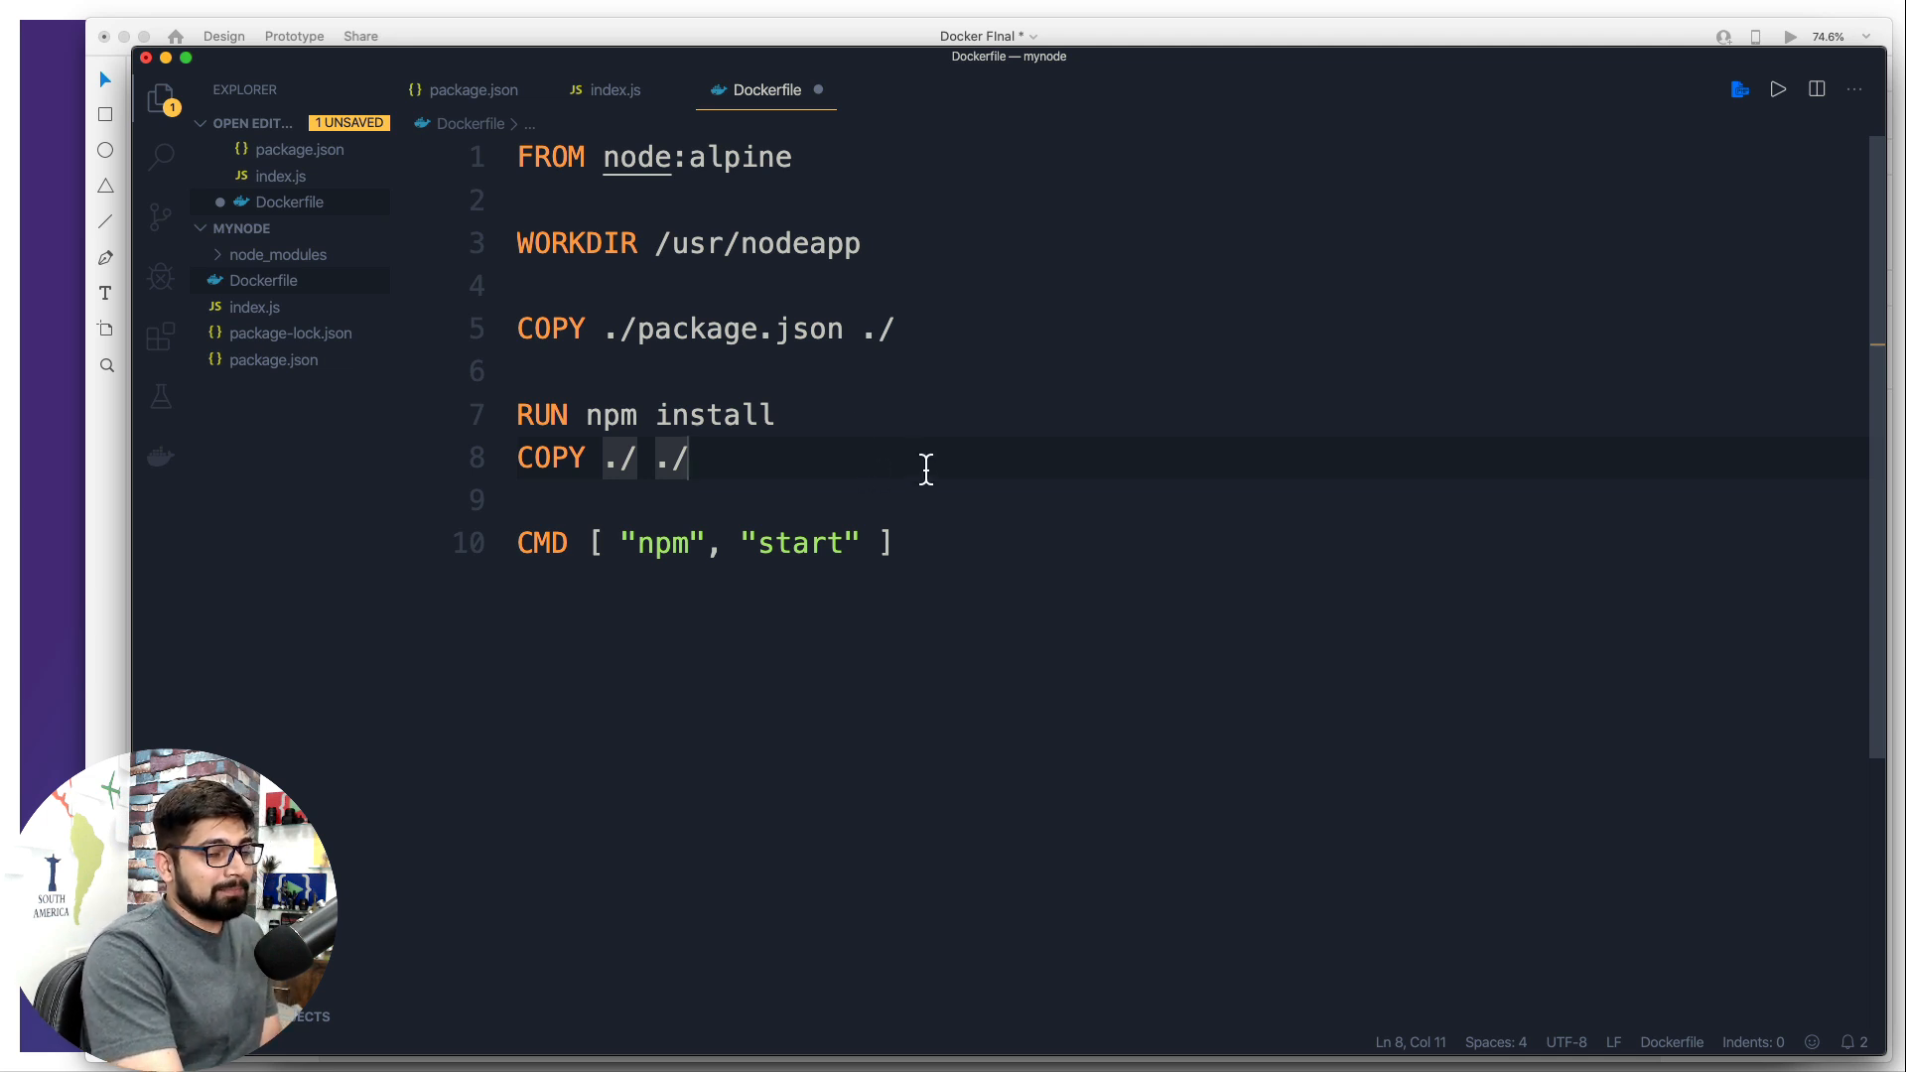
key(cmd+s)
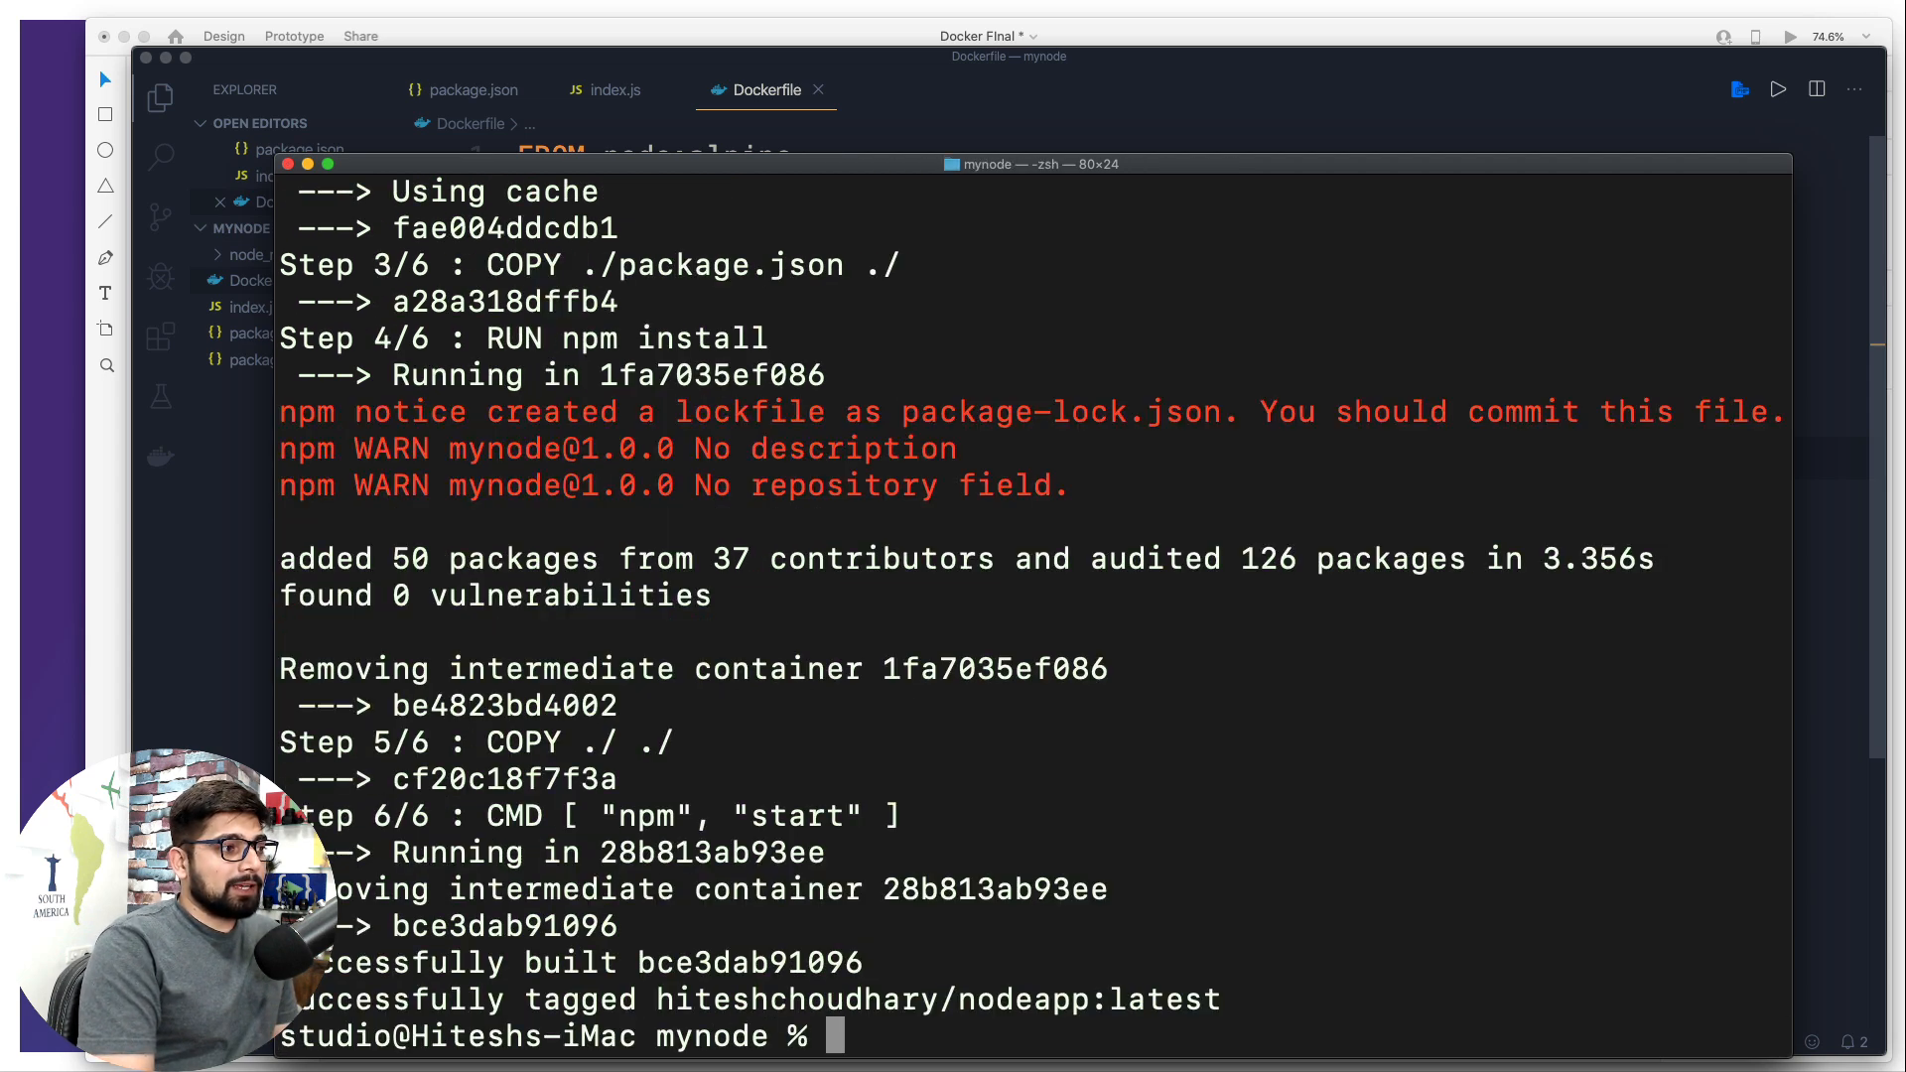
Rebuild hiteshchoudhary/nodeapp and run it with port 8000 mapped so it reports running at 8000
text(docker build -t hiteshchoudhary/nodeapp .)
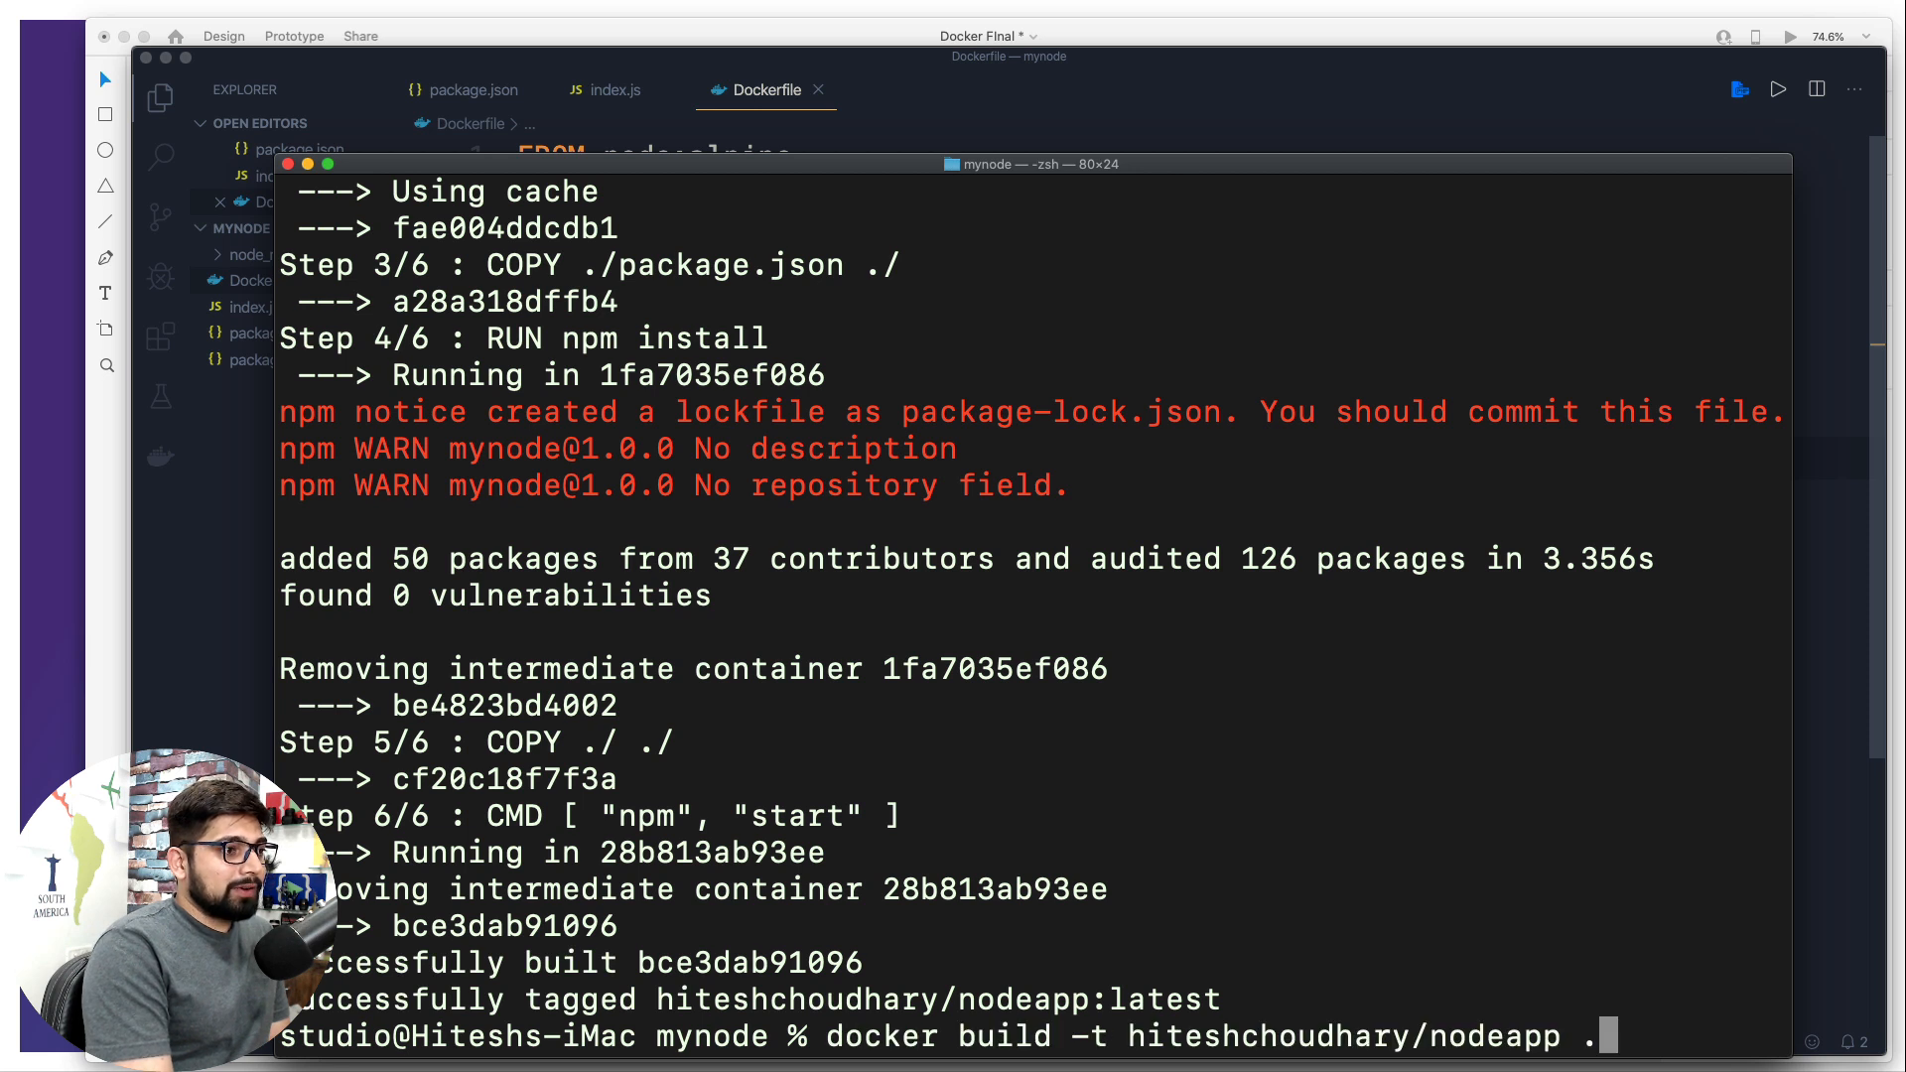
text(docker run -p 8000:8000 hiteshchoudhary/nodeapp)
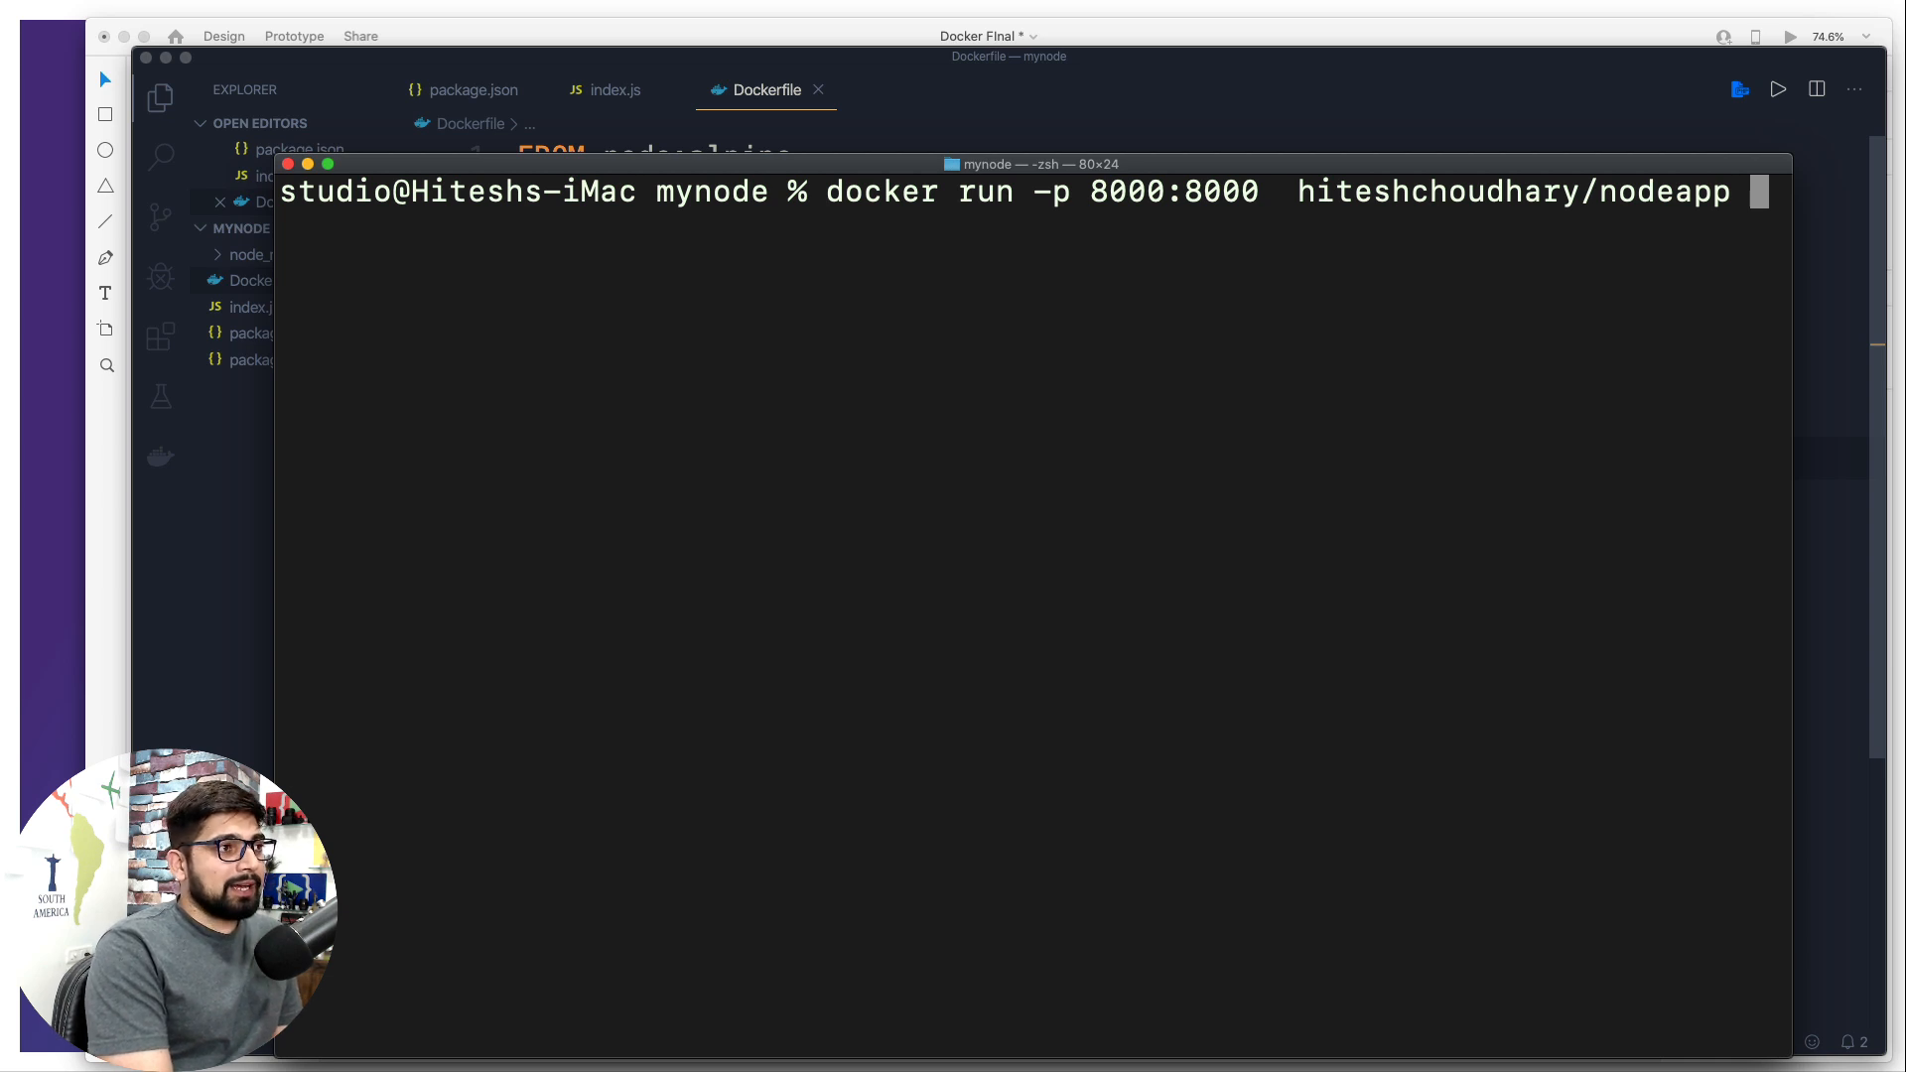
key(enter)
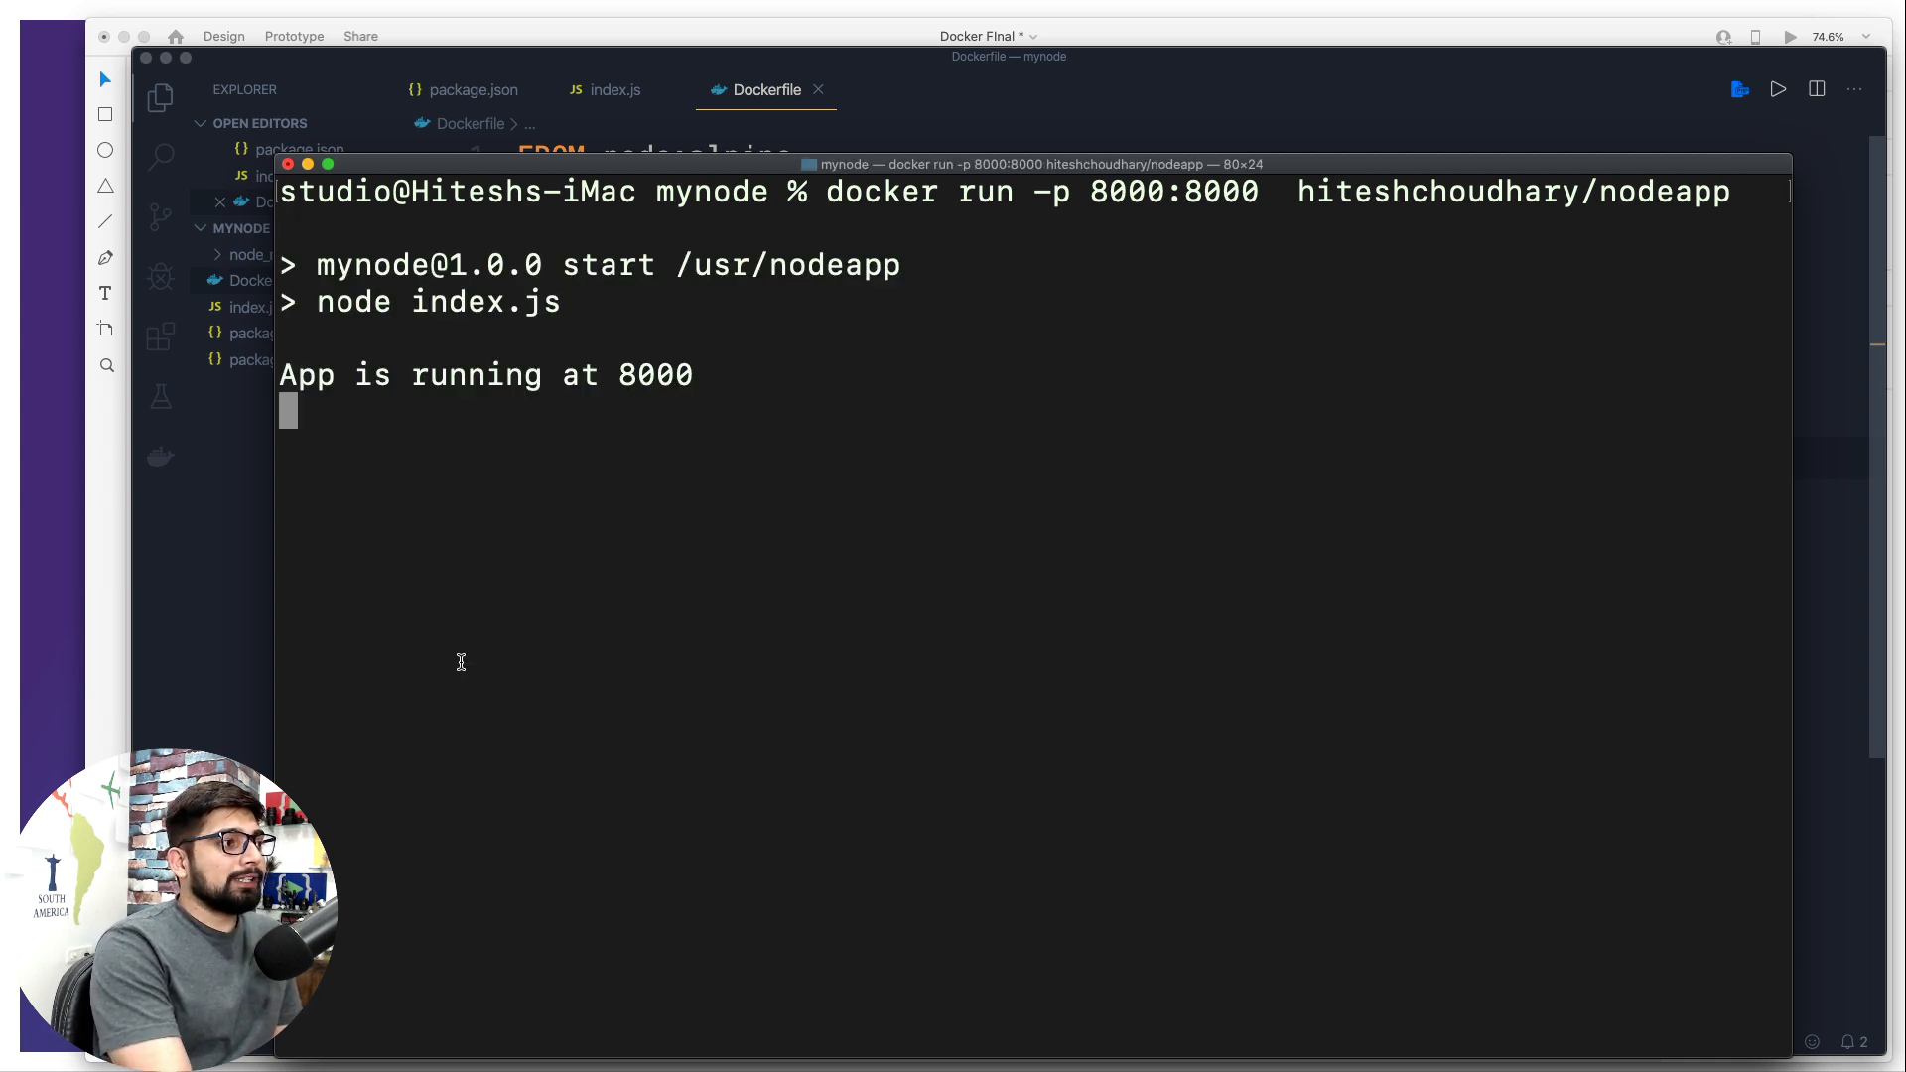
mouse_move(319, 542)
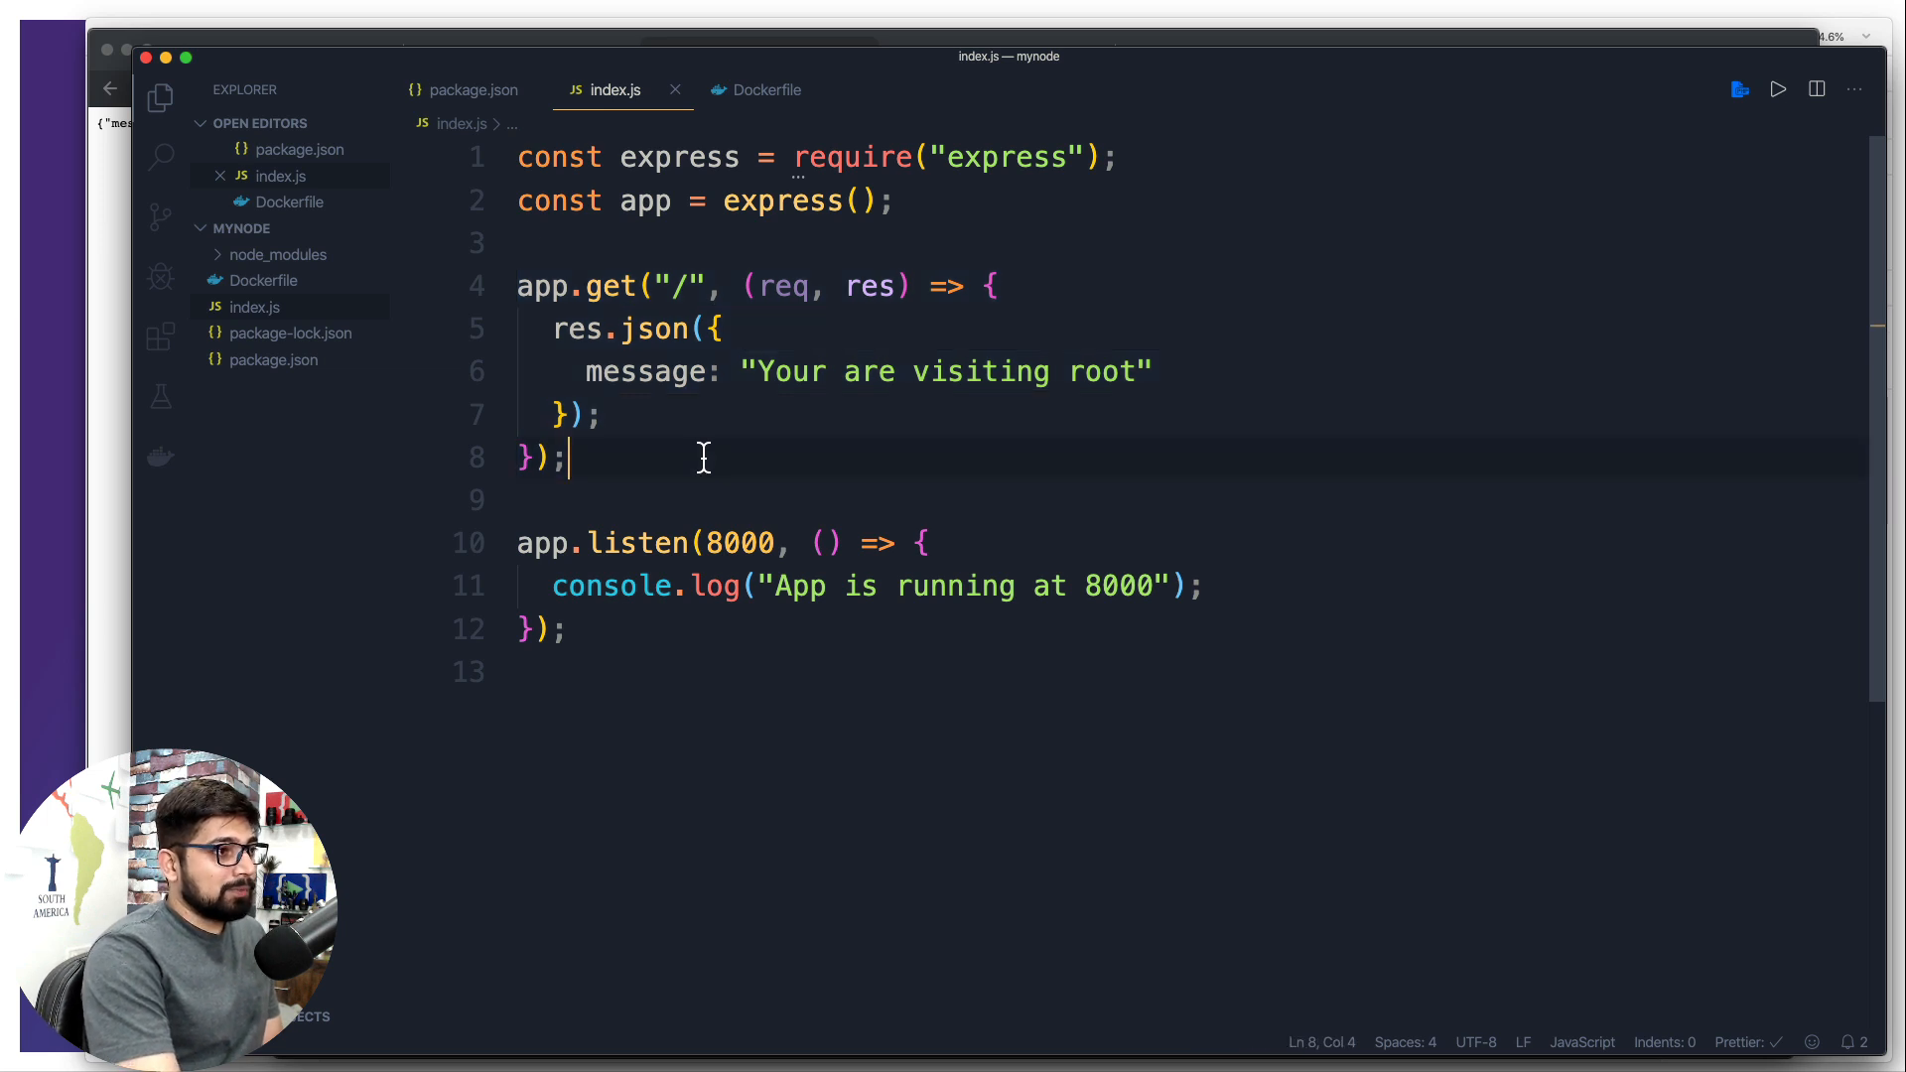
Duplicate the root block into a /login route replying with a login route message
key(Enter)
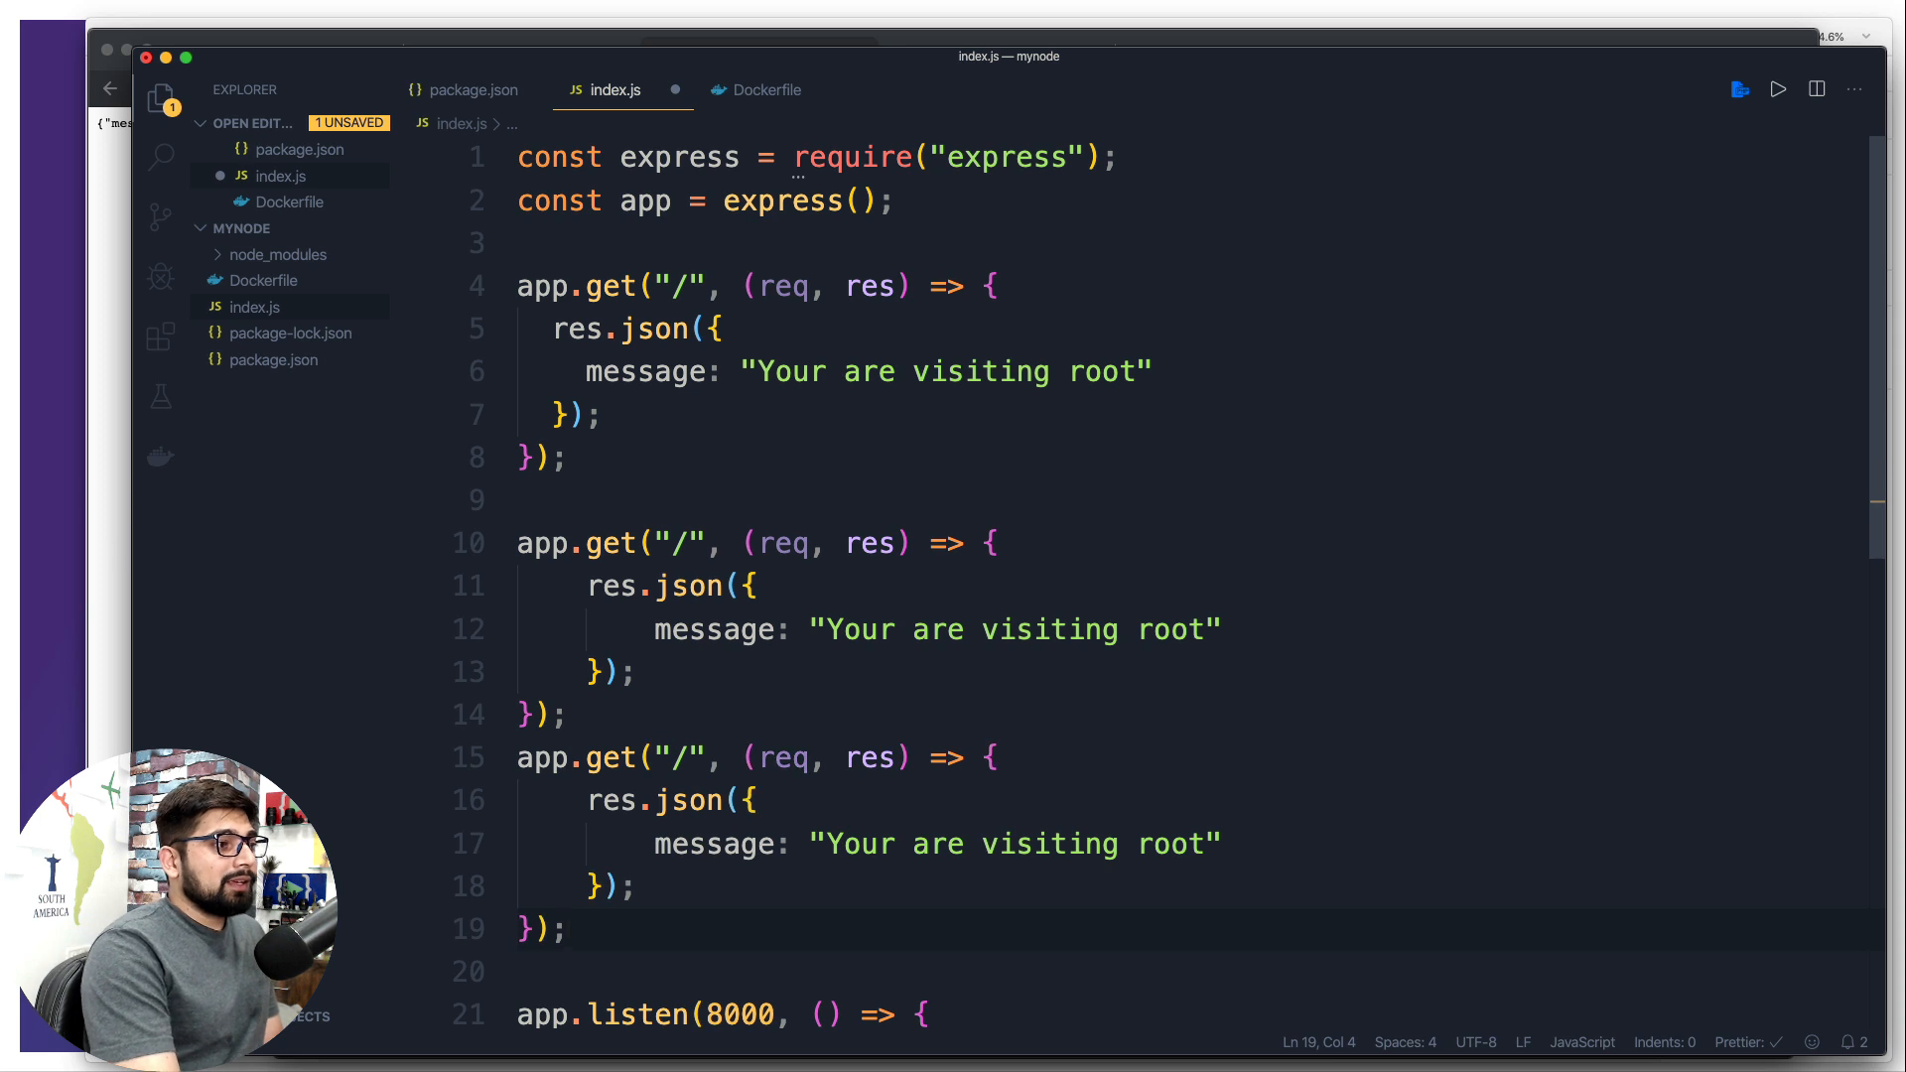
scroll(down, 3)
text(l)
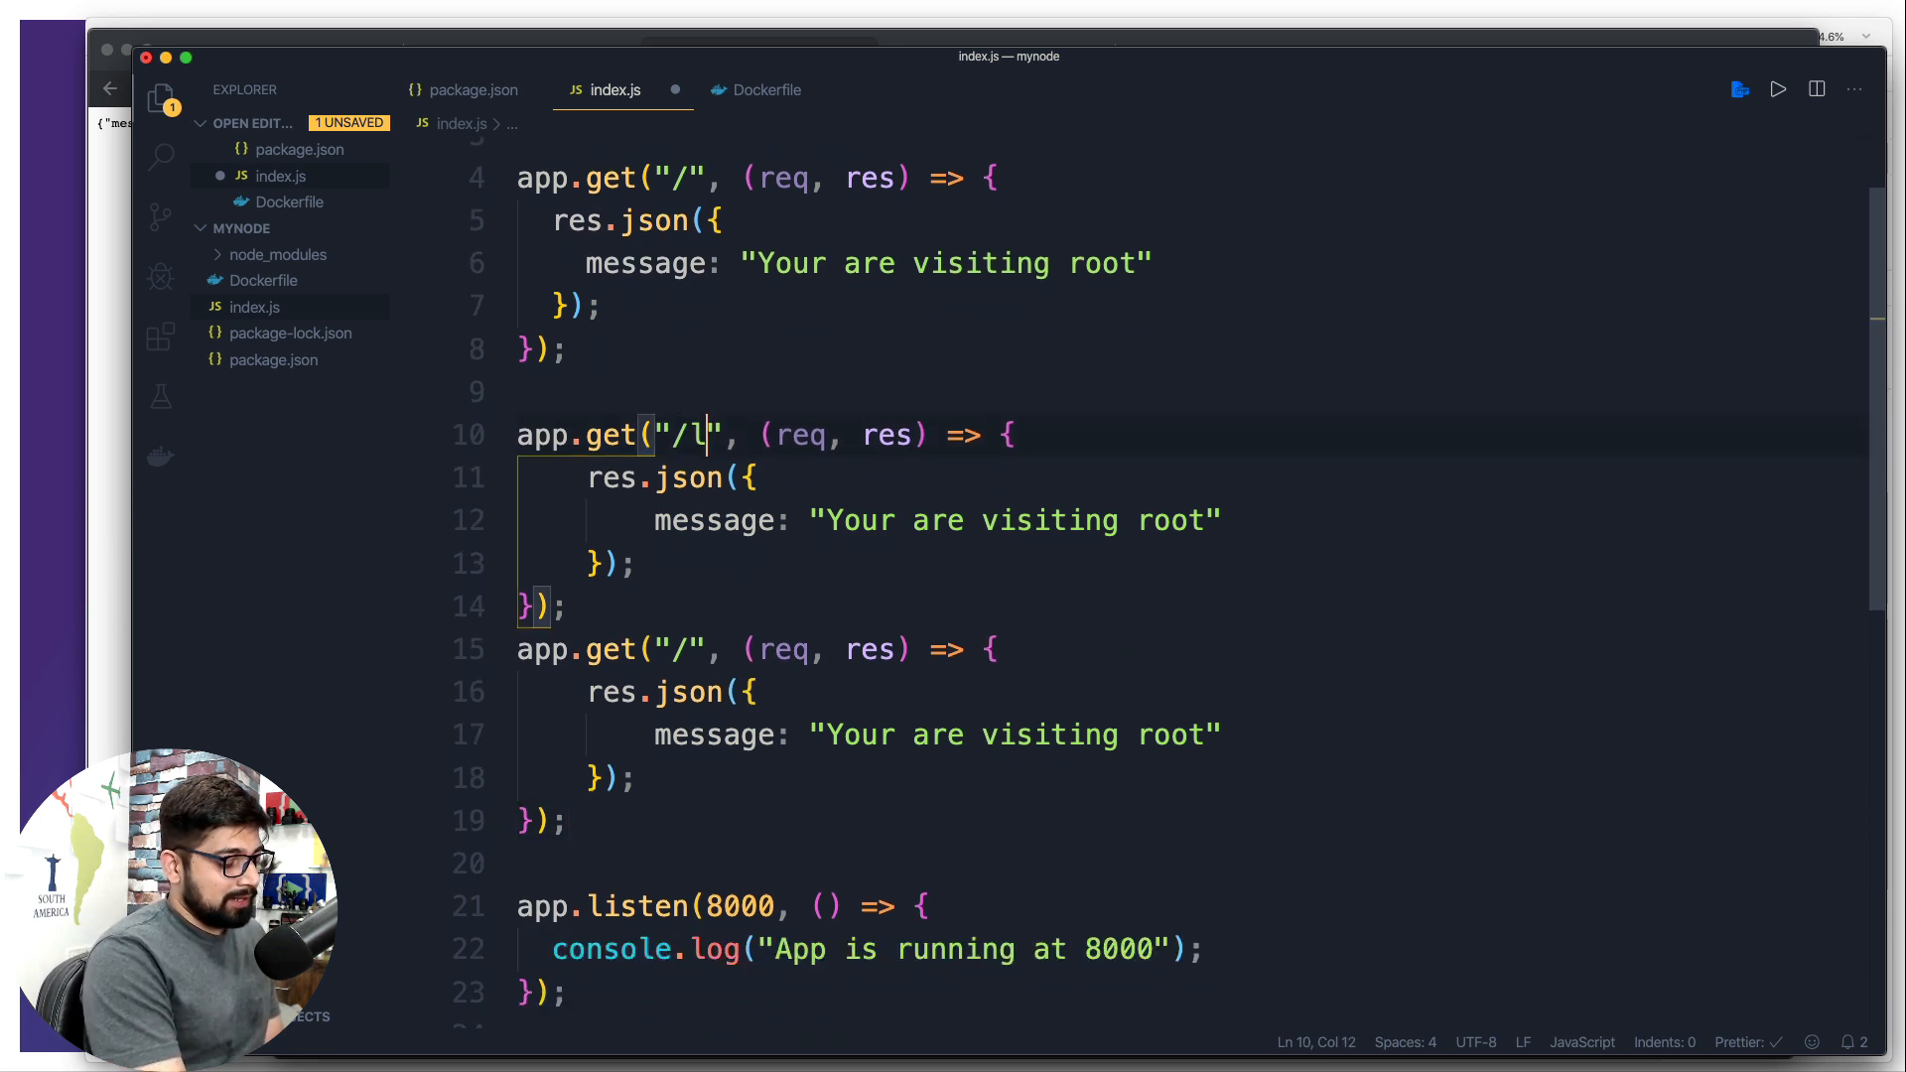
text(ogin)
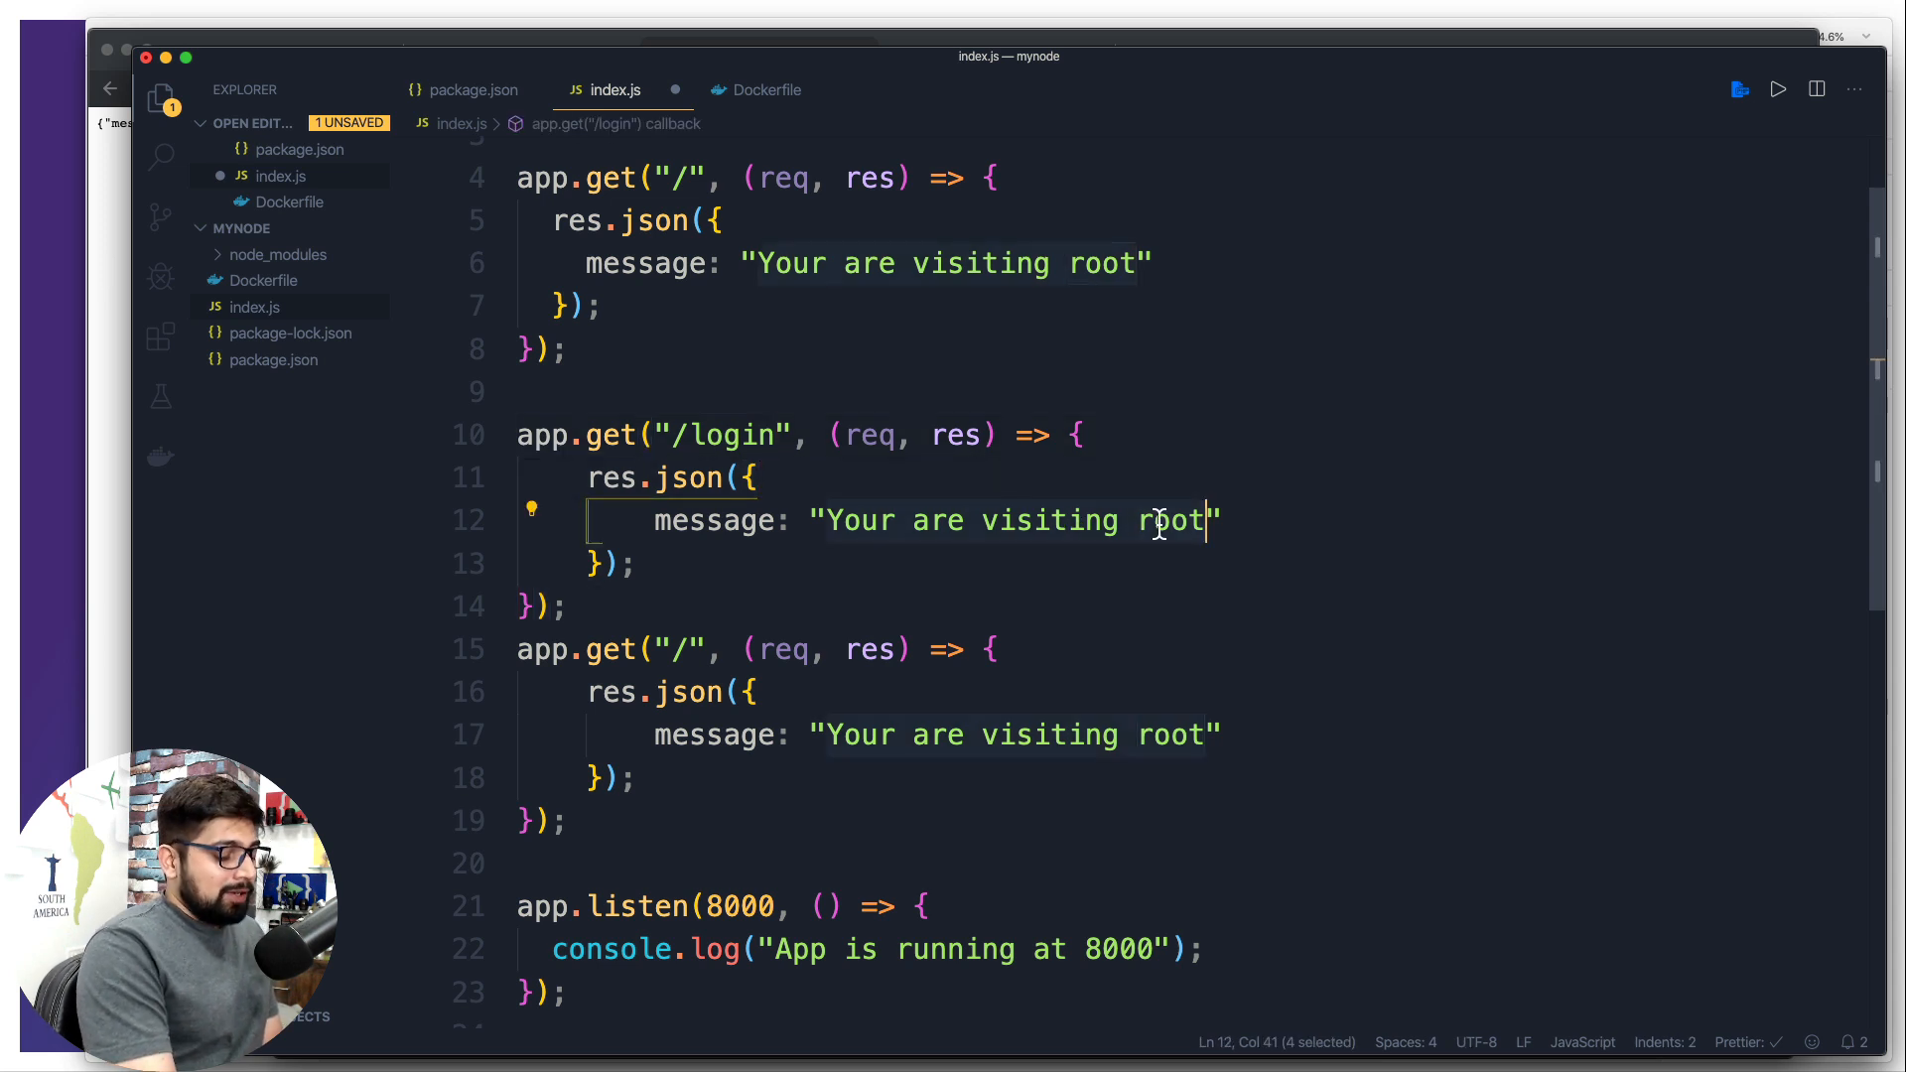
text(login router)
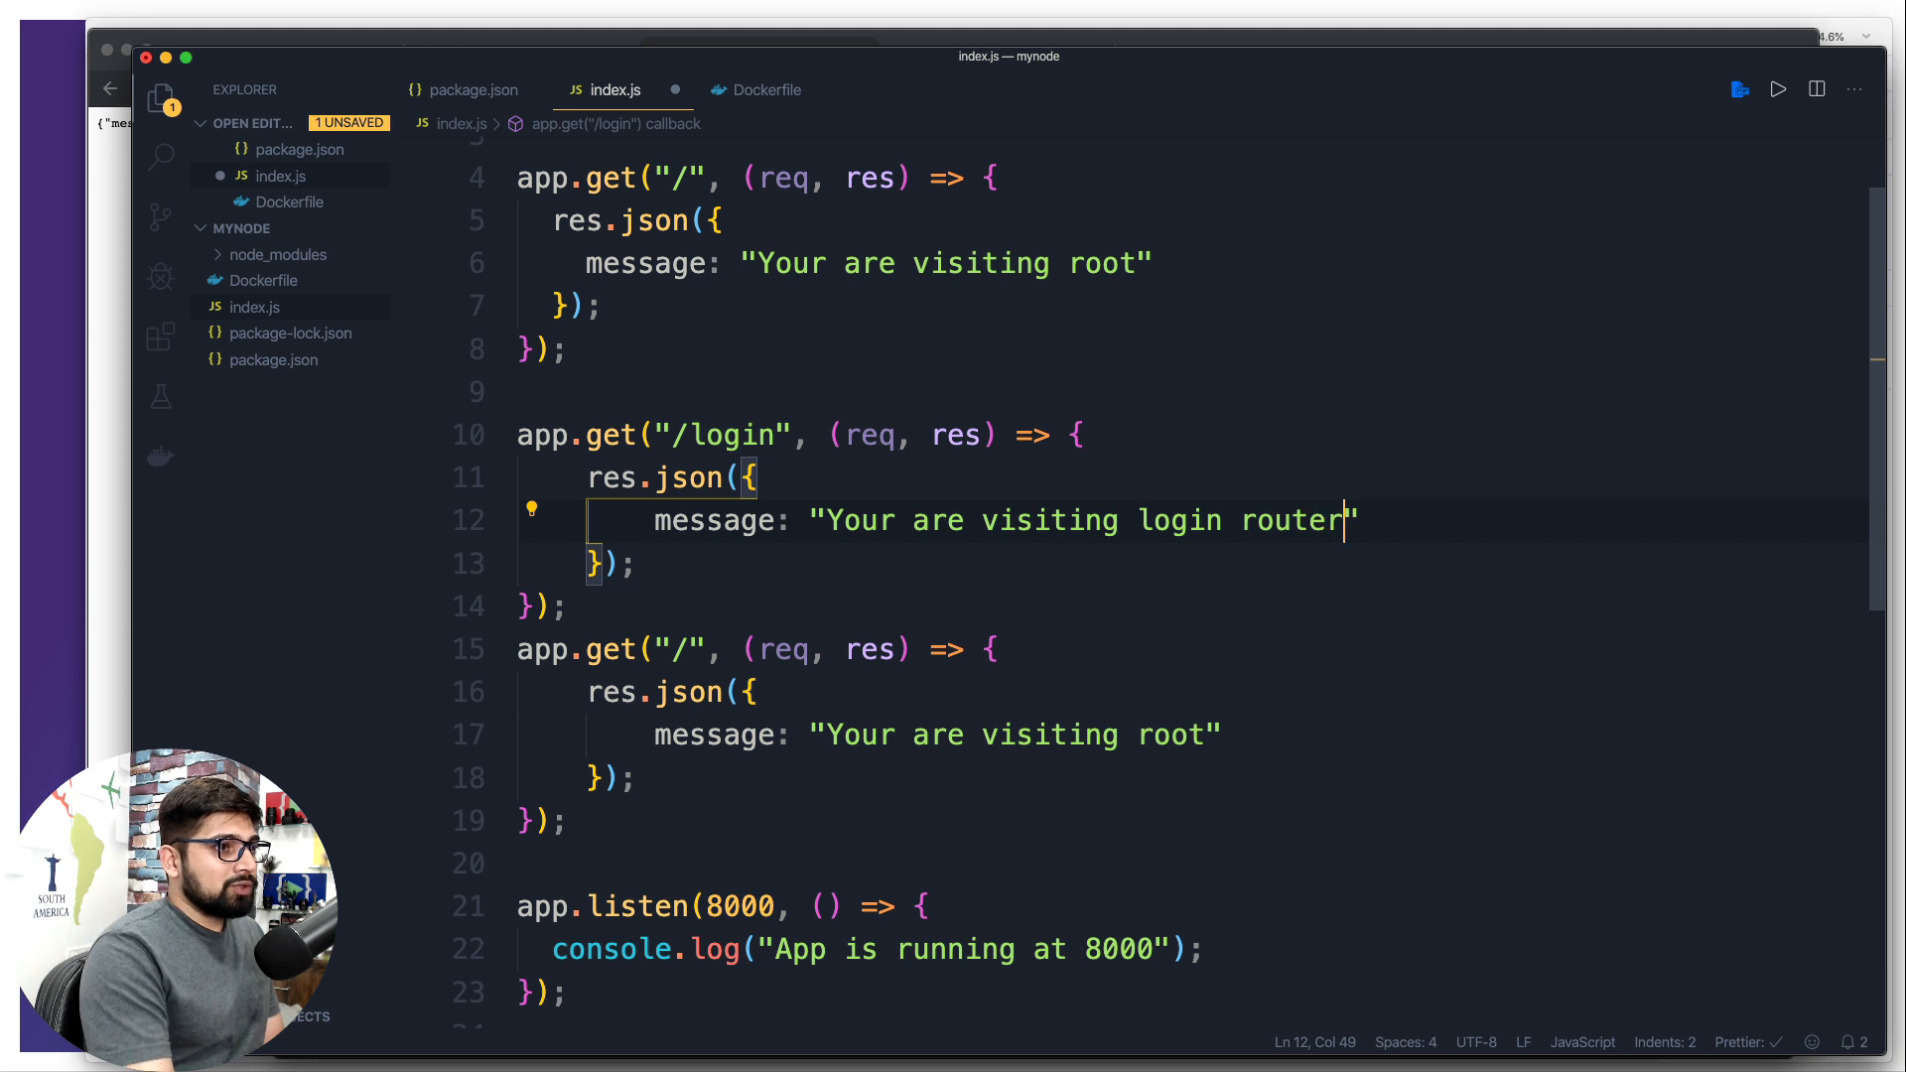
key(Backspace)
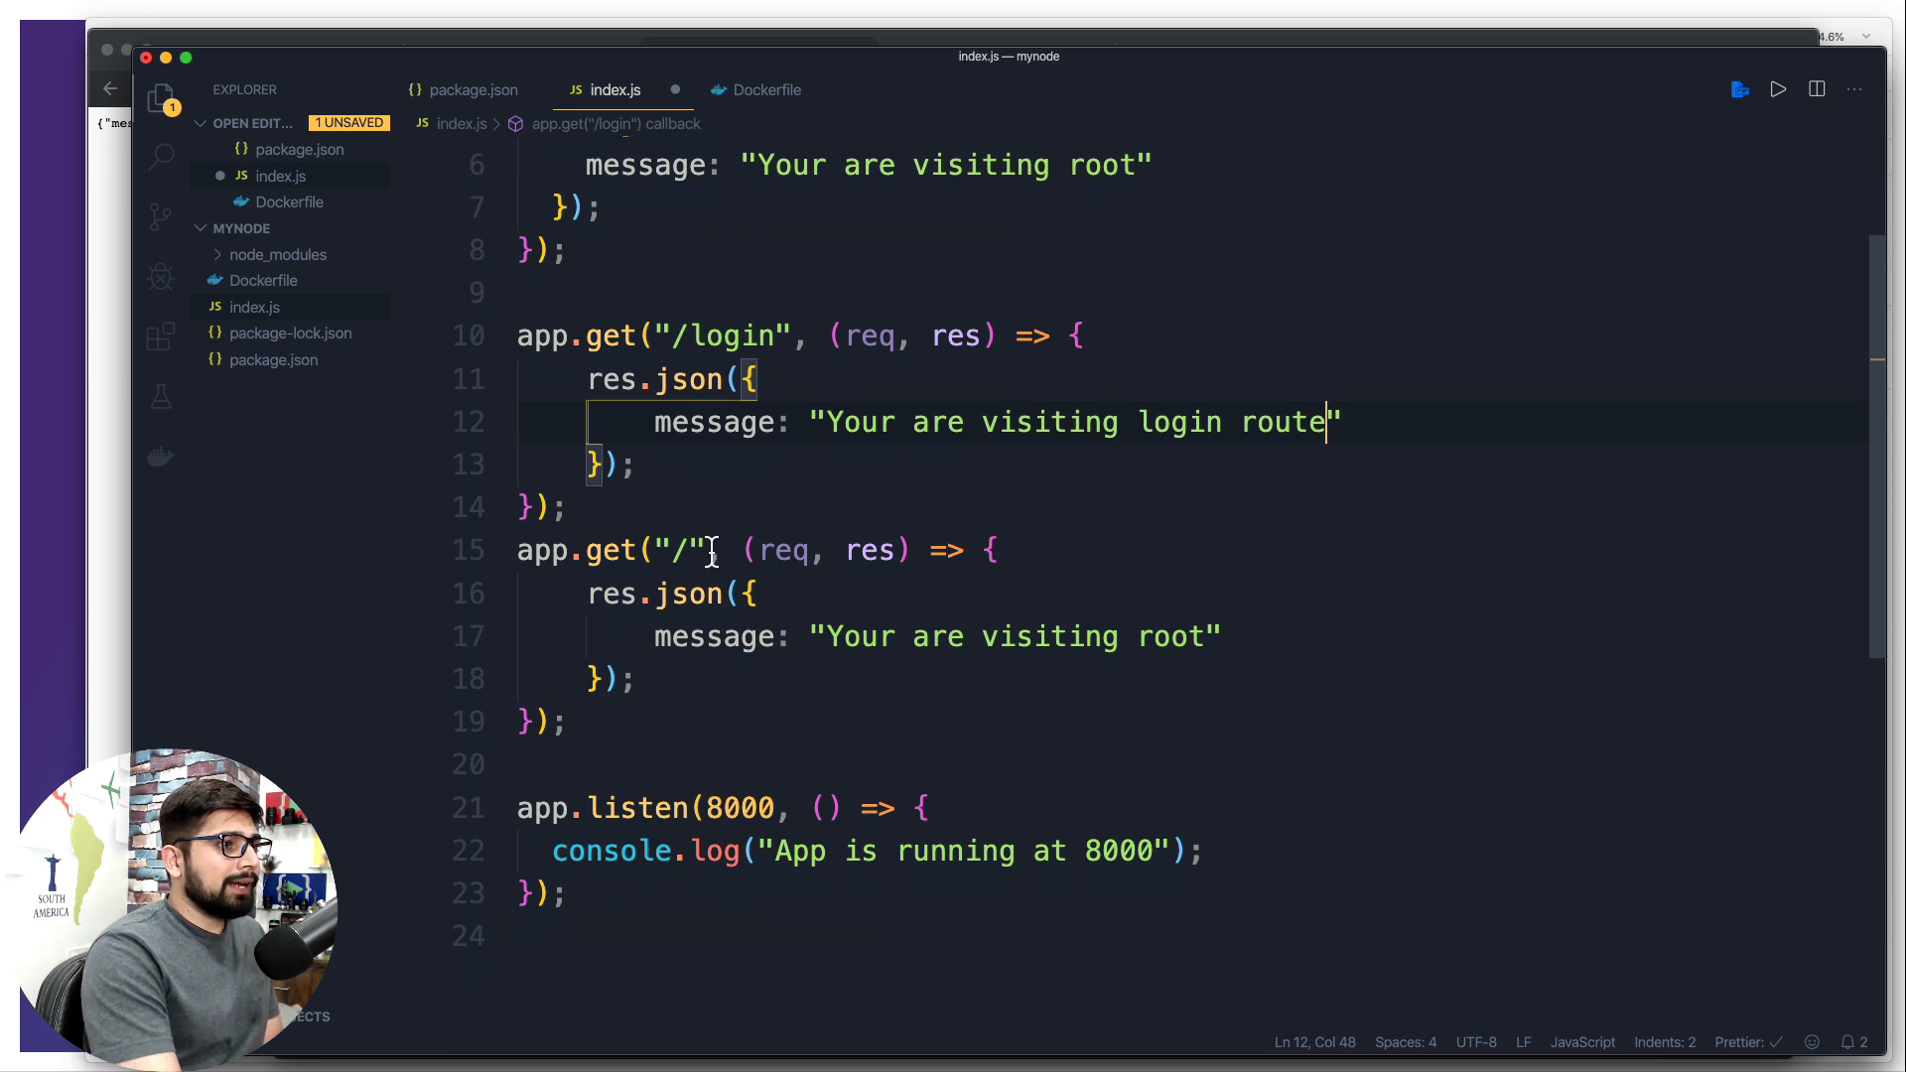
Add a /signup route replying with a signup route message
text(sign)
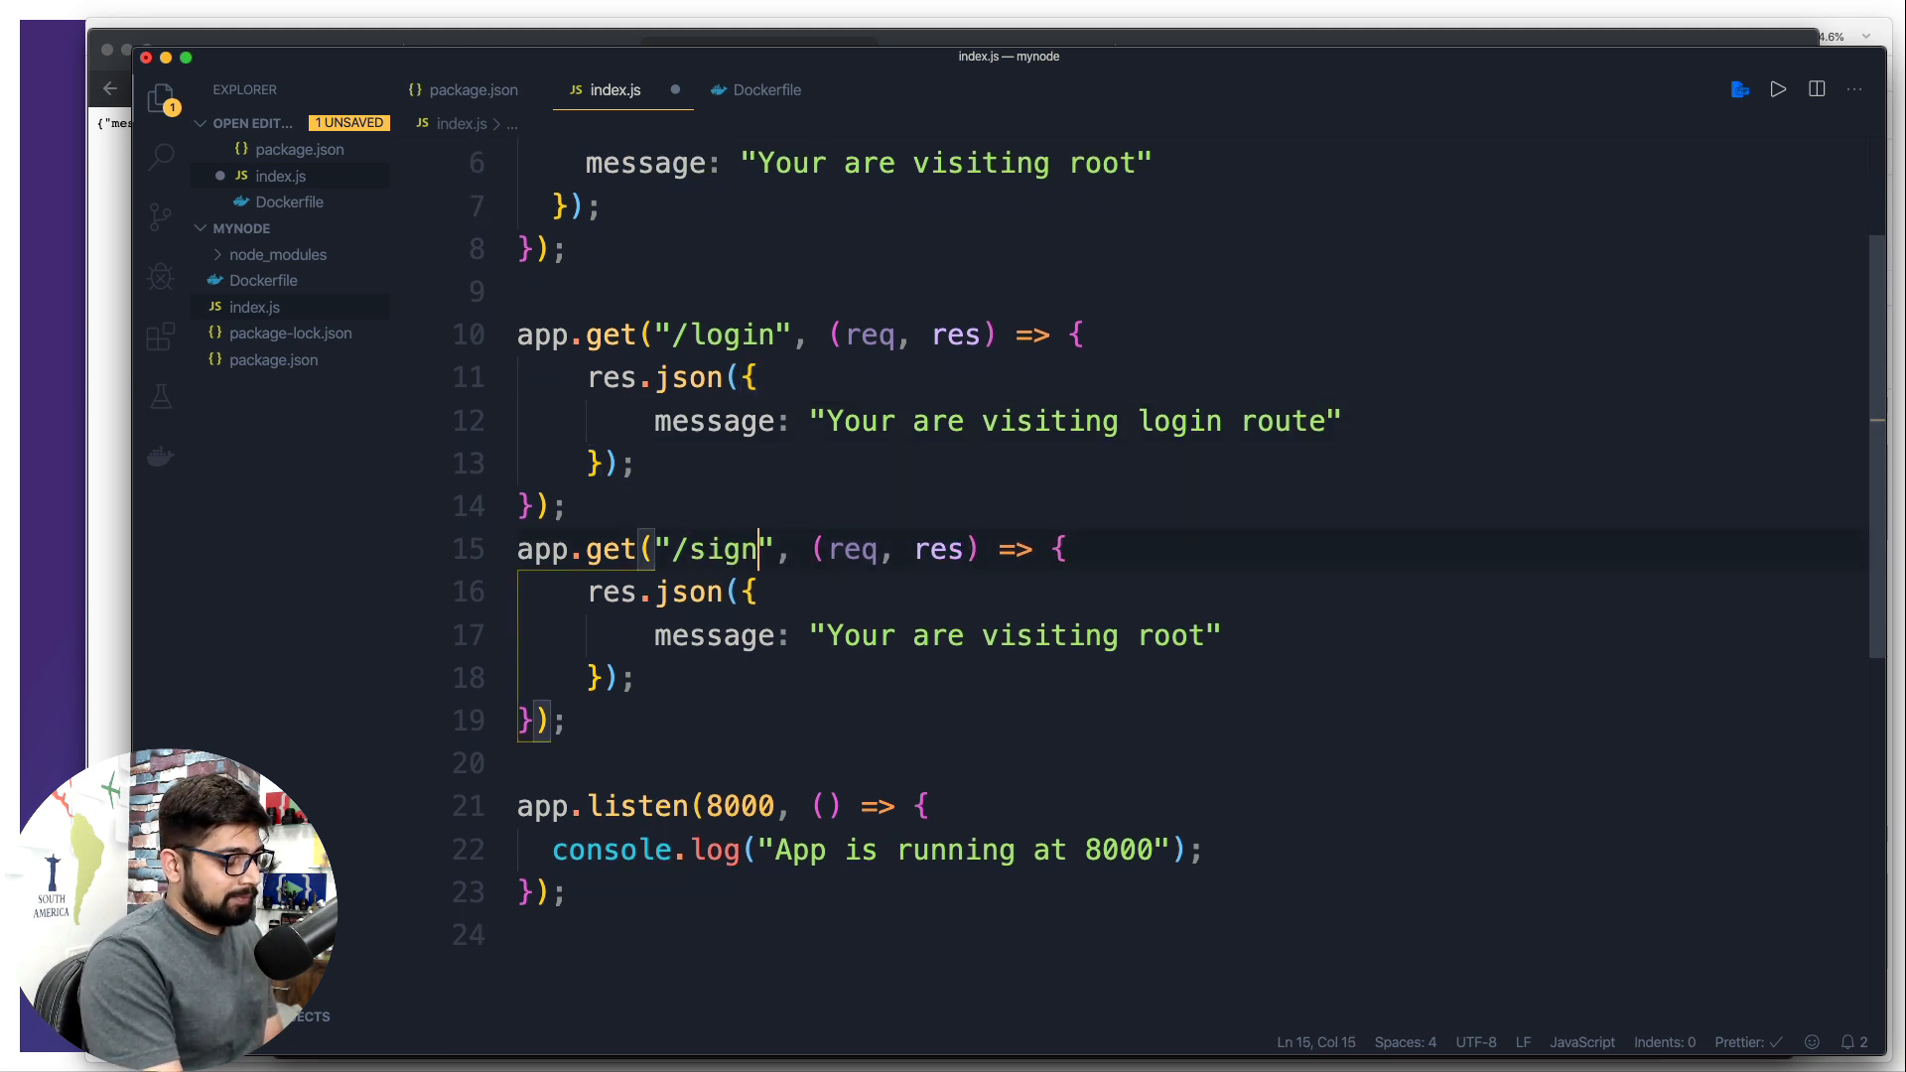
text(up)
click(1191, 635)
text(si)
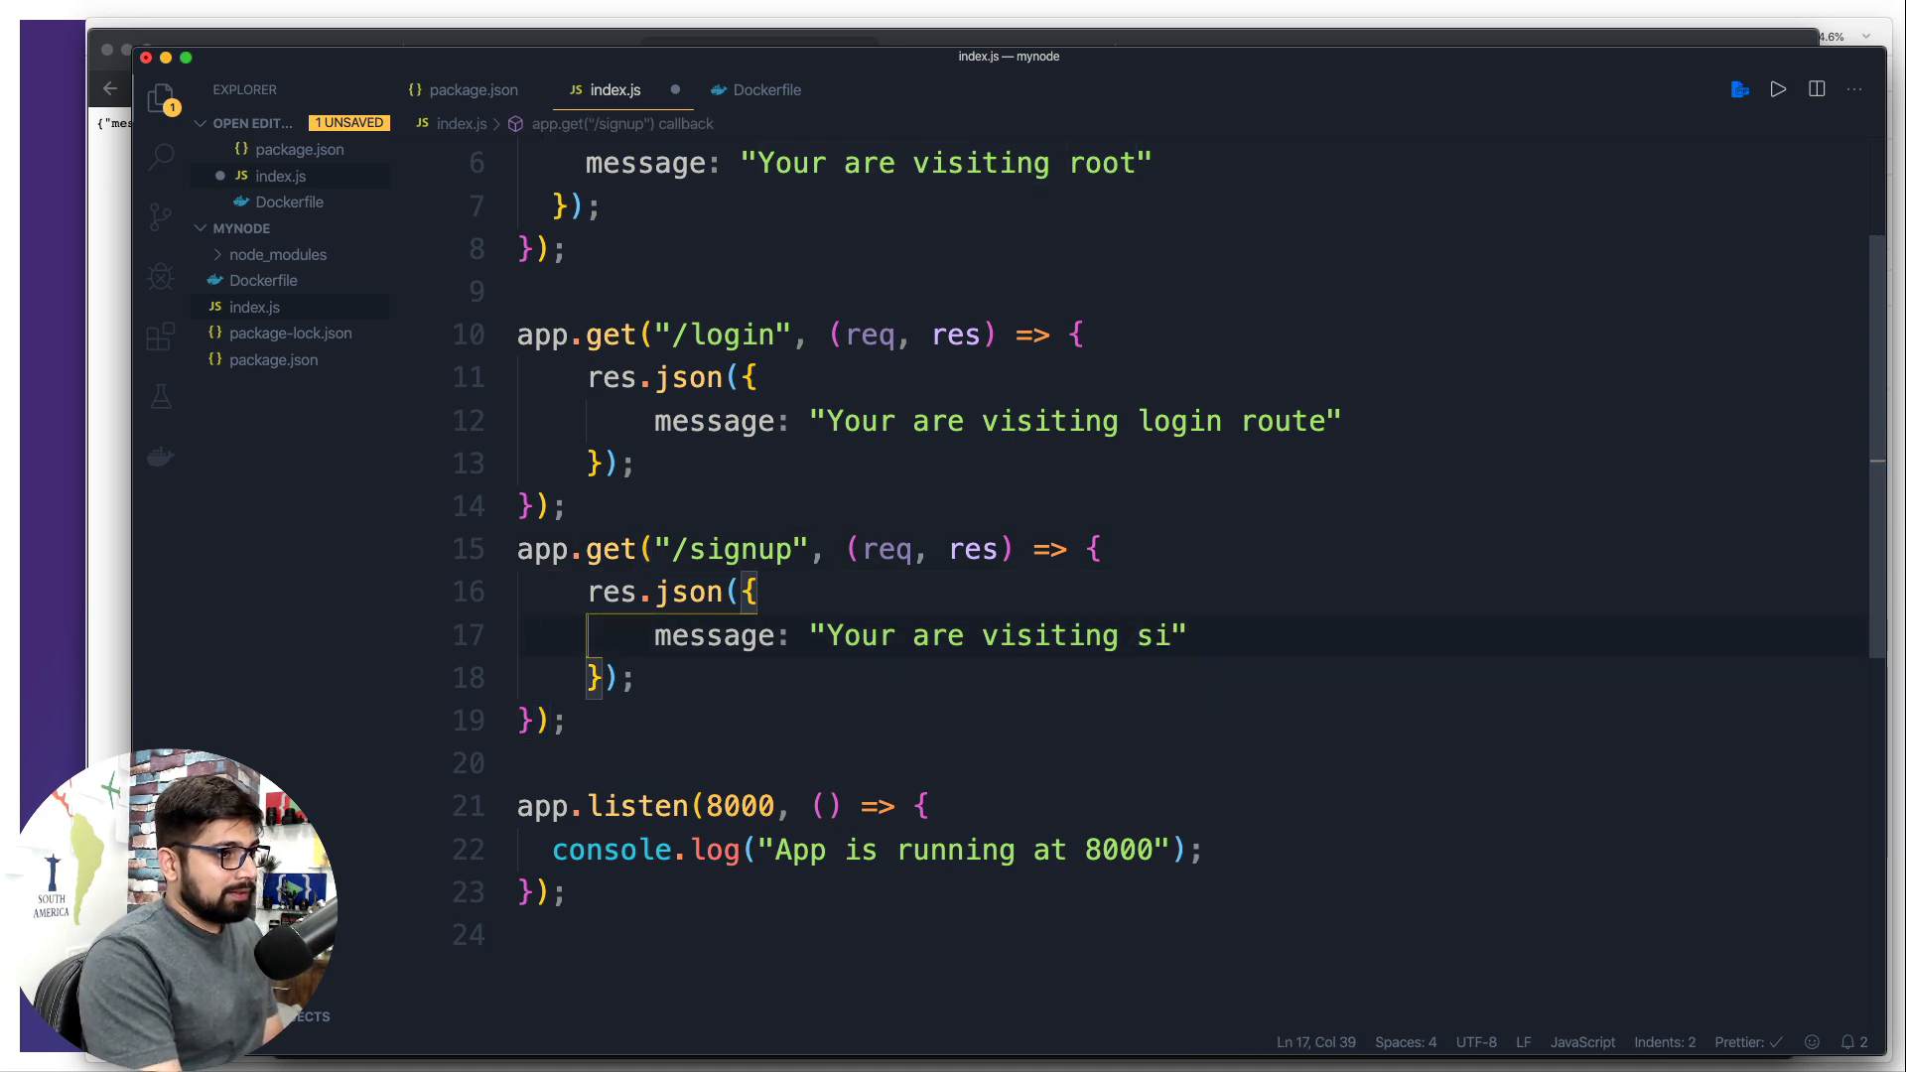
text(gnup route)
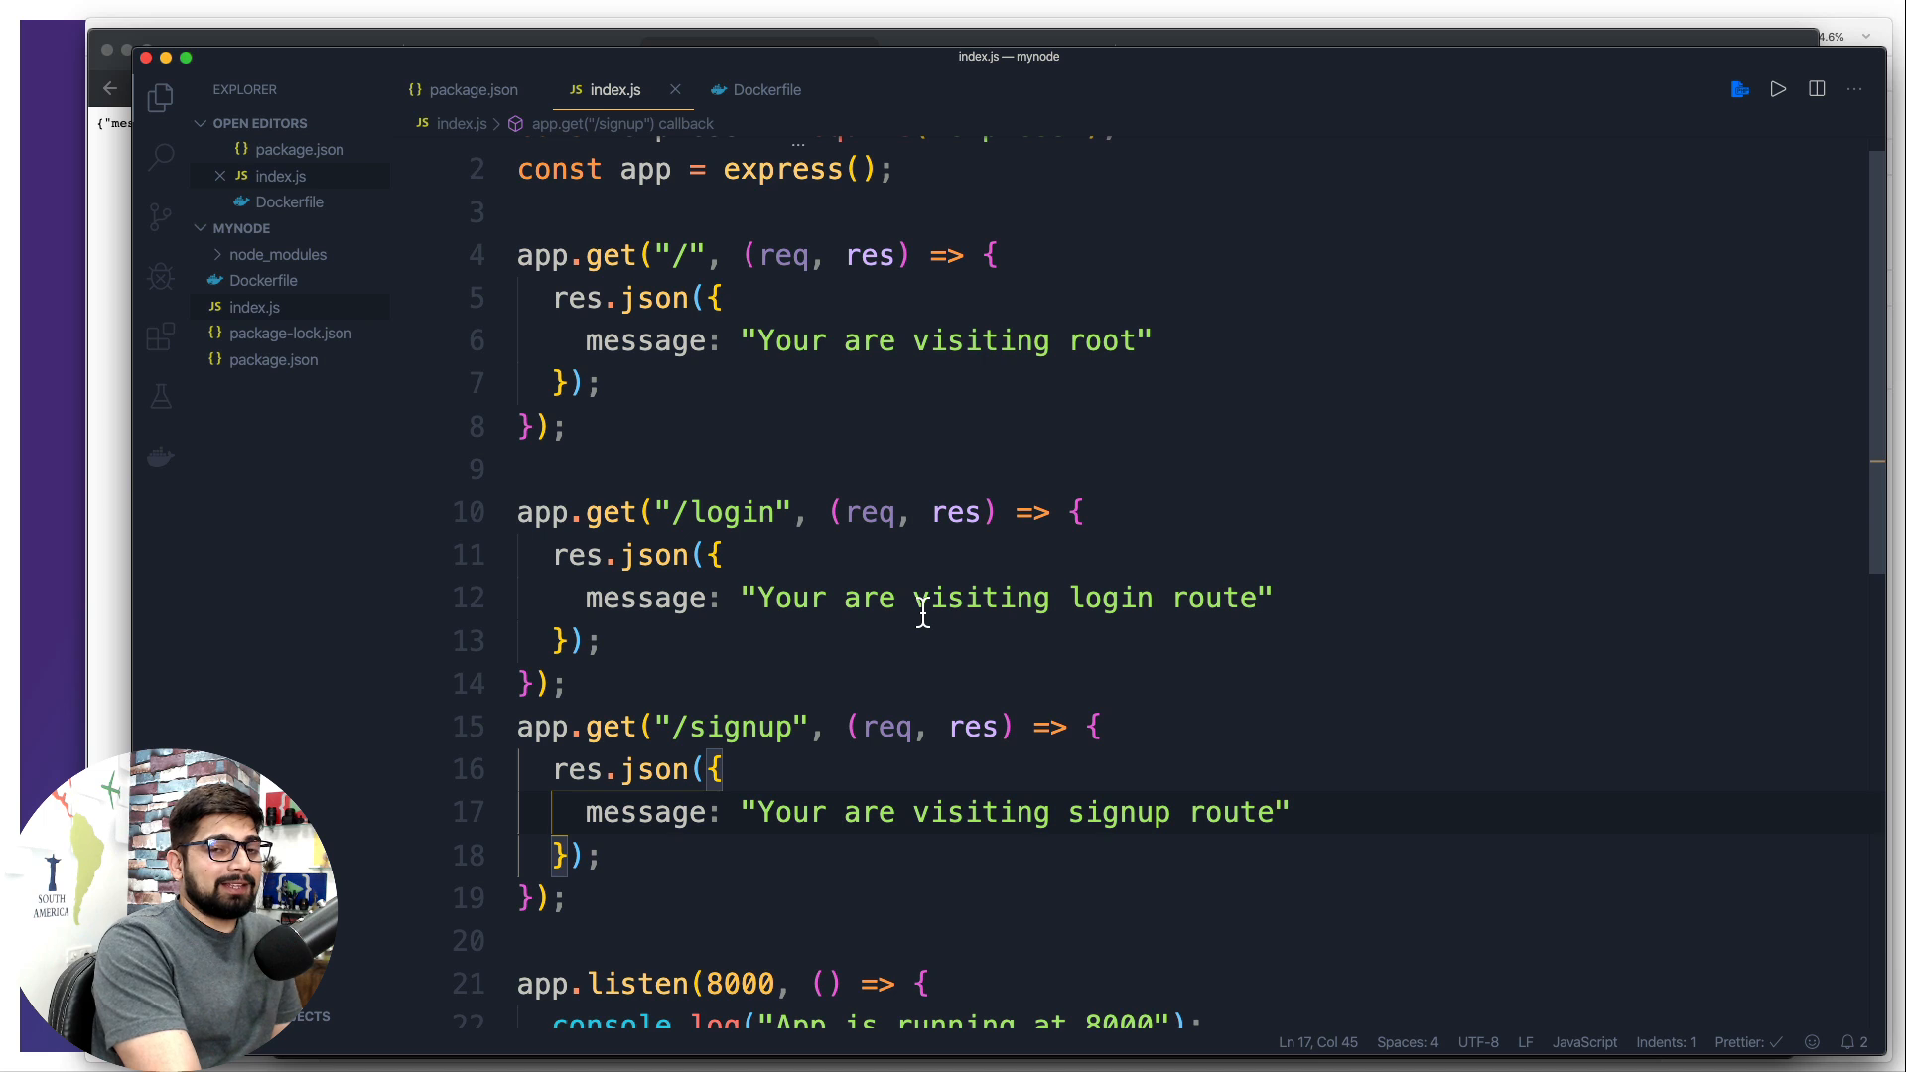
mouse_move(847, 578)
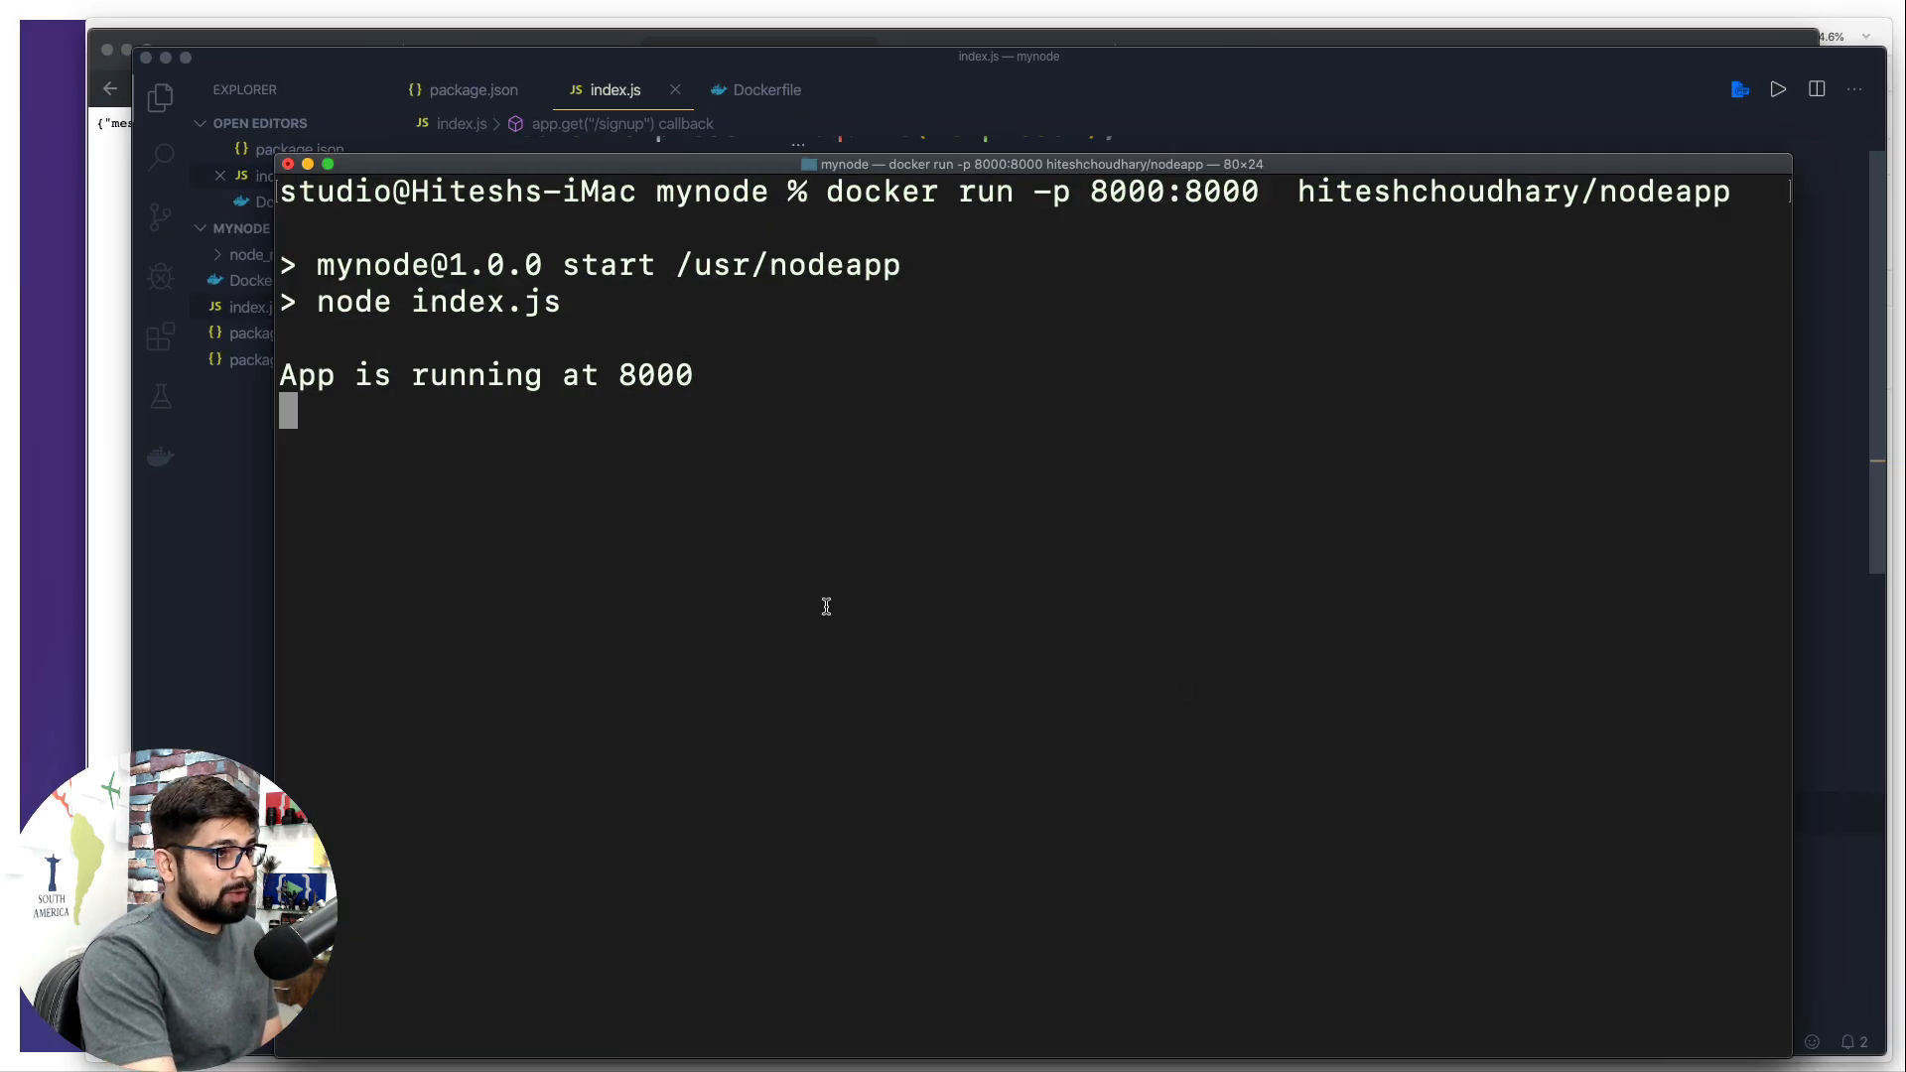
Interrupt the container and rerun docker build -t hiteshchoudhary/nodeapp . so install layers come from cache
key(ctrl+c)
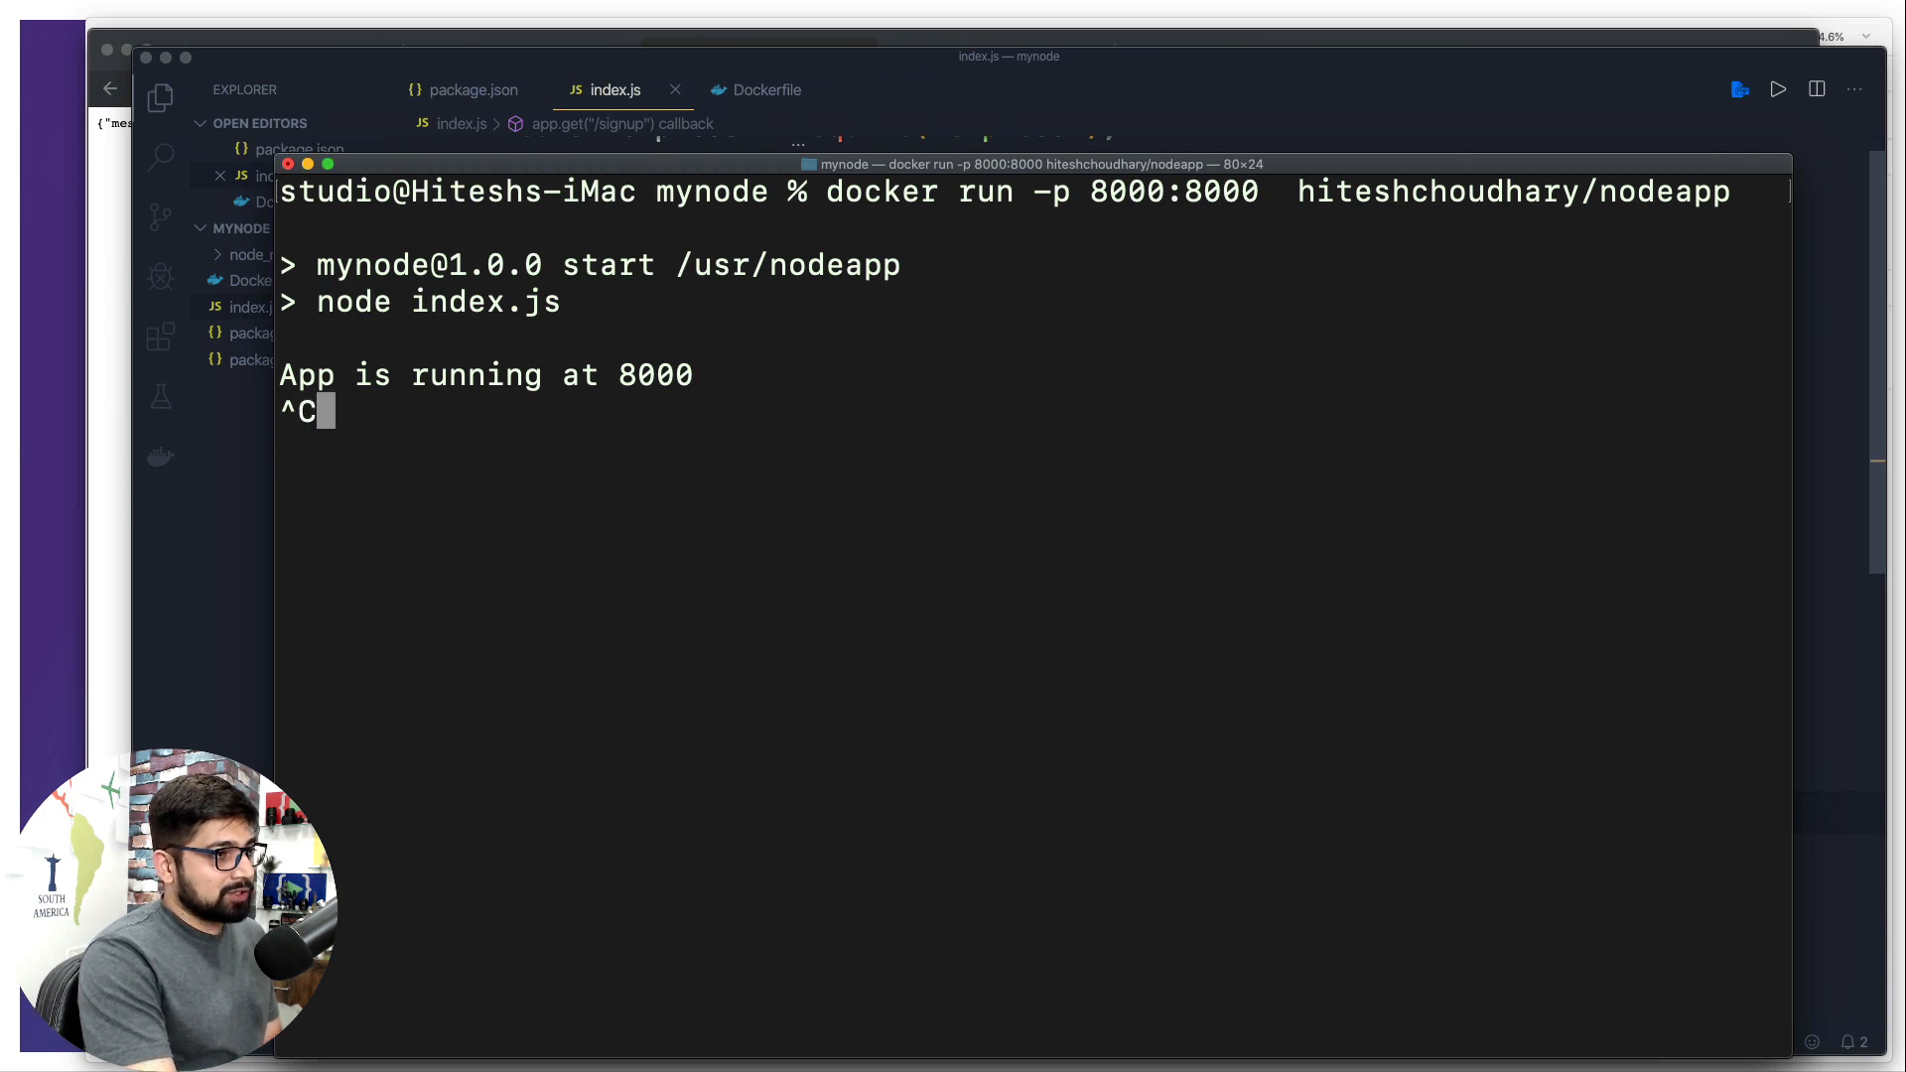
text(docker build -t hiteshchoudhary/nodeapp .)
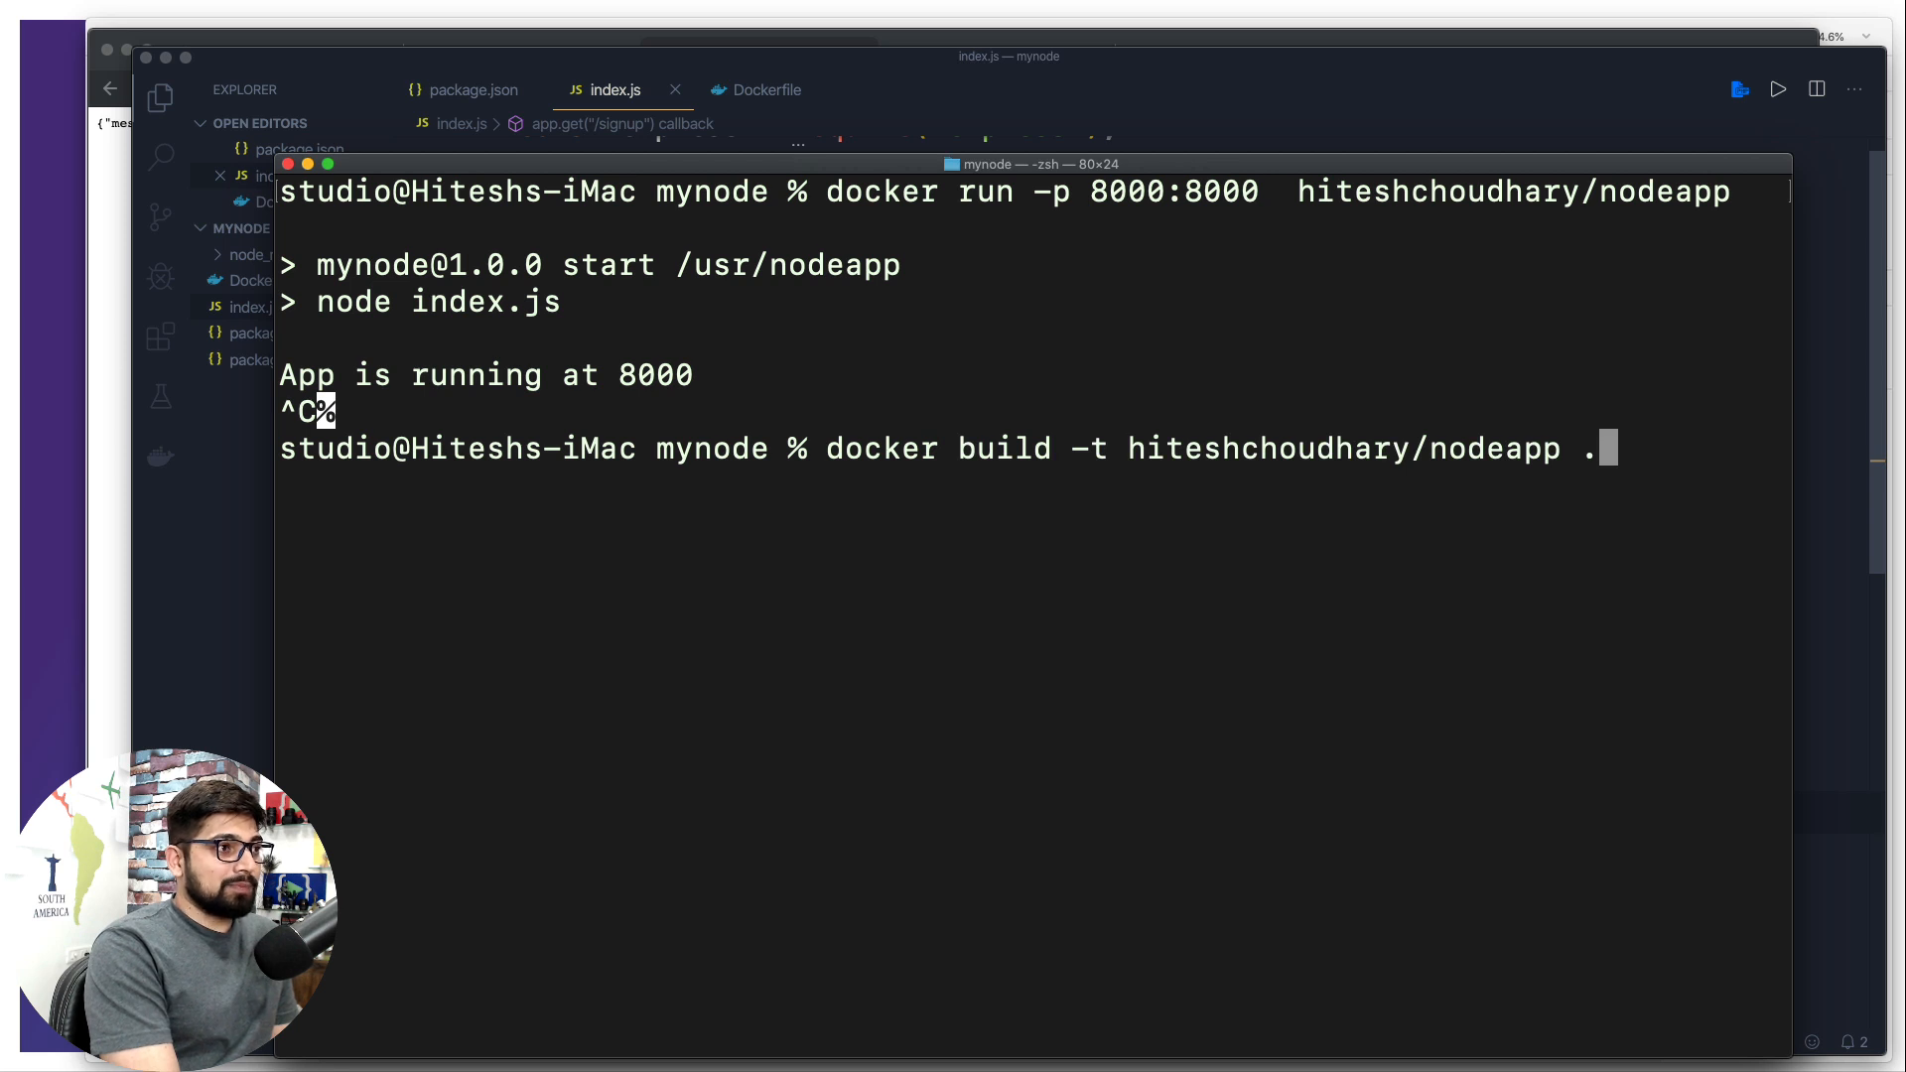
key(Return)
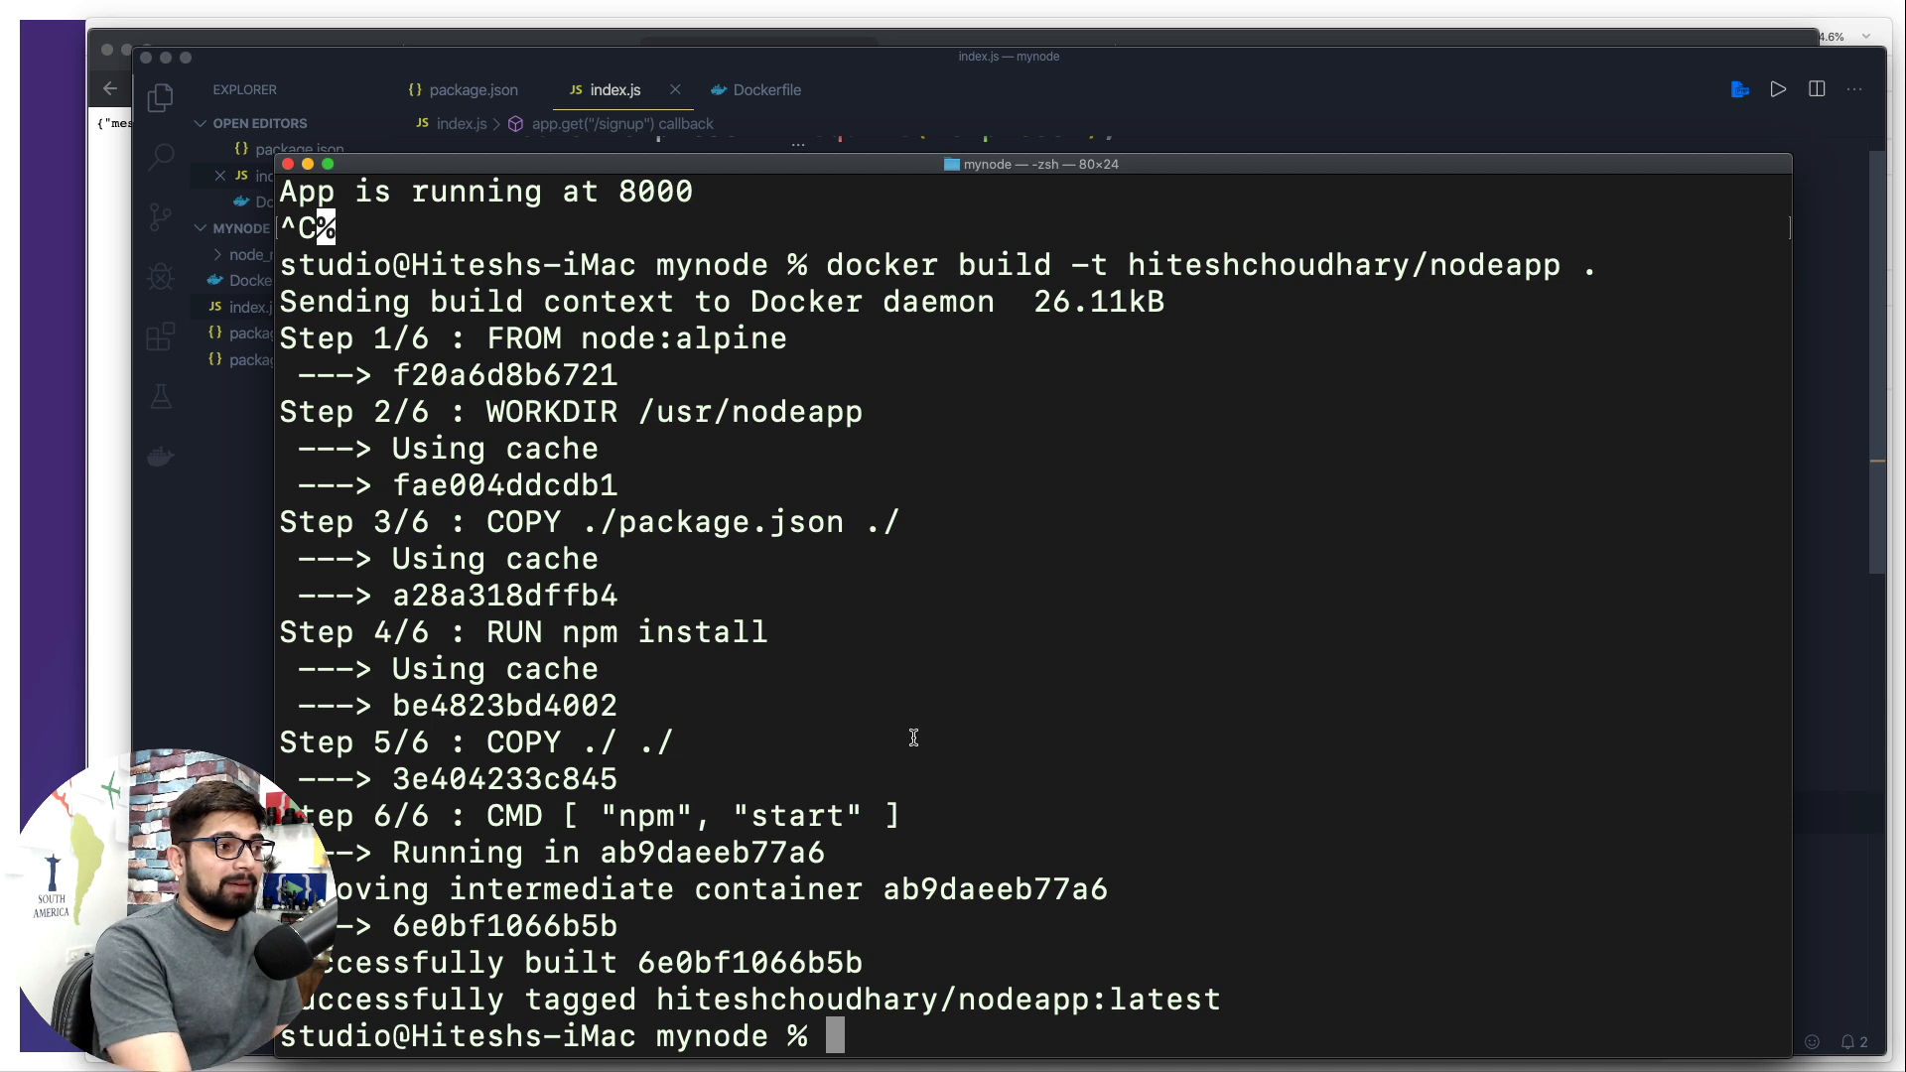
double_click(522, 741)
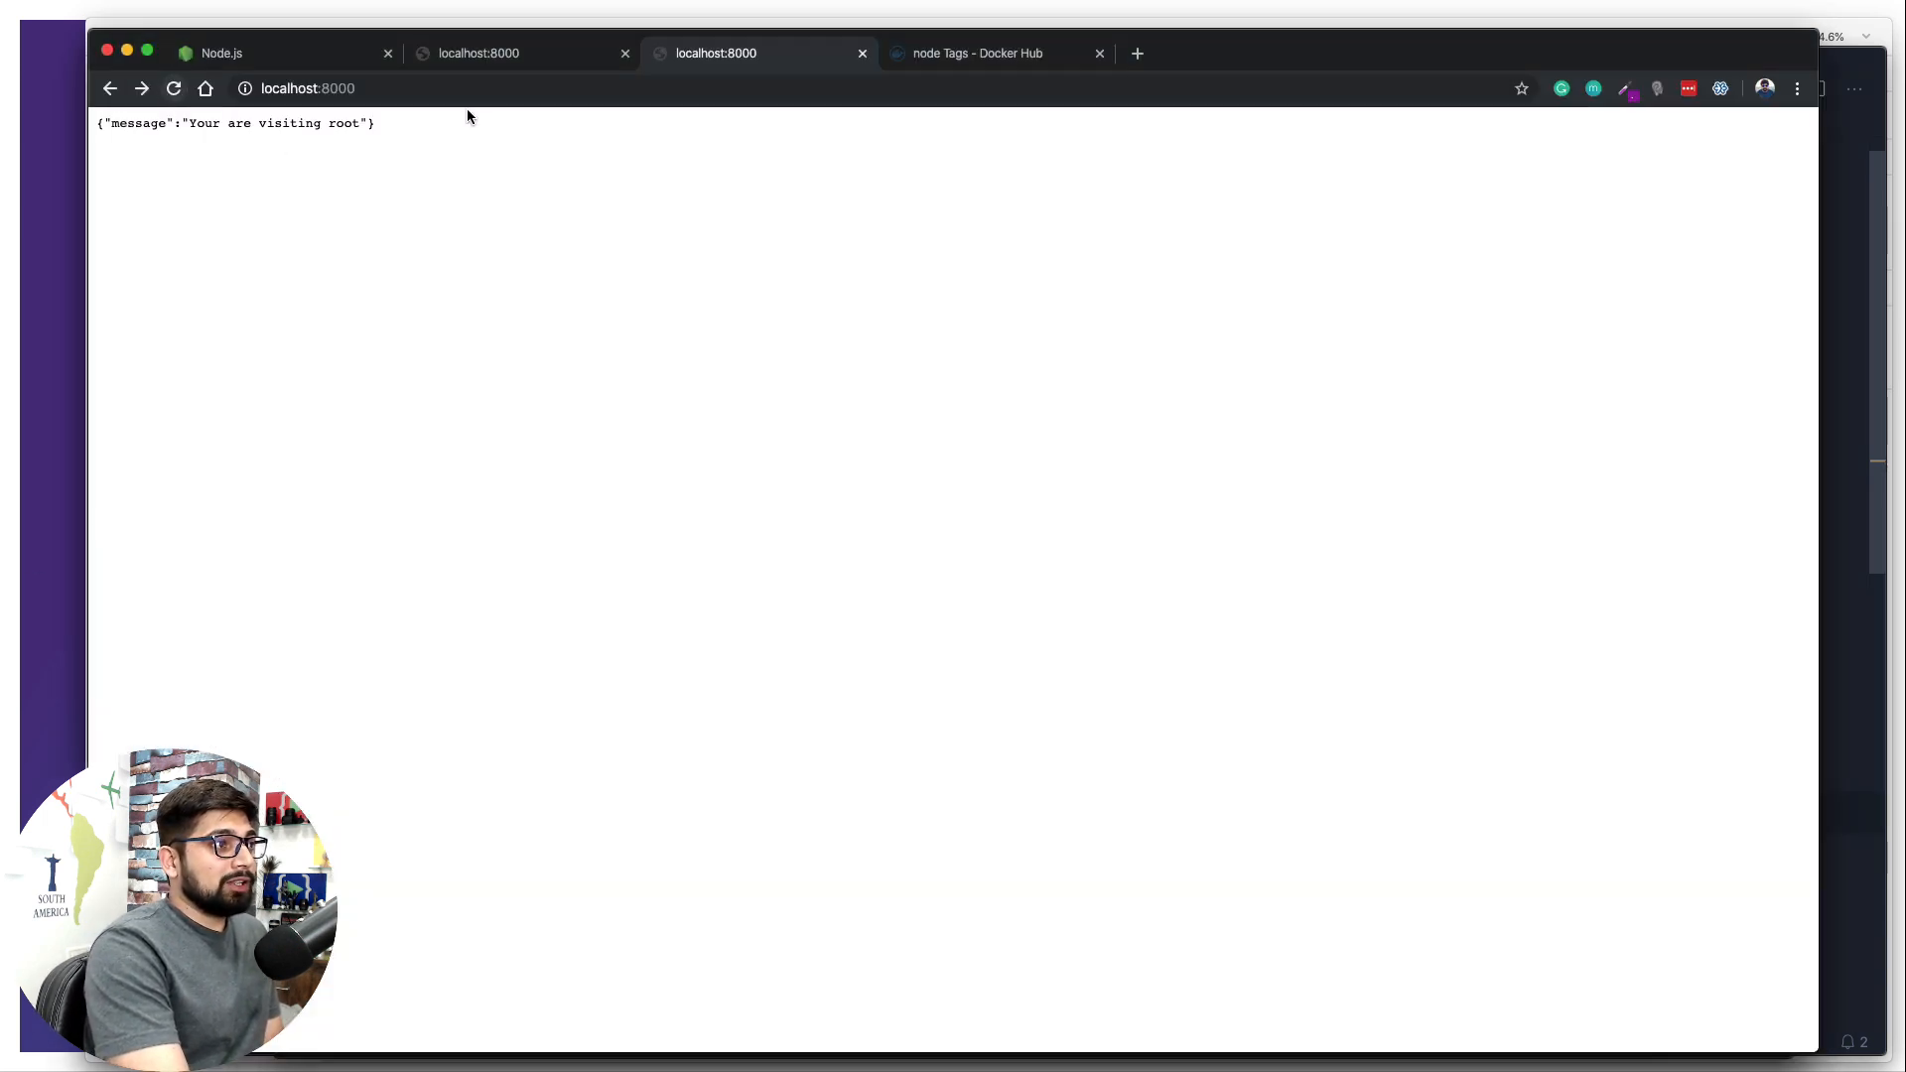
Request localhost:8000/login and then the signup route in the address bar, then return to index.js
click(528, 87)
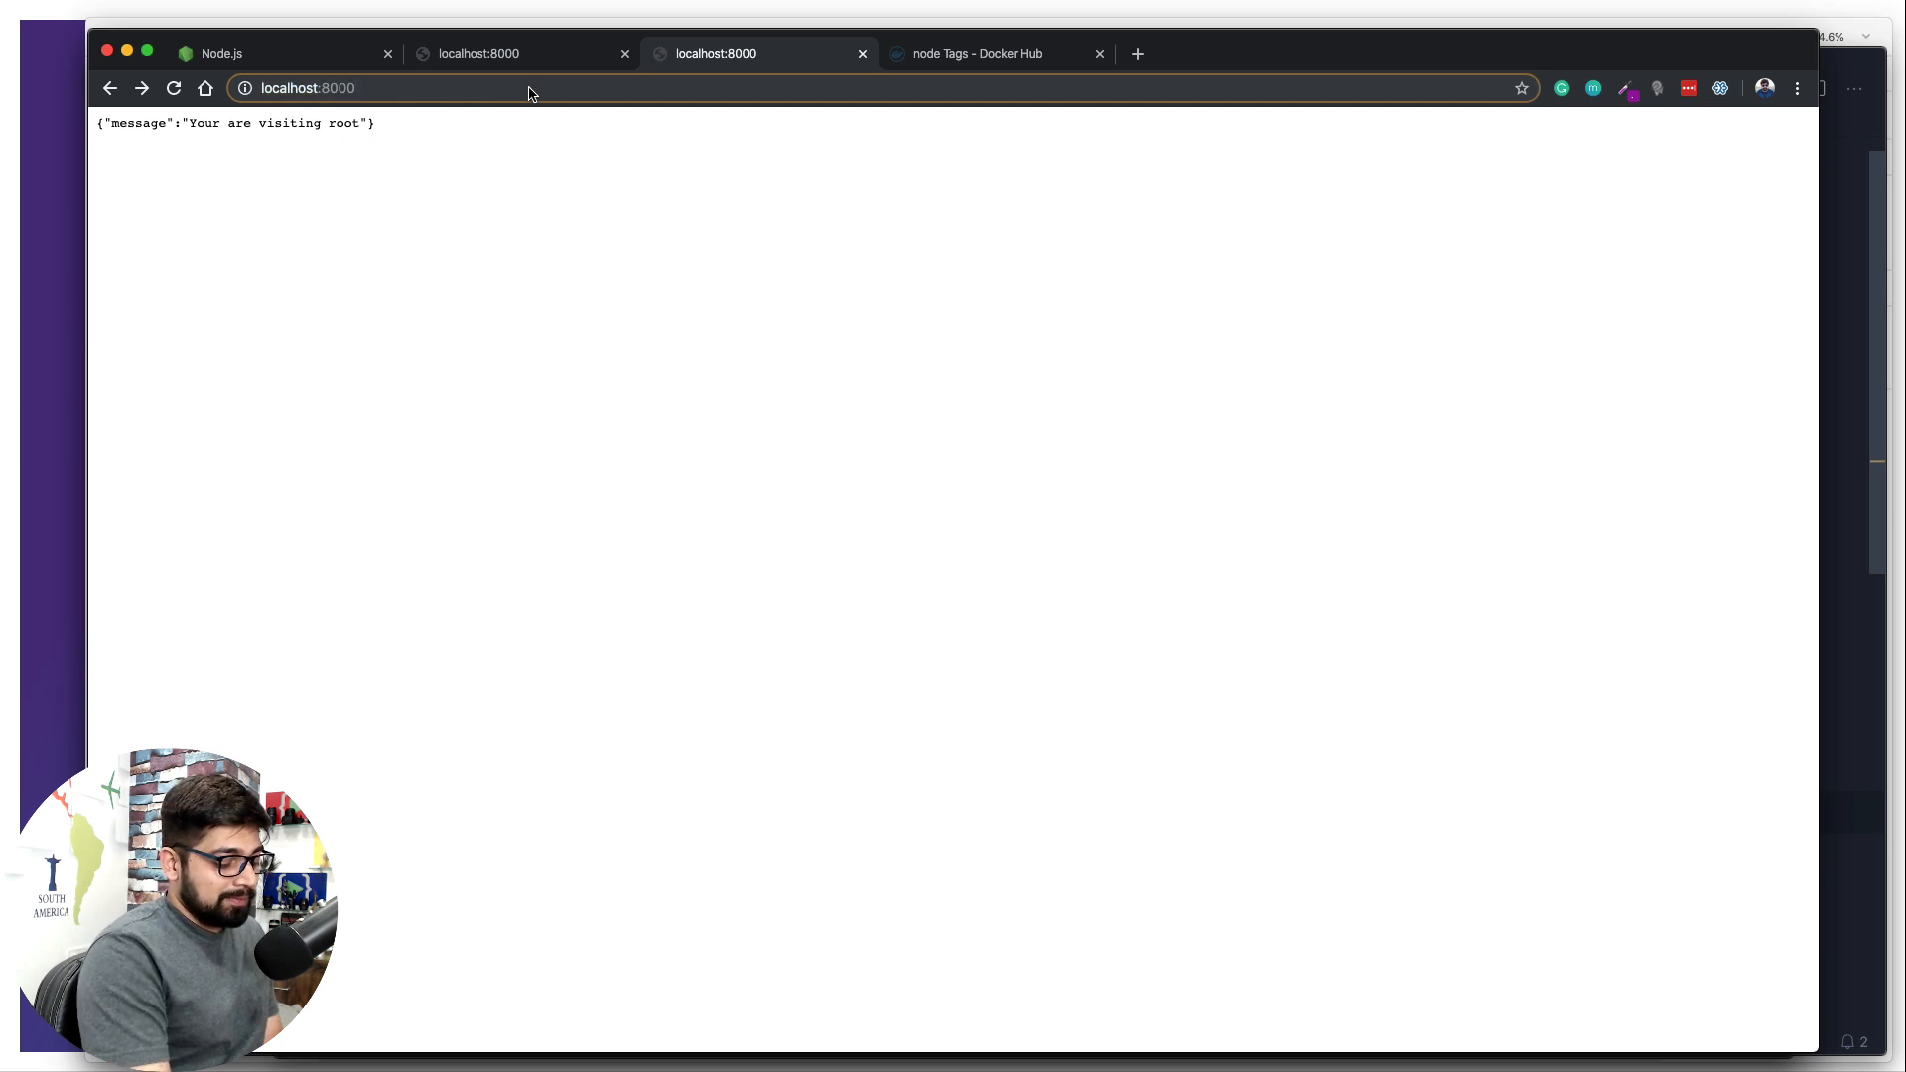
text(/login)
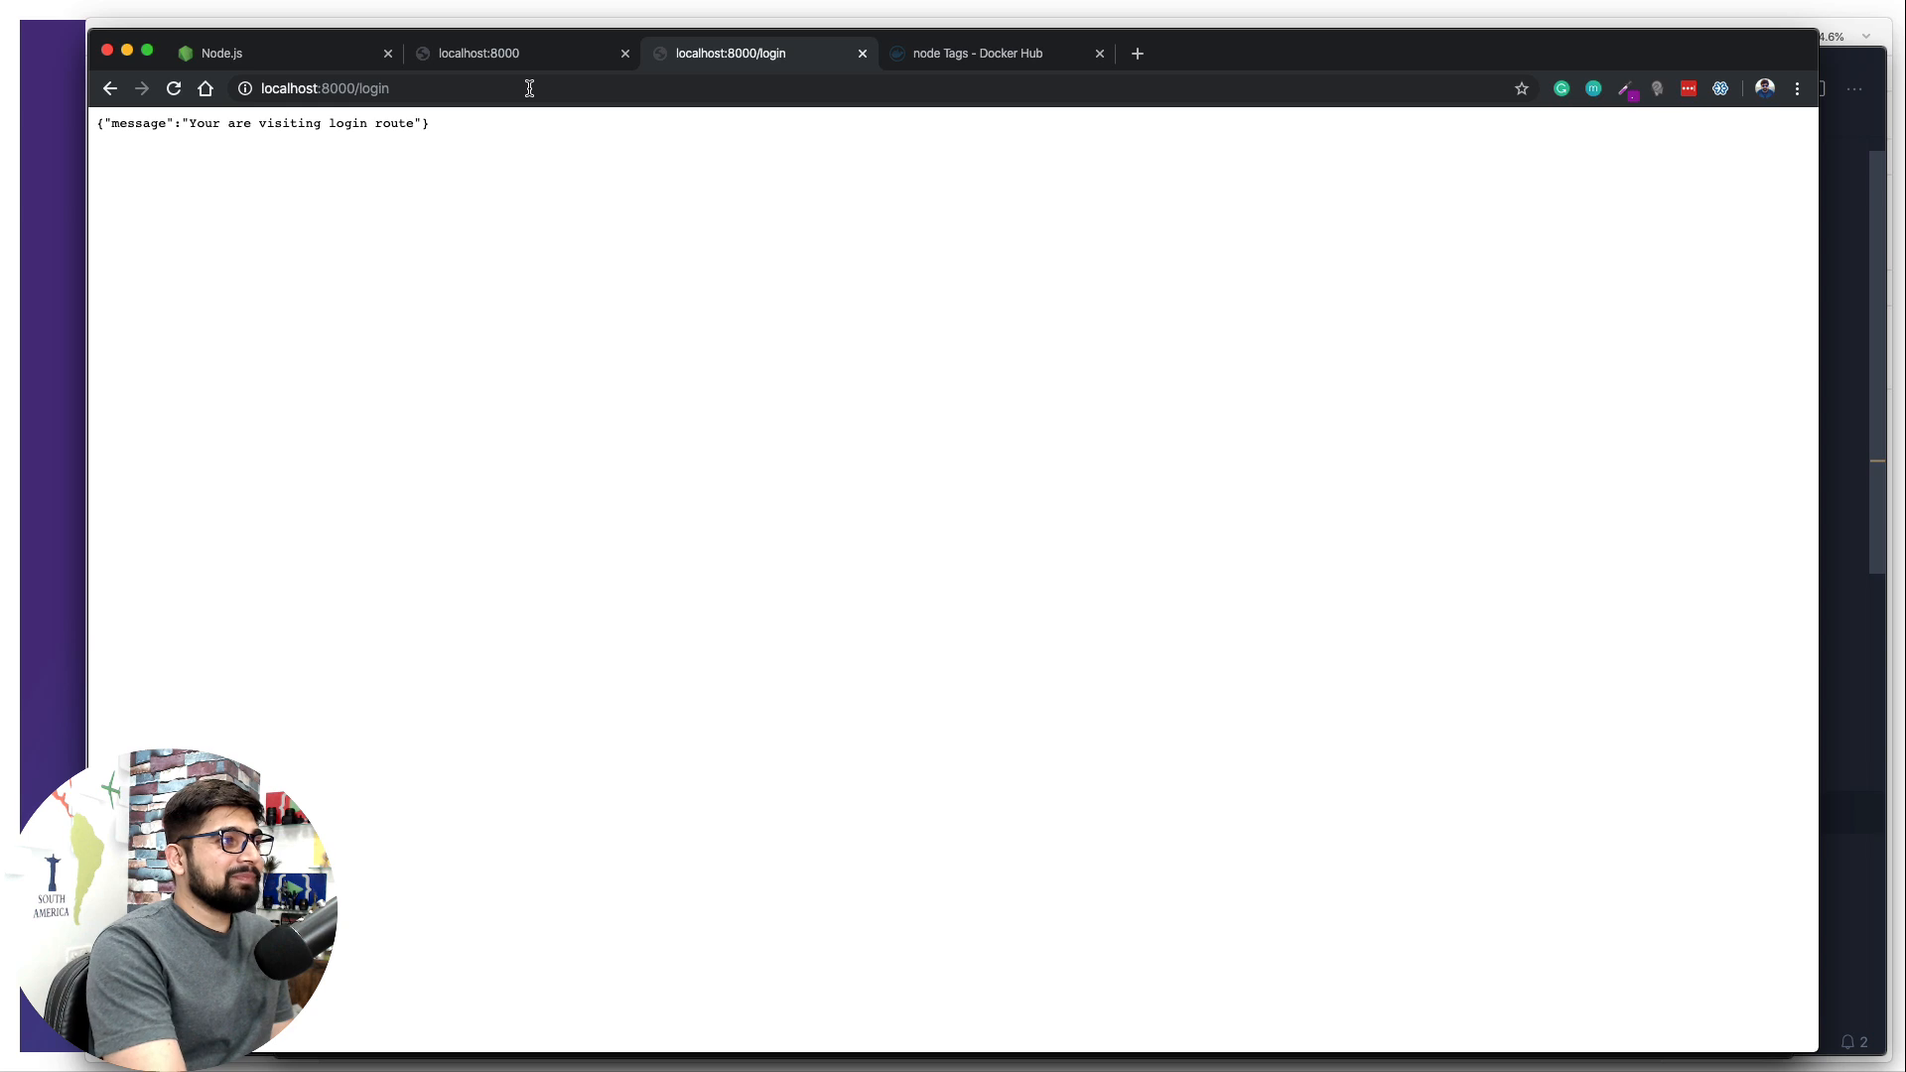
click(366, 87)
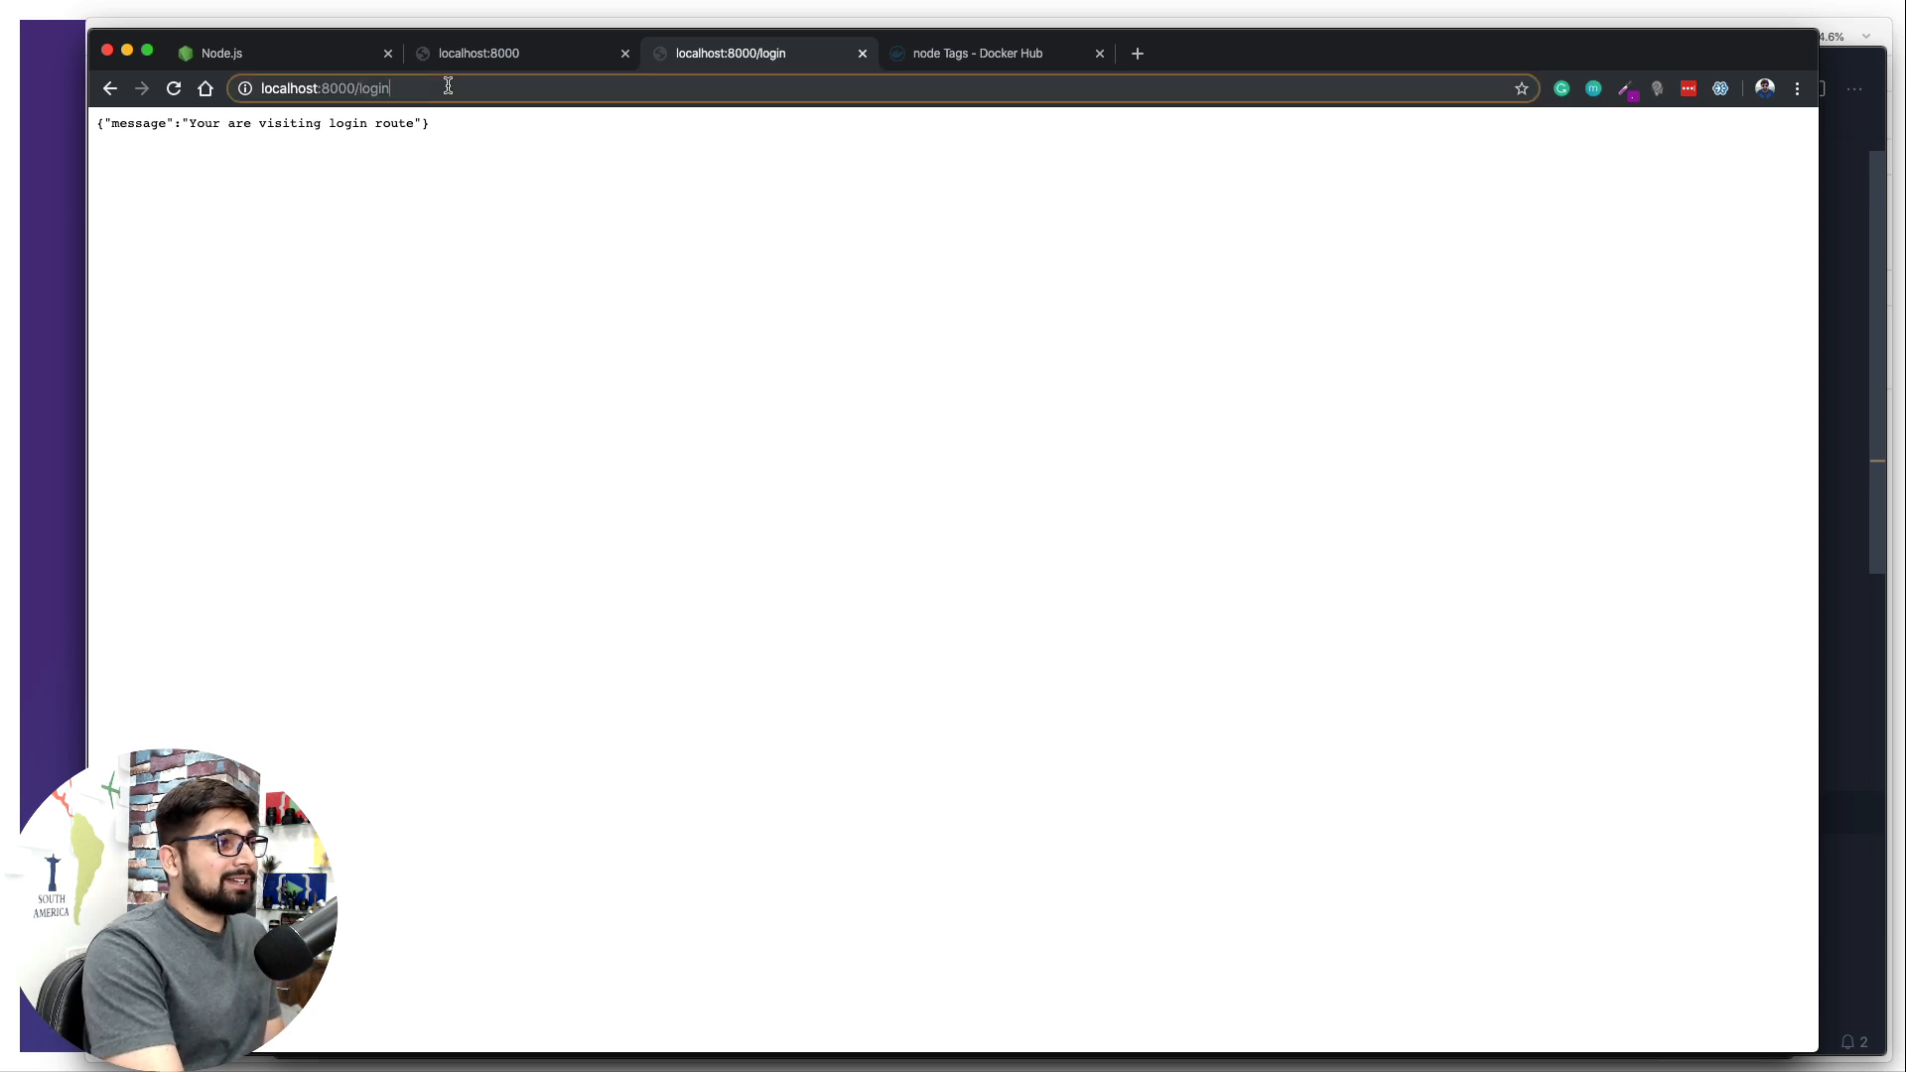
text(localhost:8000/)
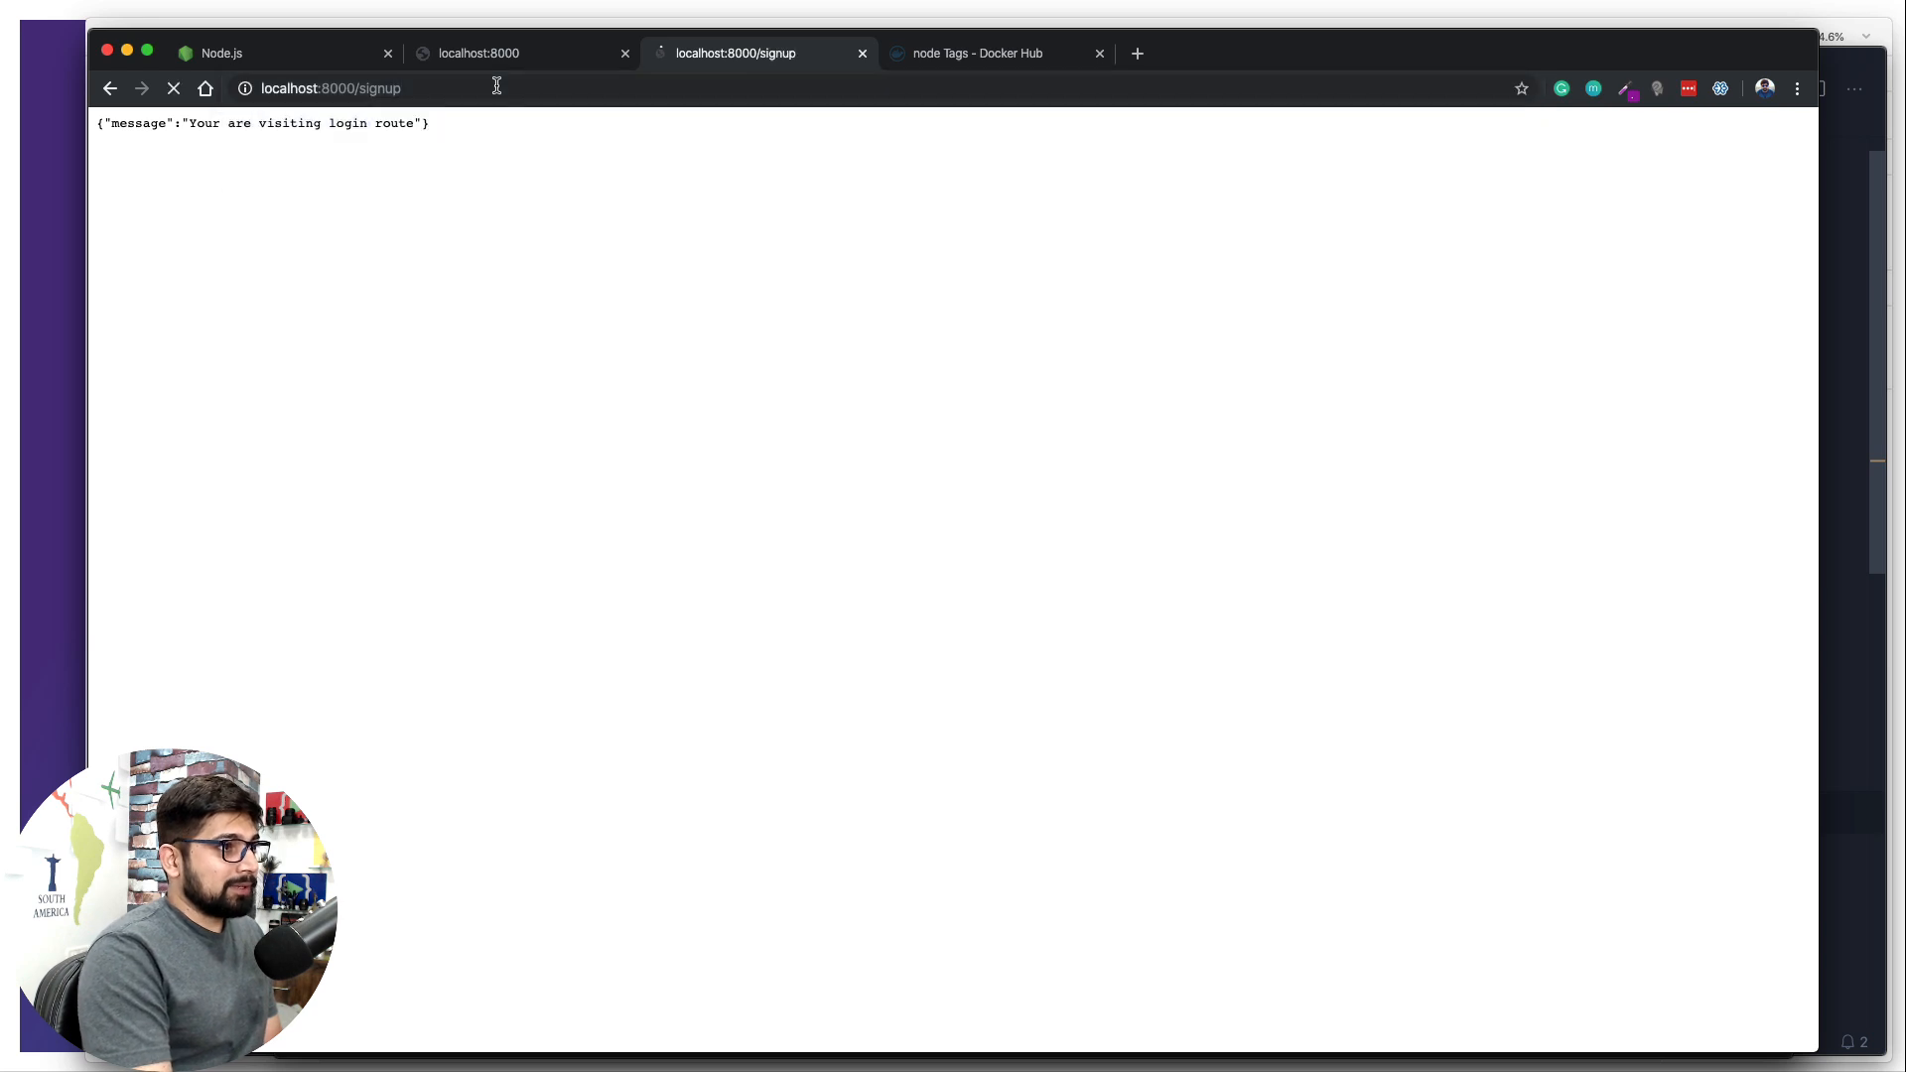
click(173, 87)
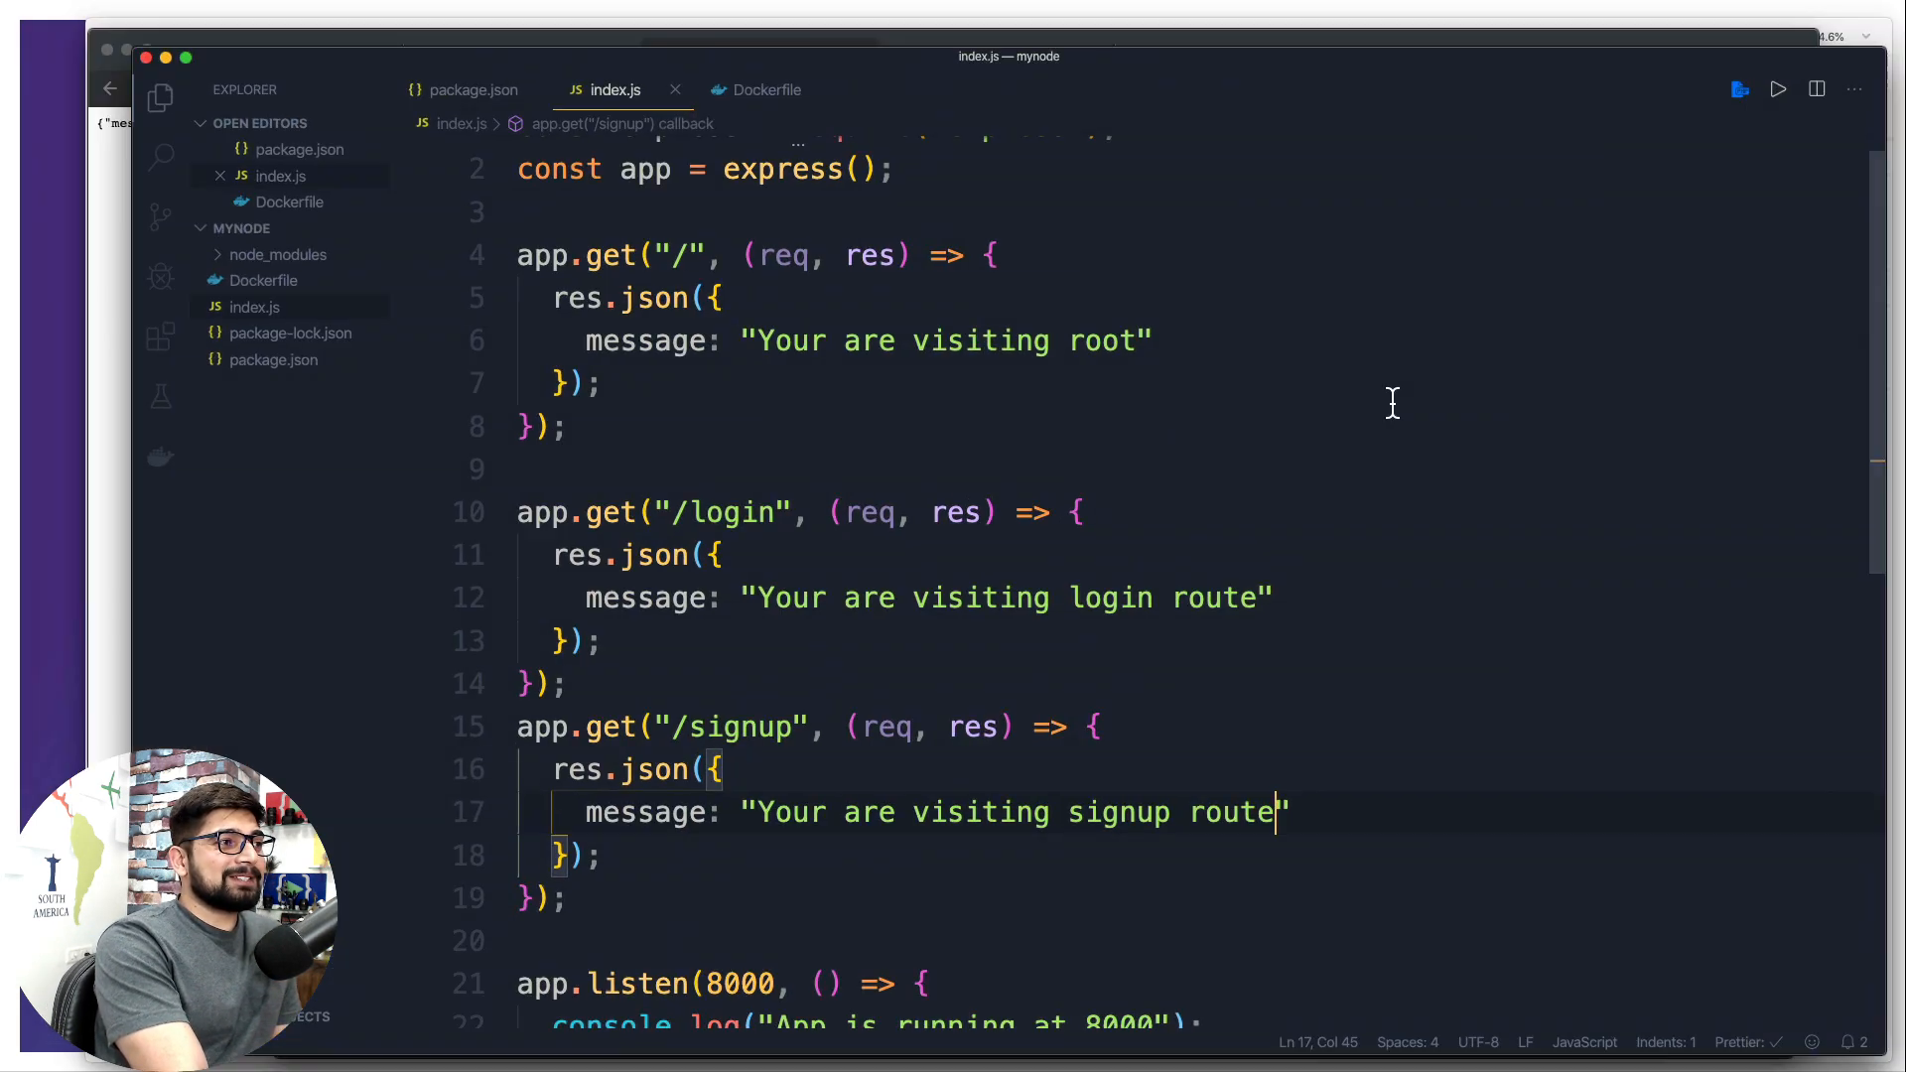
scroll(down, 3)
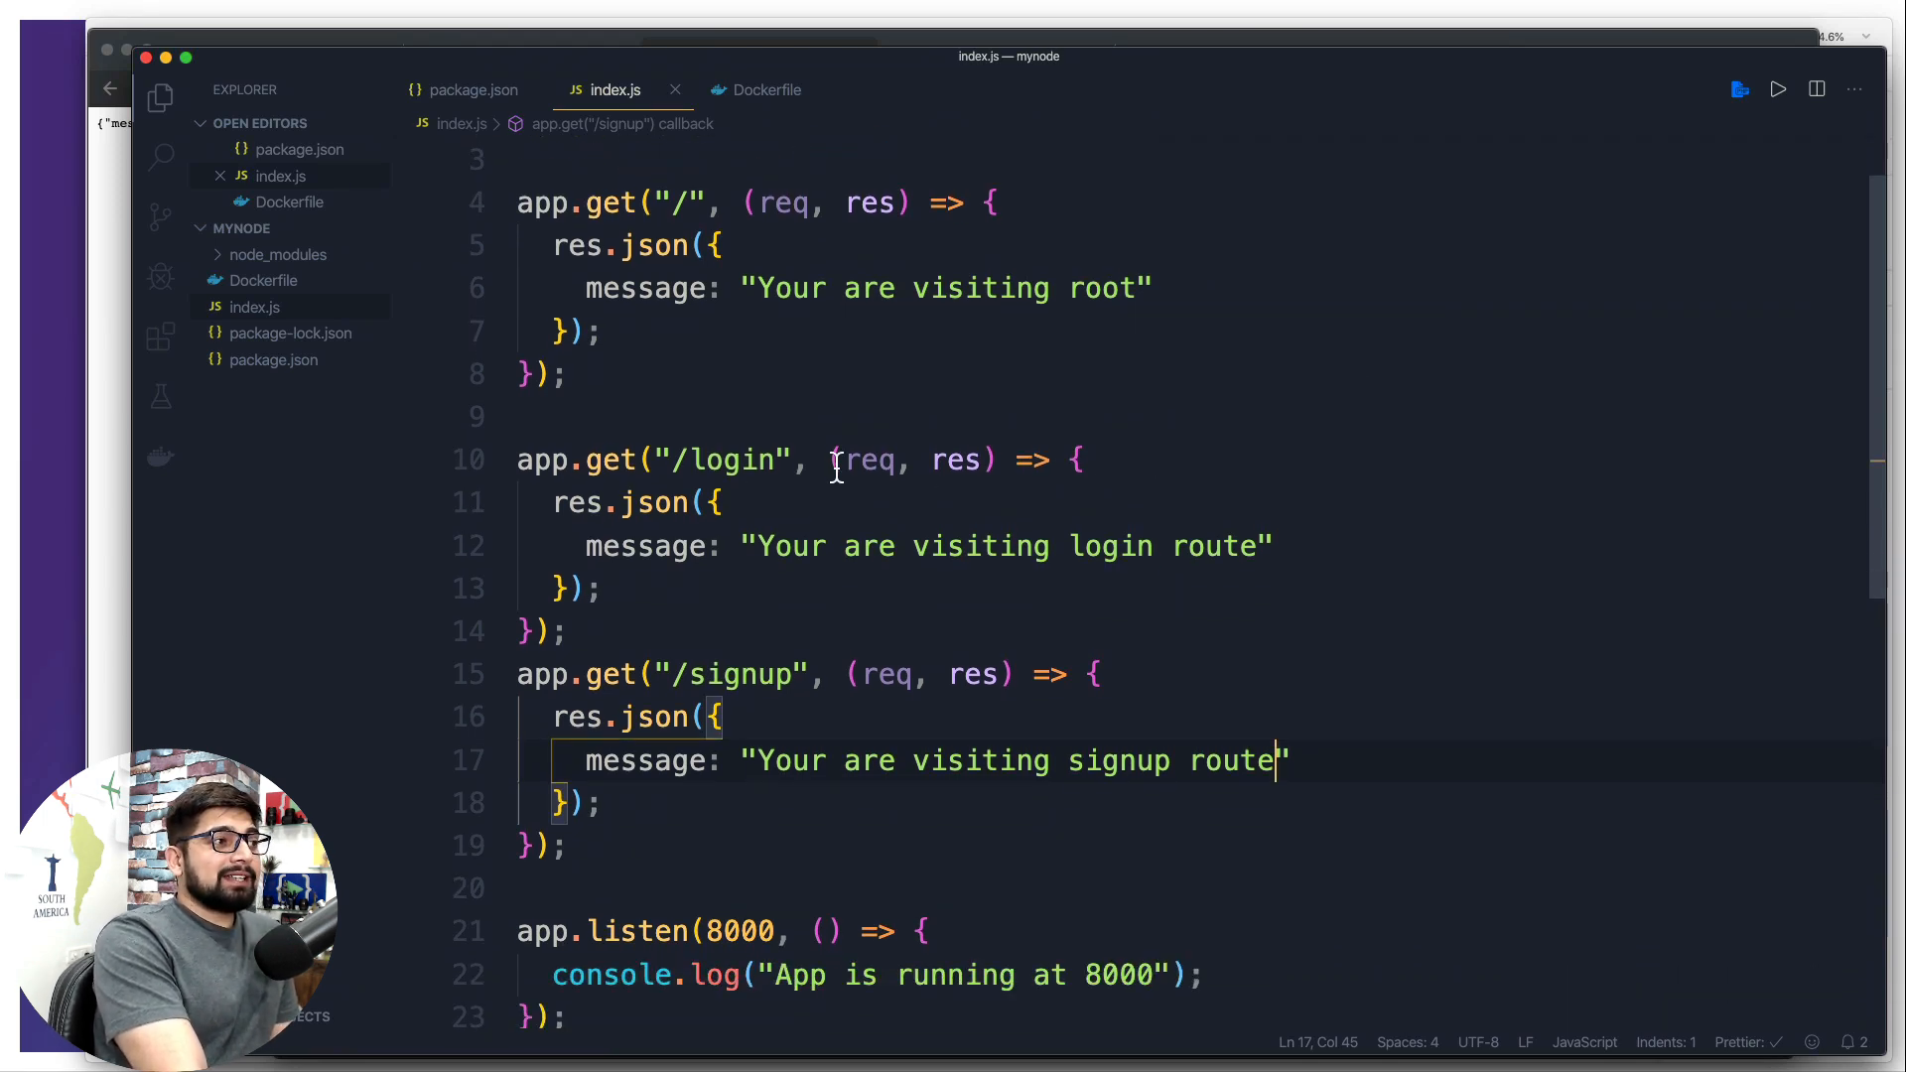
mouse_move(1405, 546)
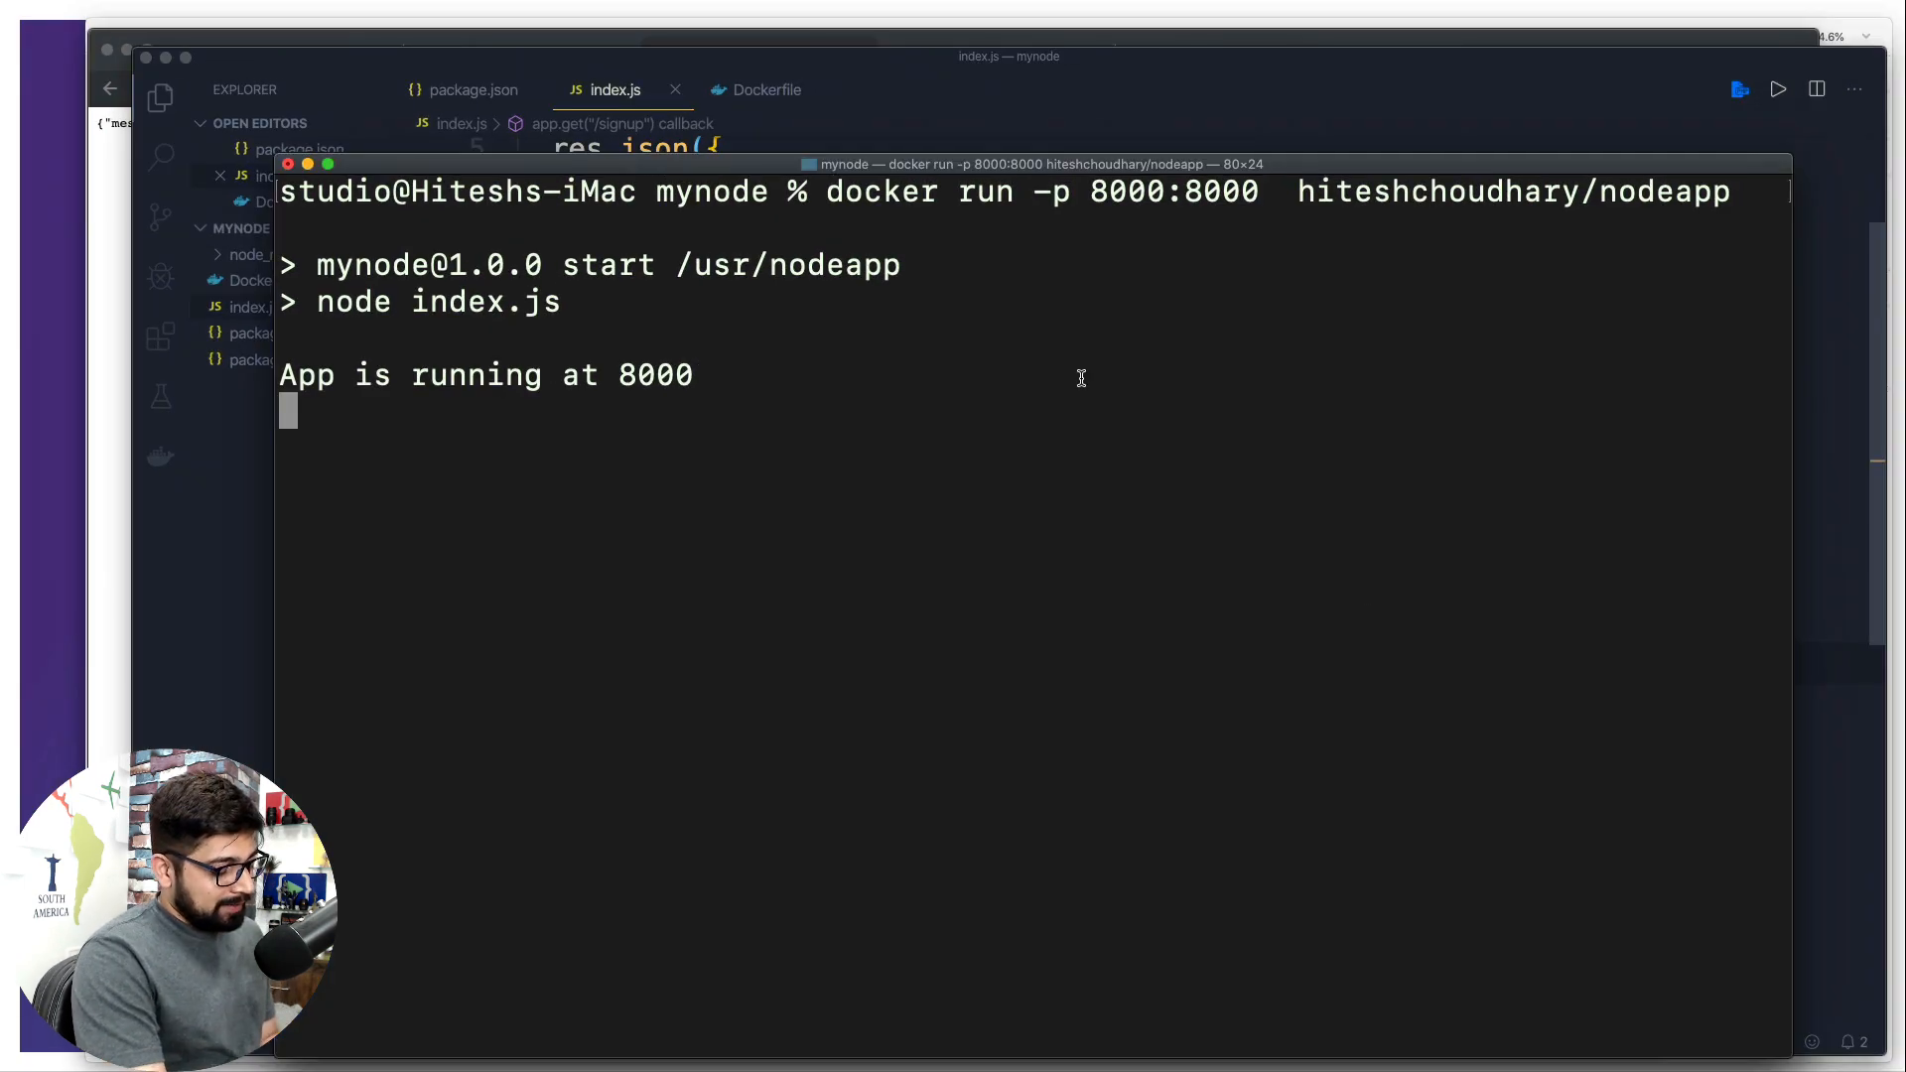
Rerun docker run -p 4000:8000 hiteshchoudhary/nodeapp, check /signup on port 4000, then interrupt it
key(ctrl+c)
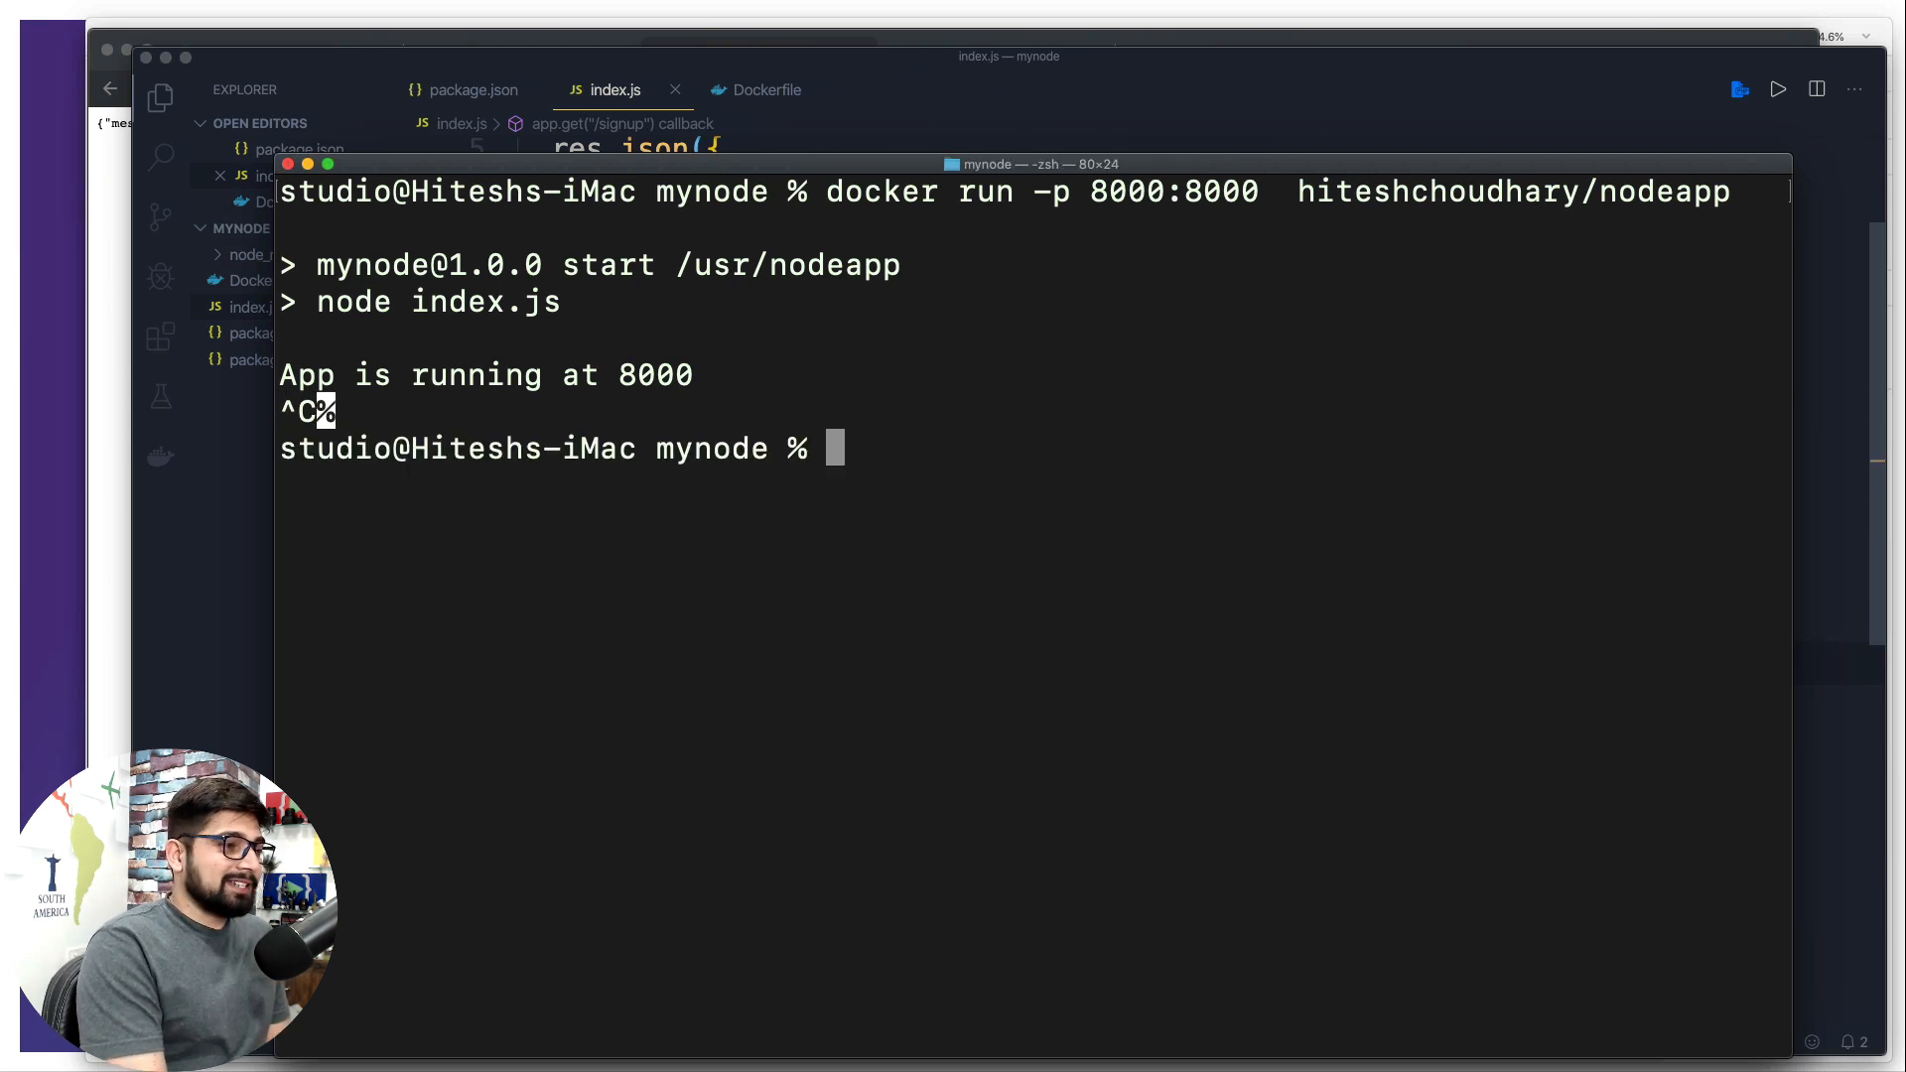
key(Up)
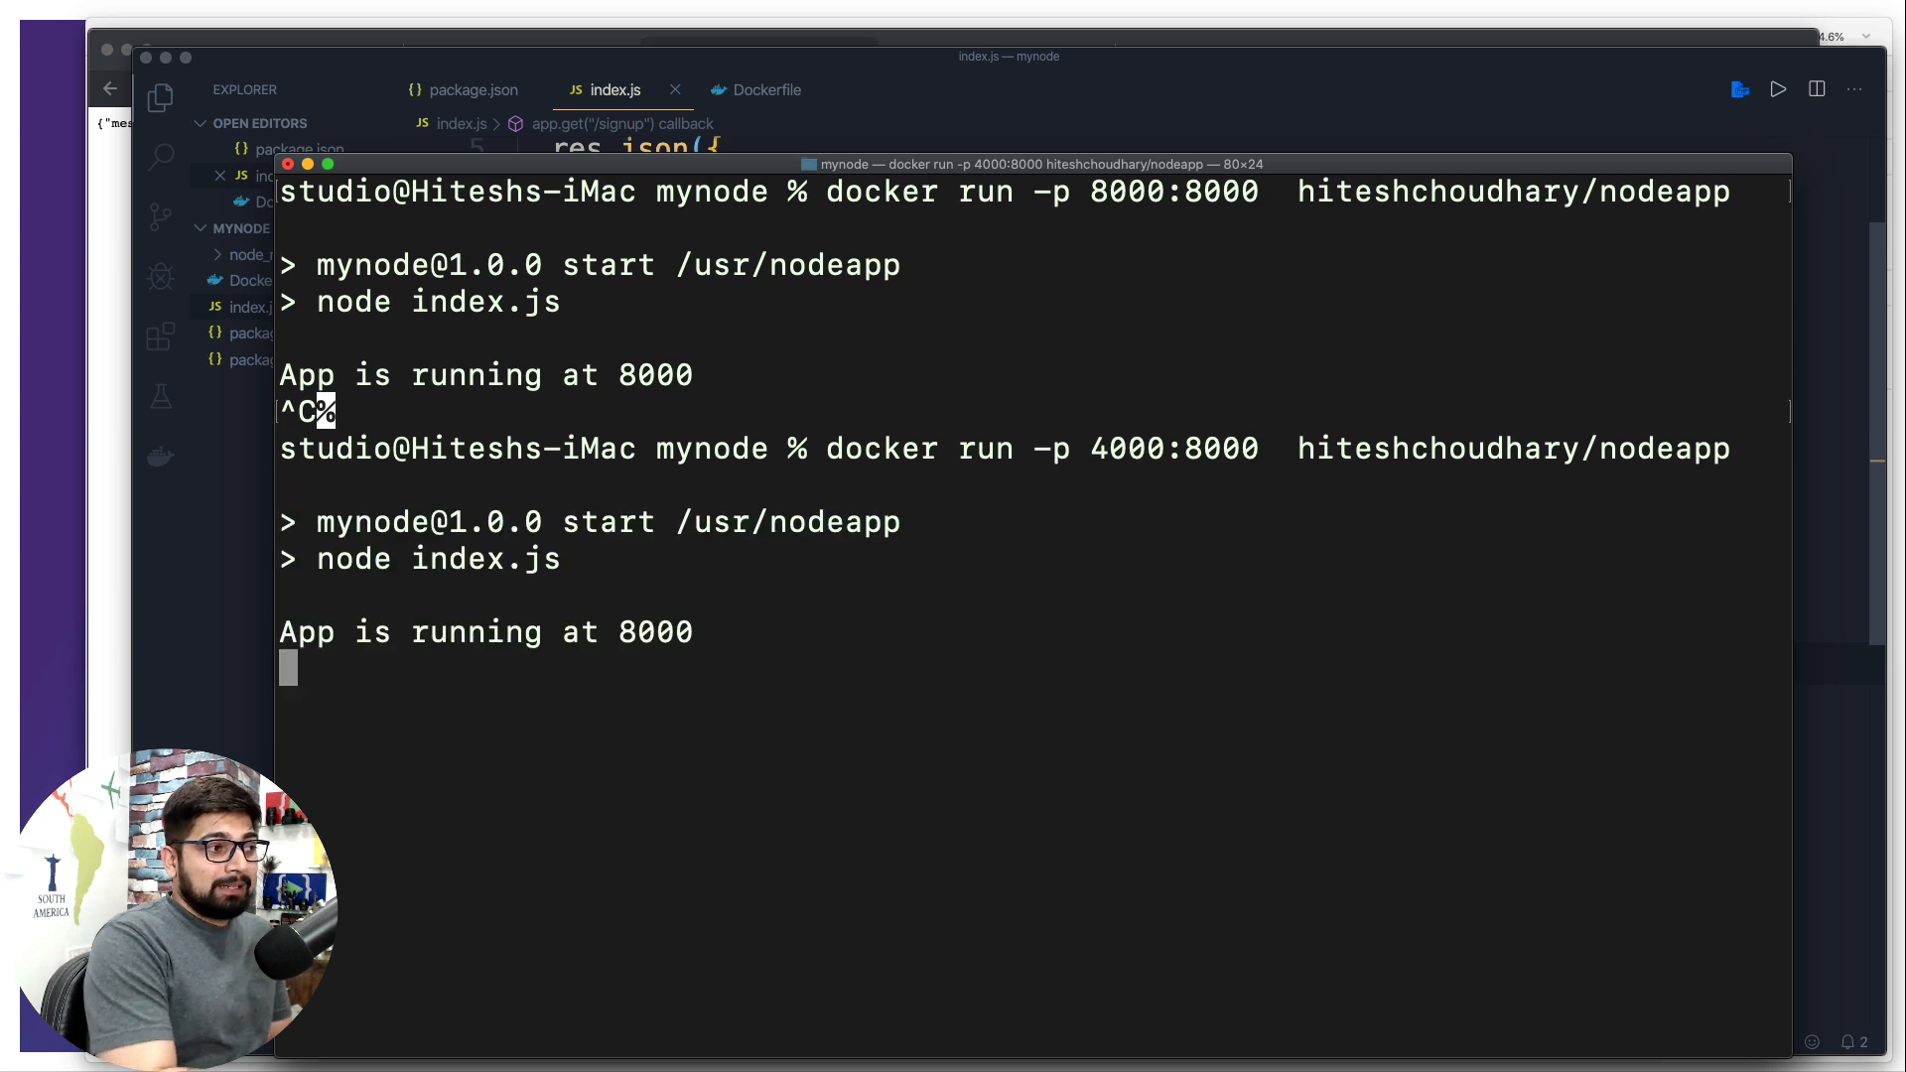
mouse_move(659, 675)
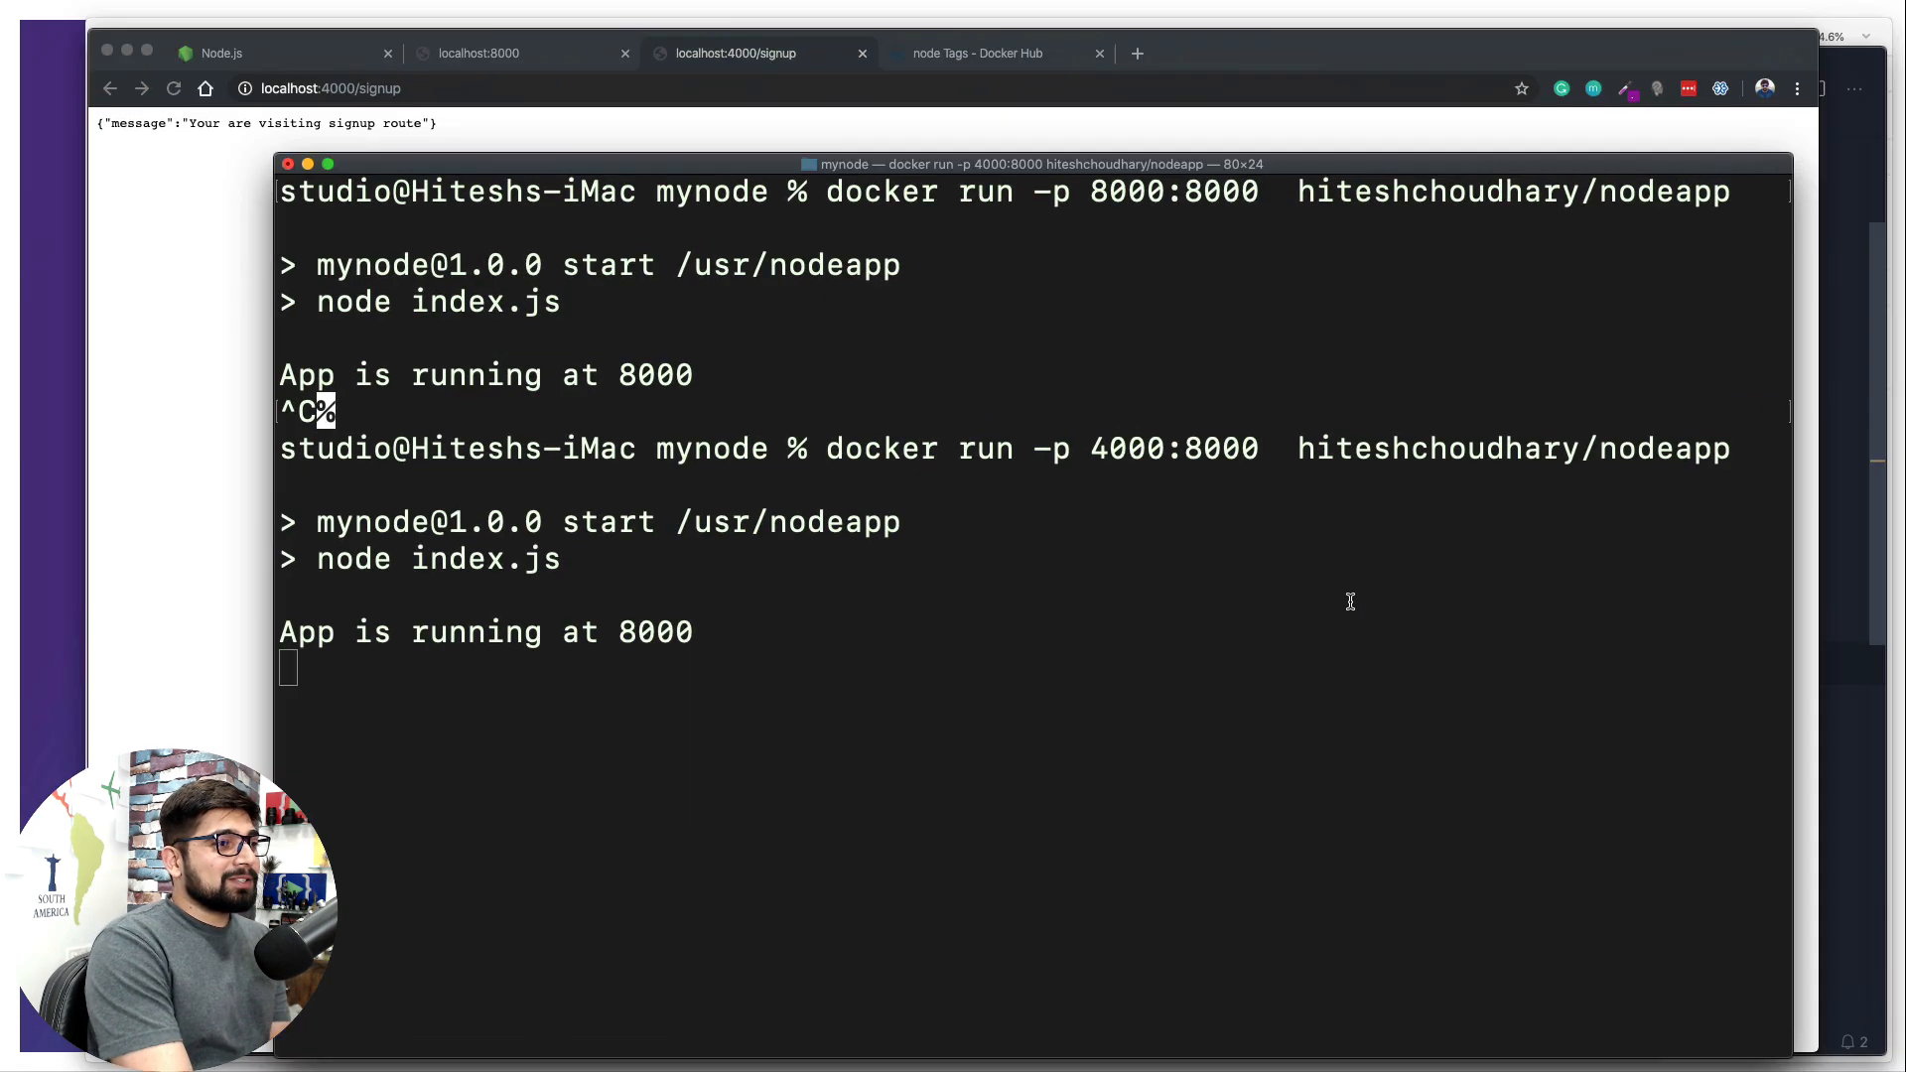
key(ctrl+c)
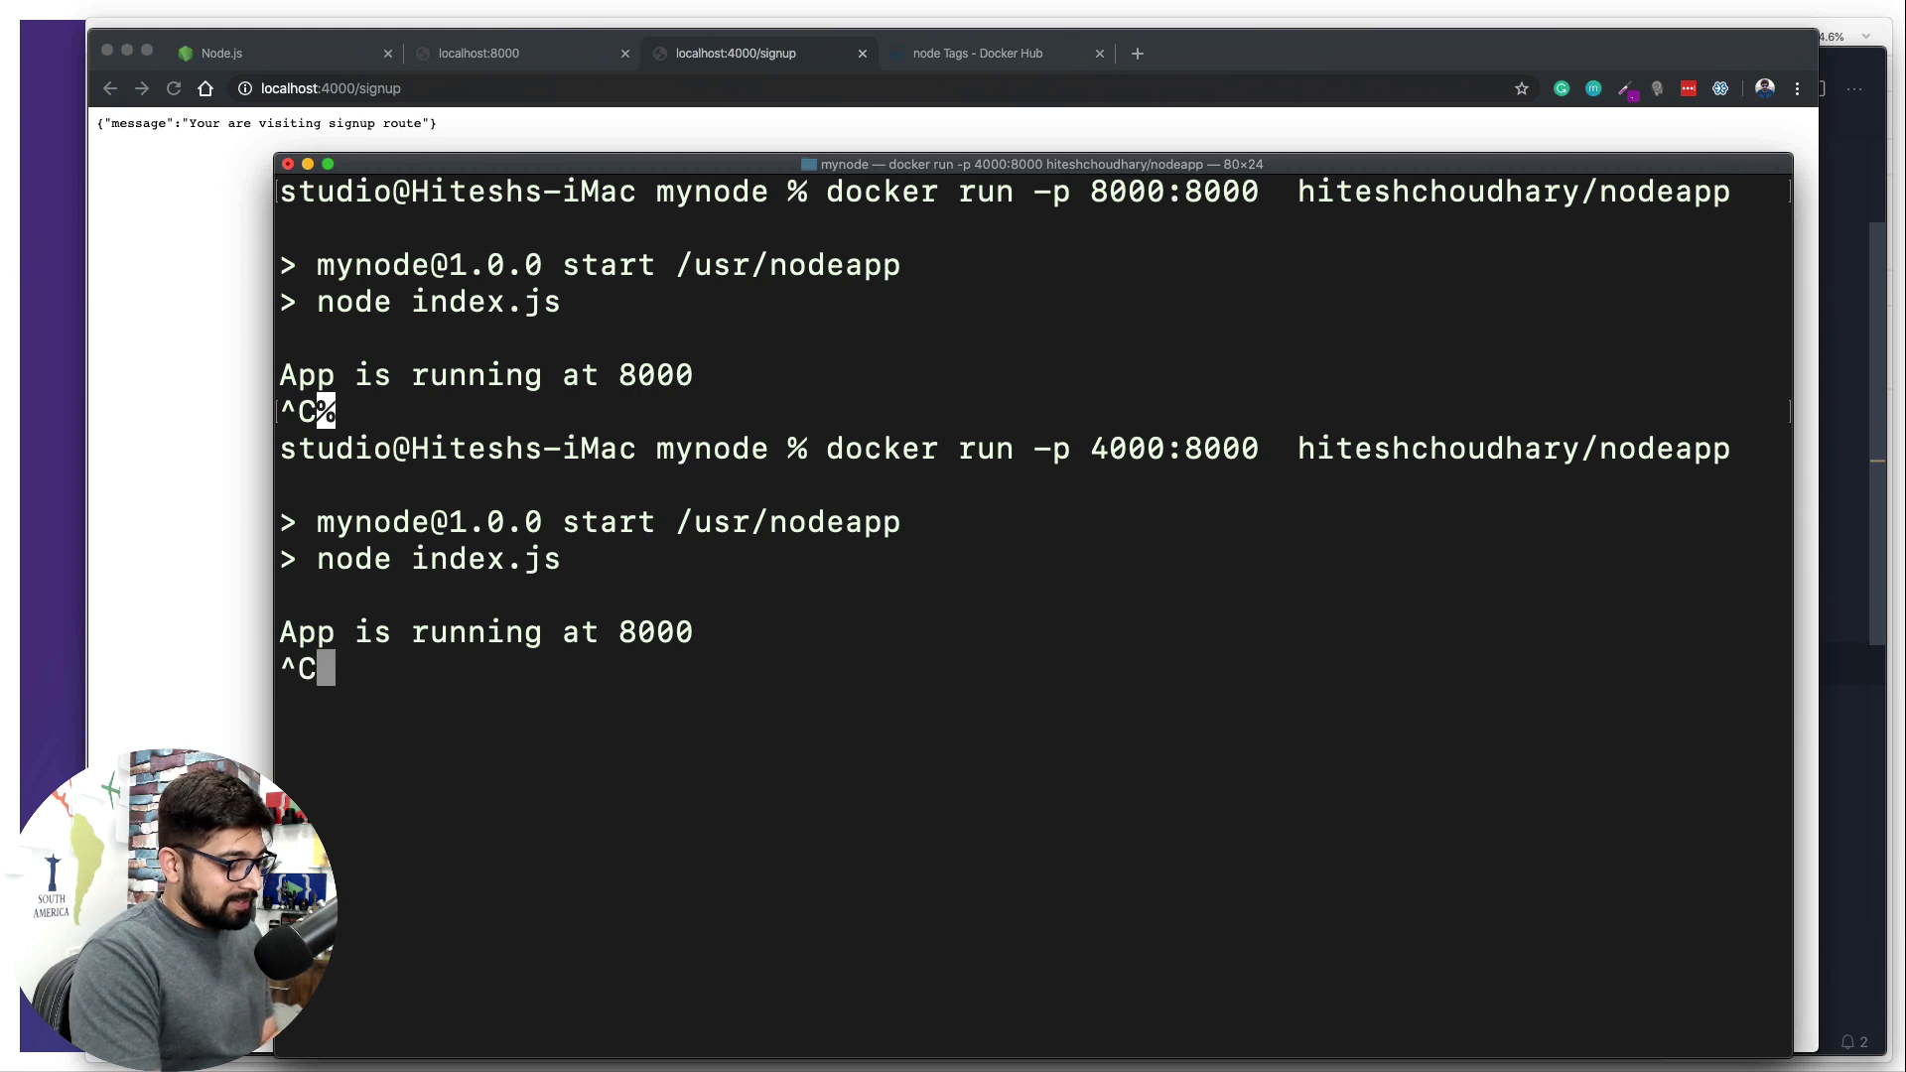